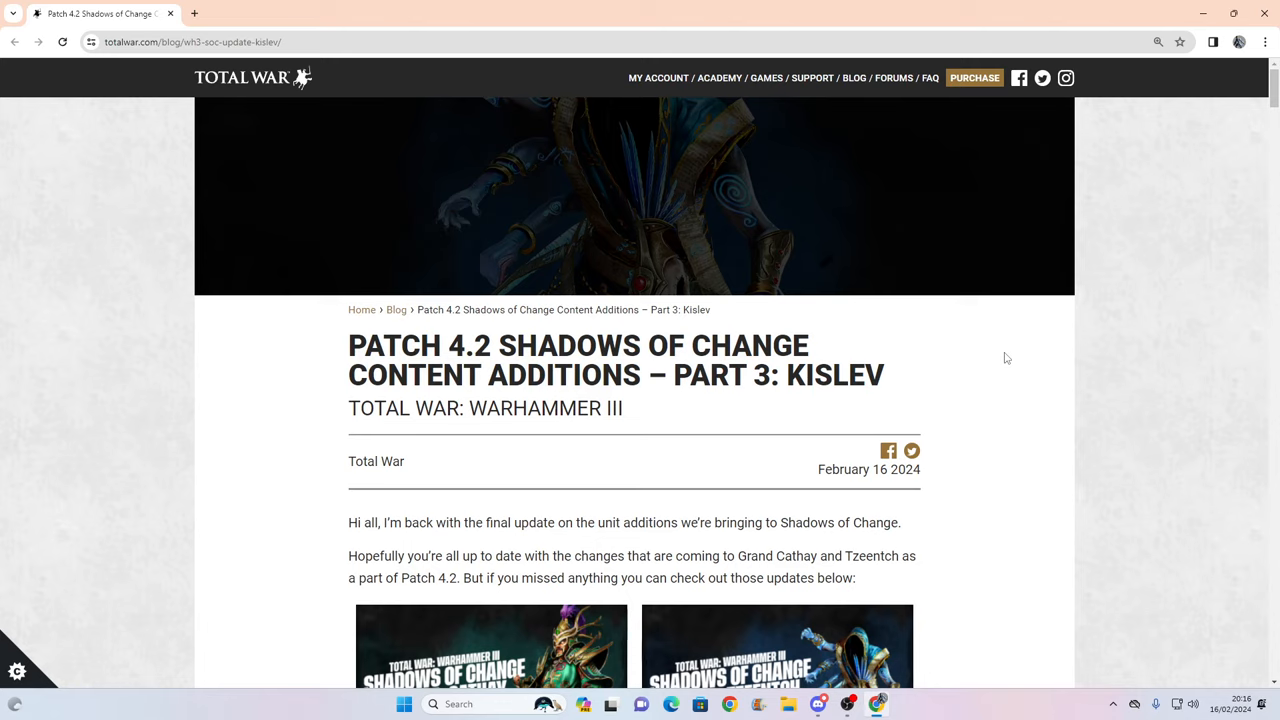
Read into the Kislev post's introduction and highlight the launch date Thursday, February 22.
scroll(down, 3)
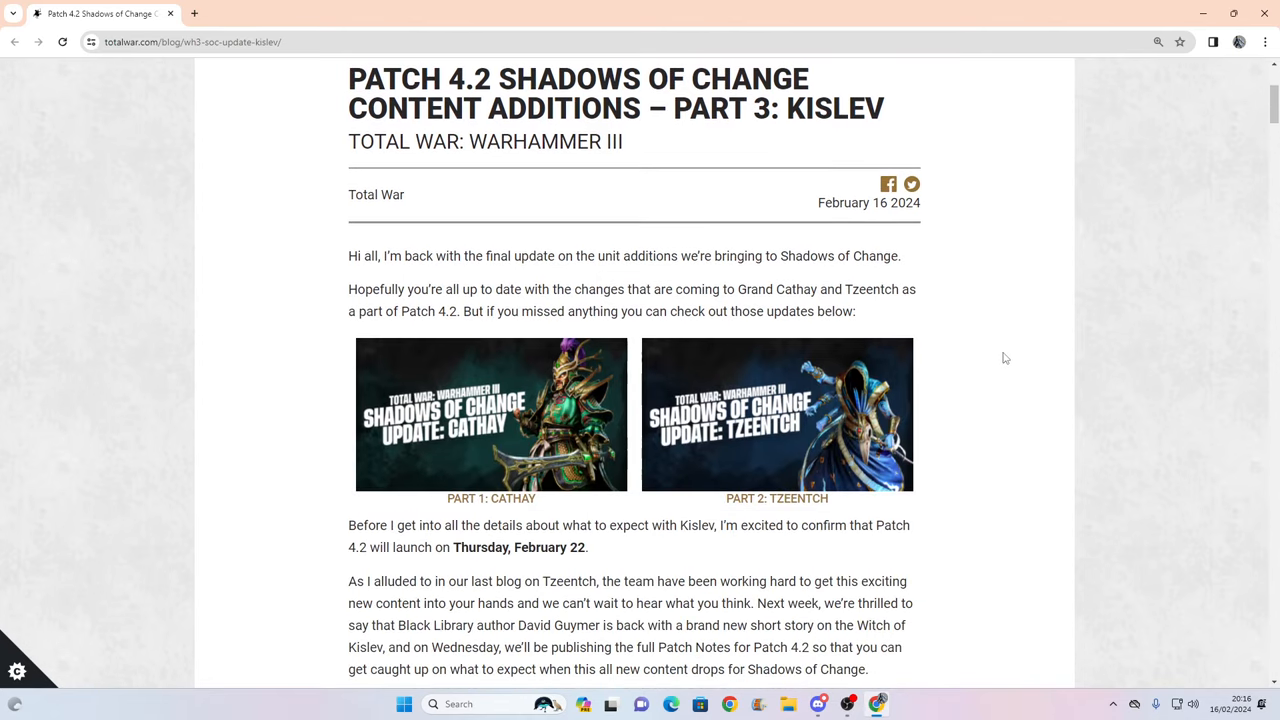
scroll(down, 3)
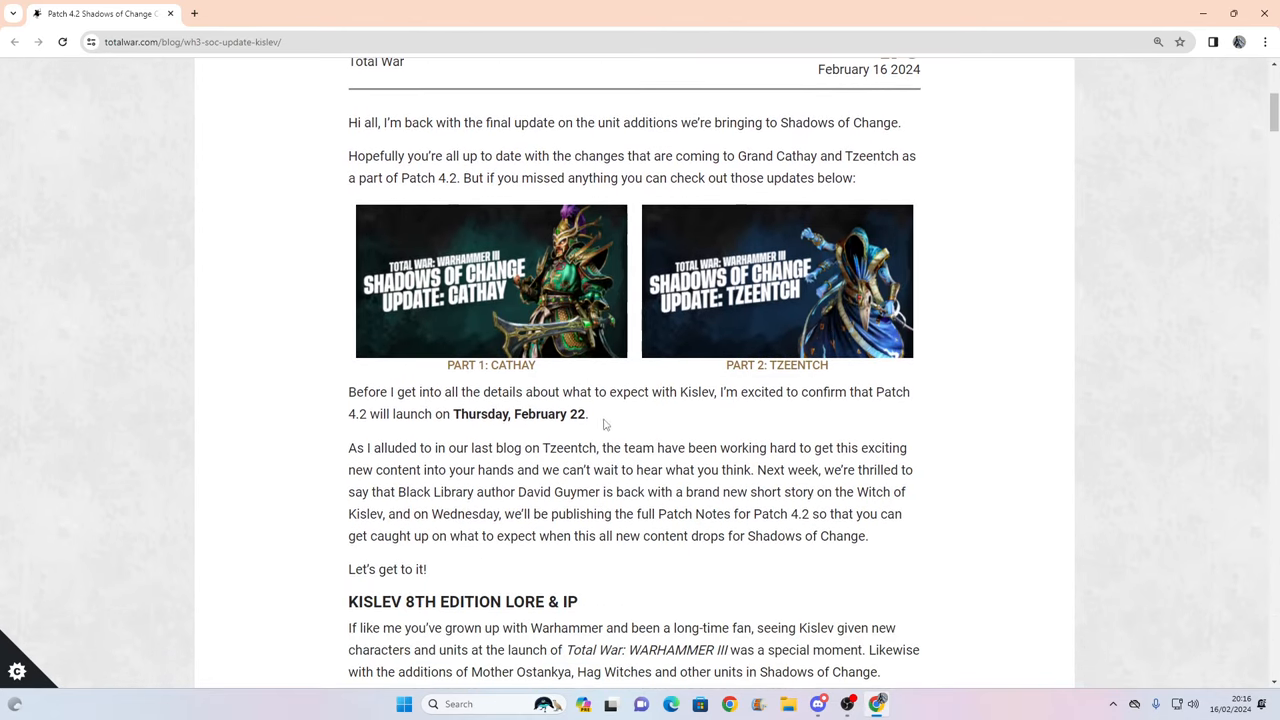
drag(454, 414, 586, 414)
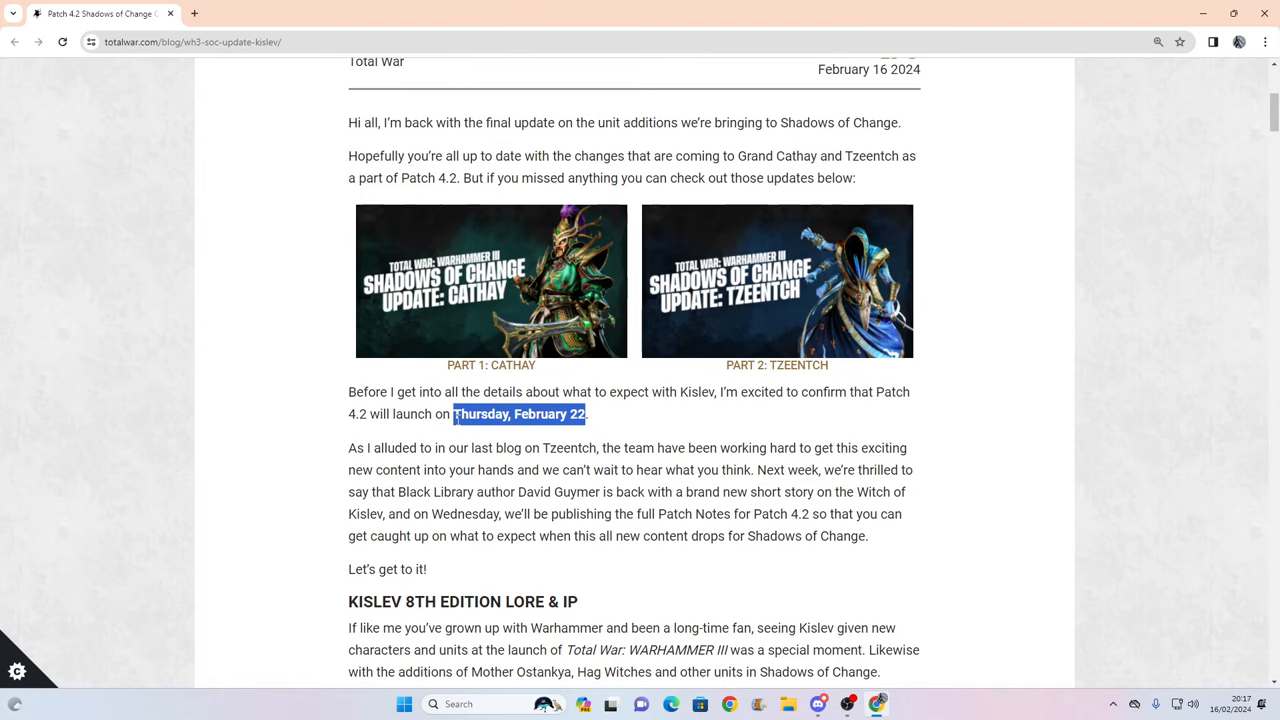
mouse_move(643, 420)
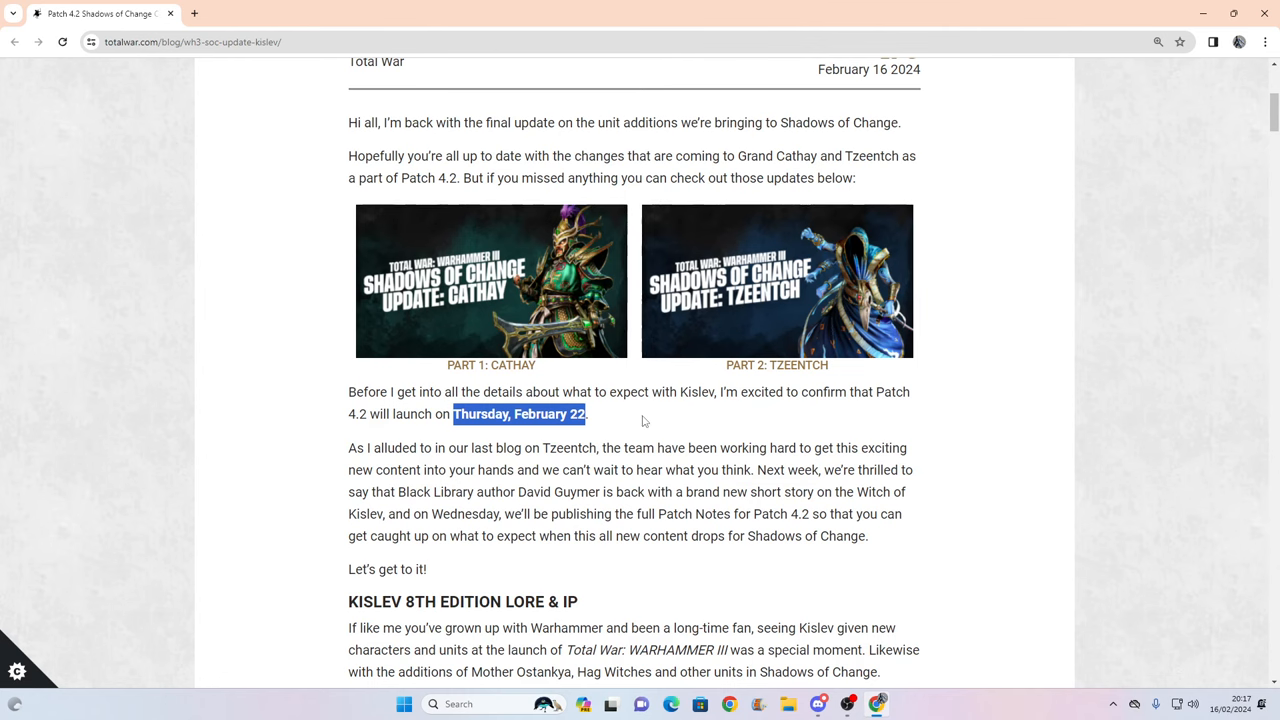
Read down through the Kislev 8th Edition Lore & IP paragraphs.
scroll(down, 3)
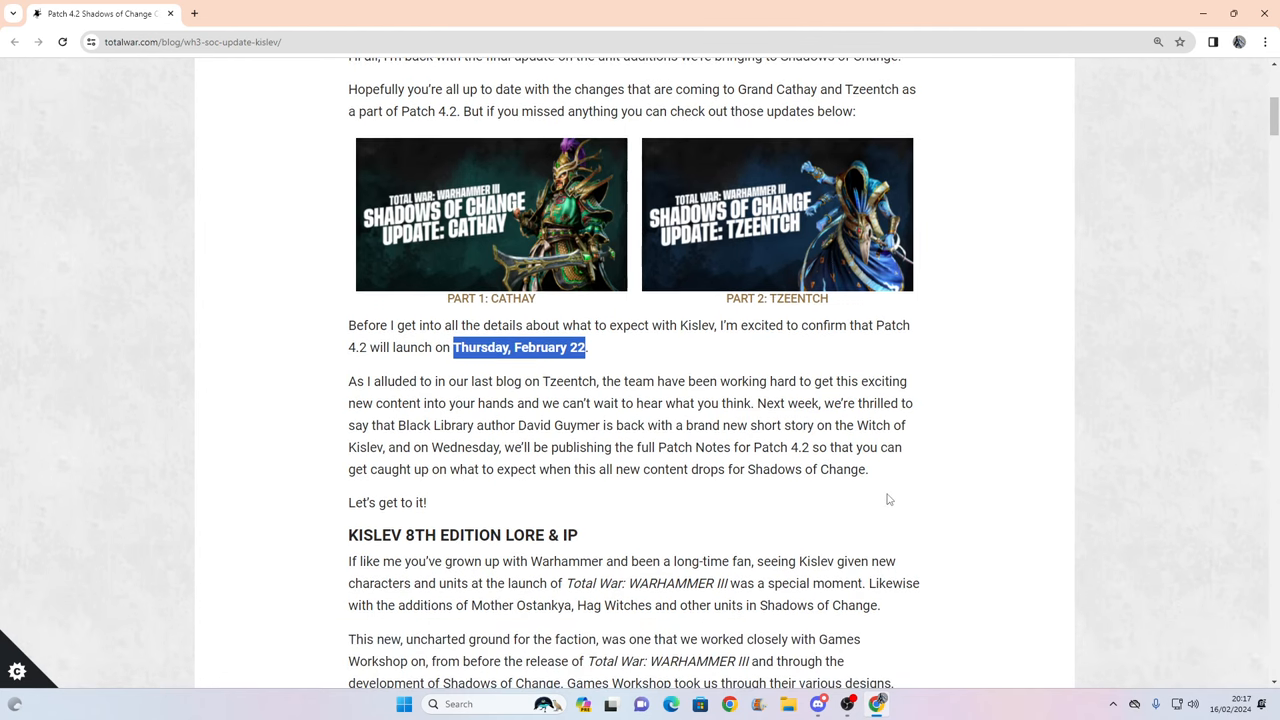
scroll(down, 3)
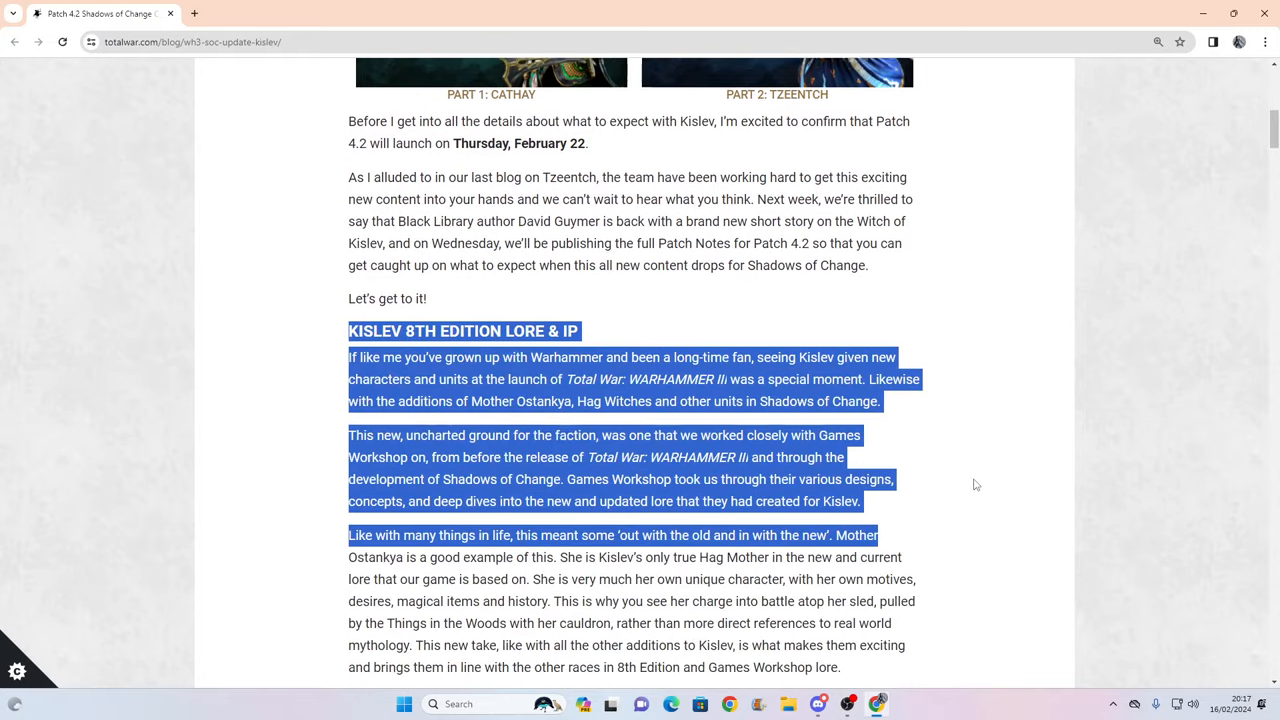
scroll(down, 3)
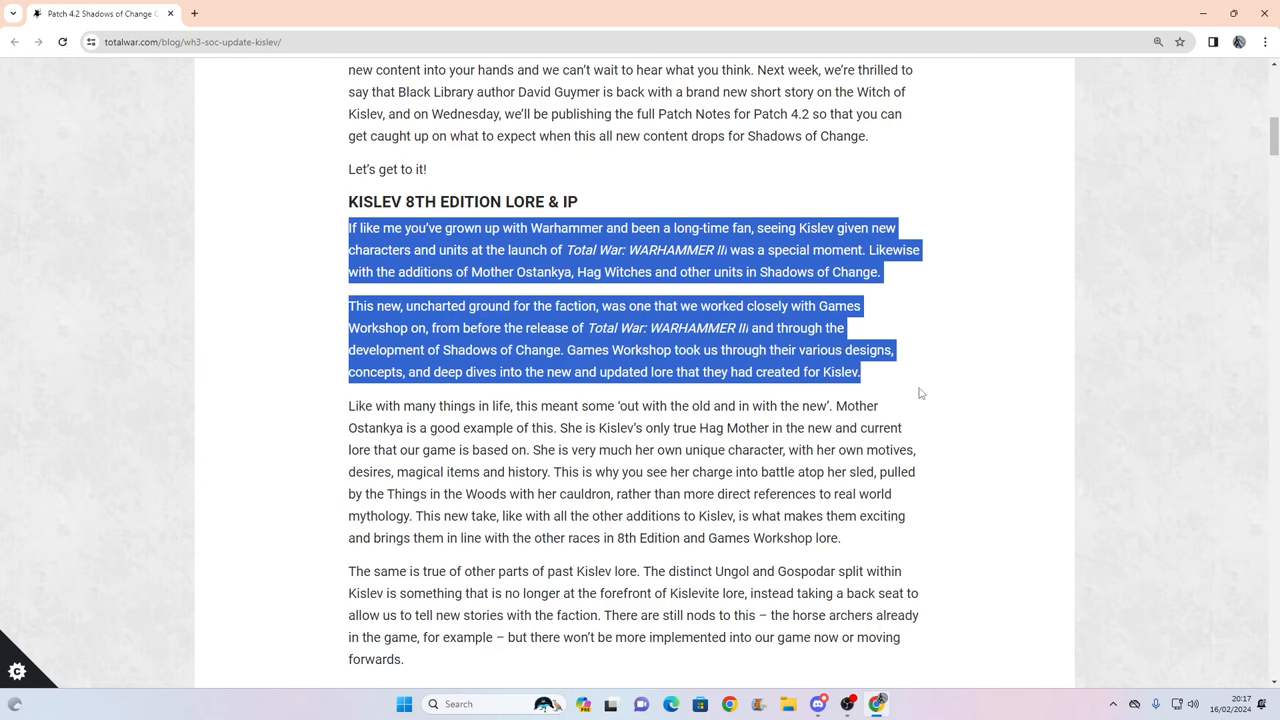
scroll(down, 3)
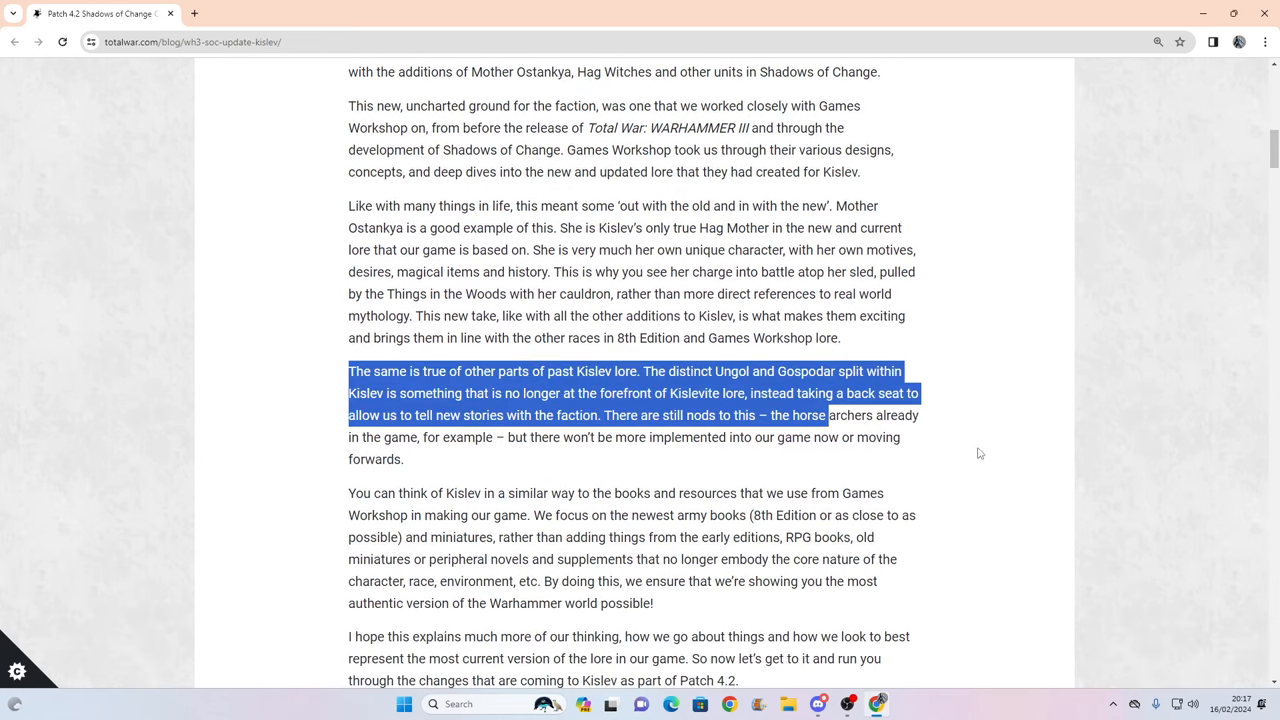
scroll(down, 3)
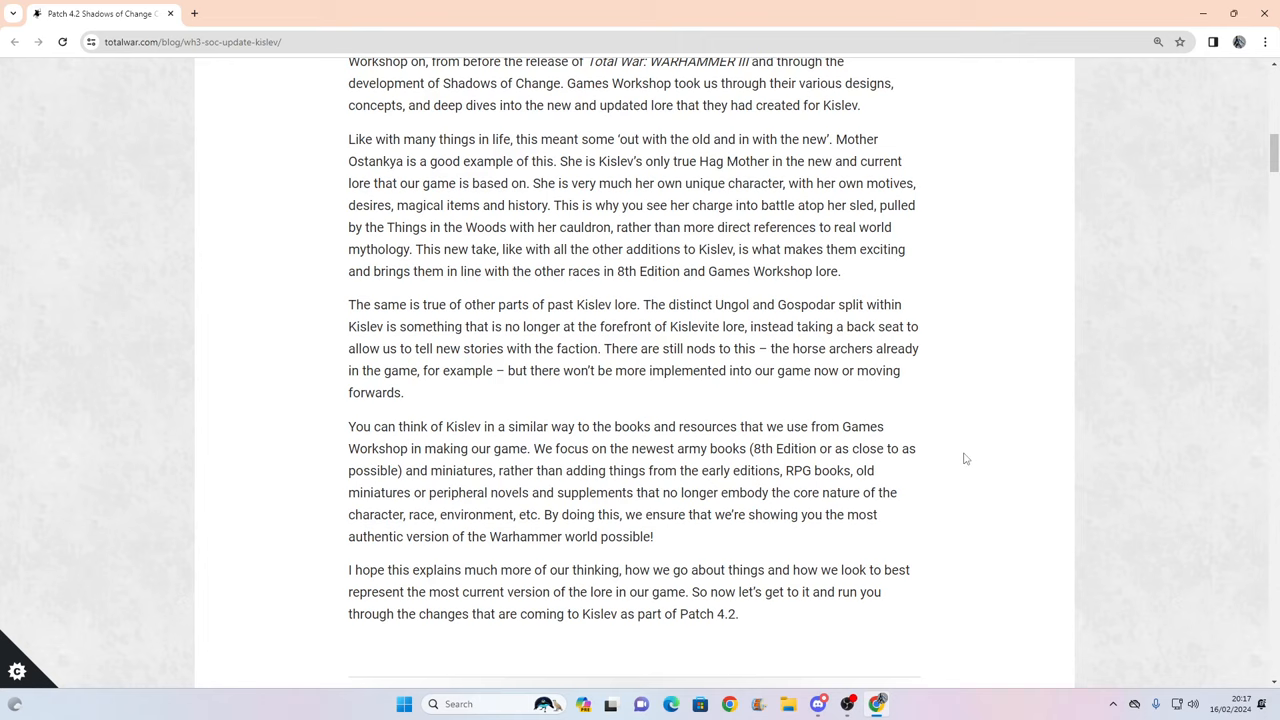
mouse_move(714, 308)
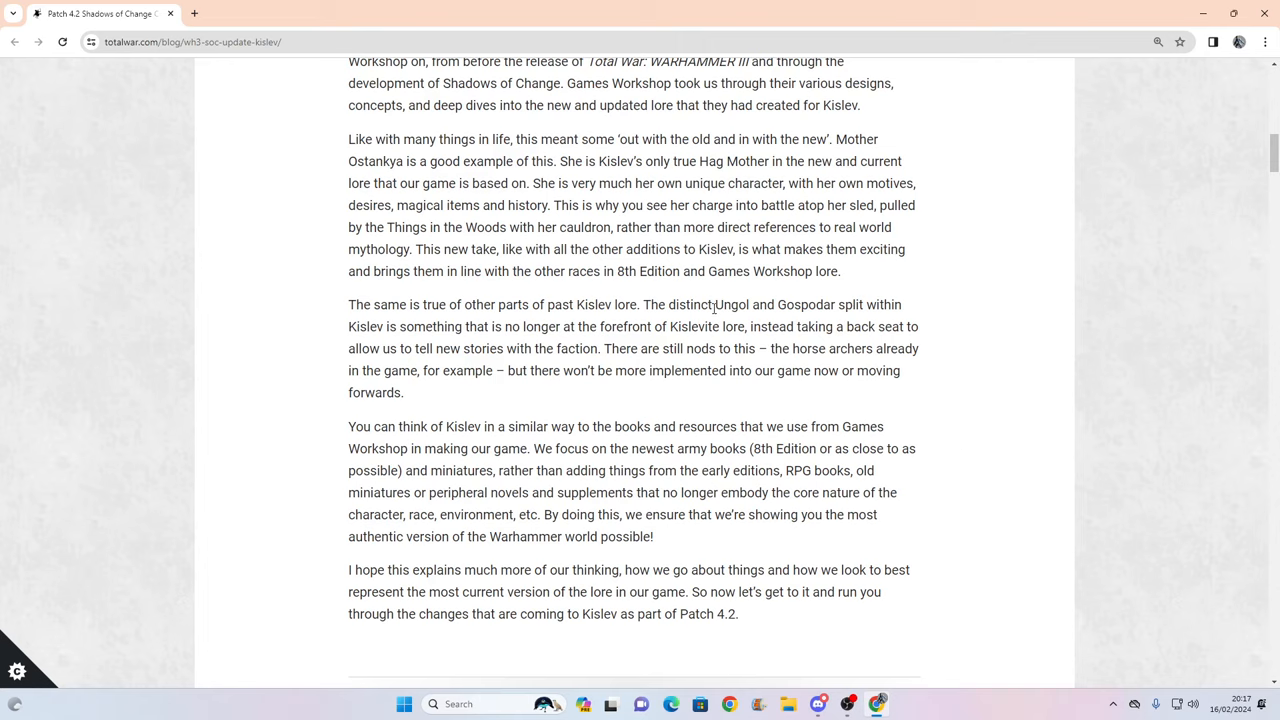
Highlight the words Ungol and Gospodar, clear it, and continue toward Kislev Additions.
double_click(745, 305)
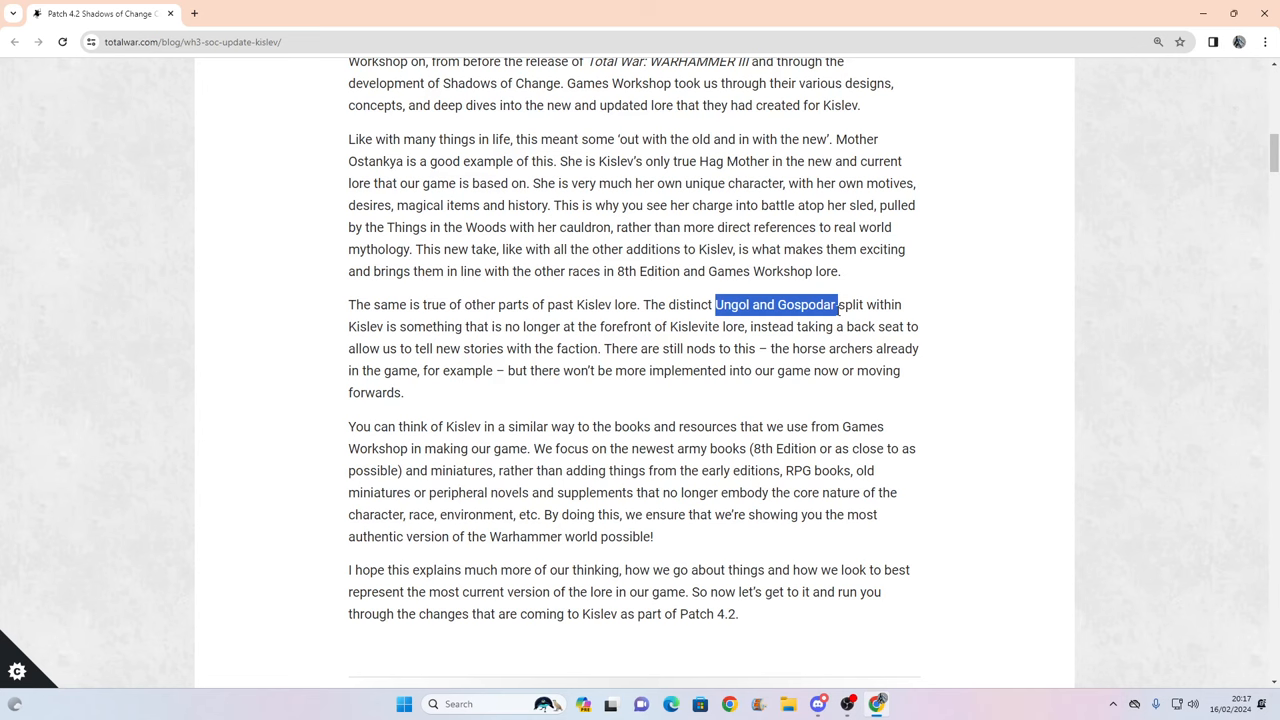
click(1007, 456)
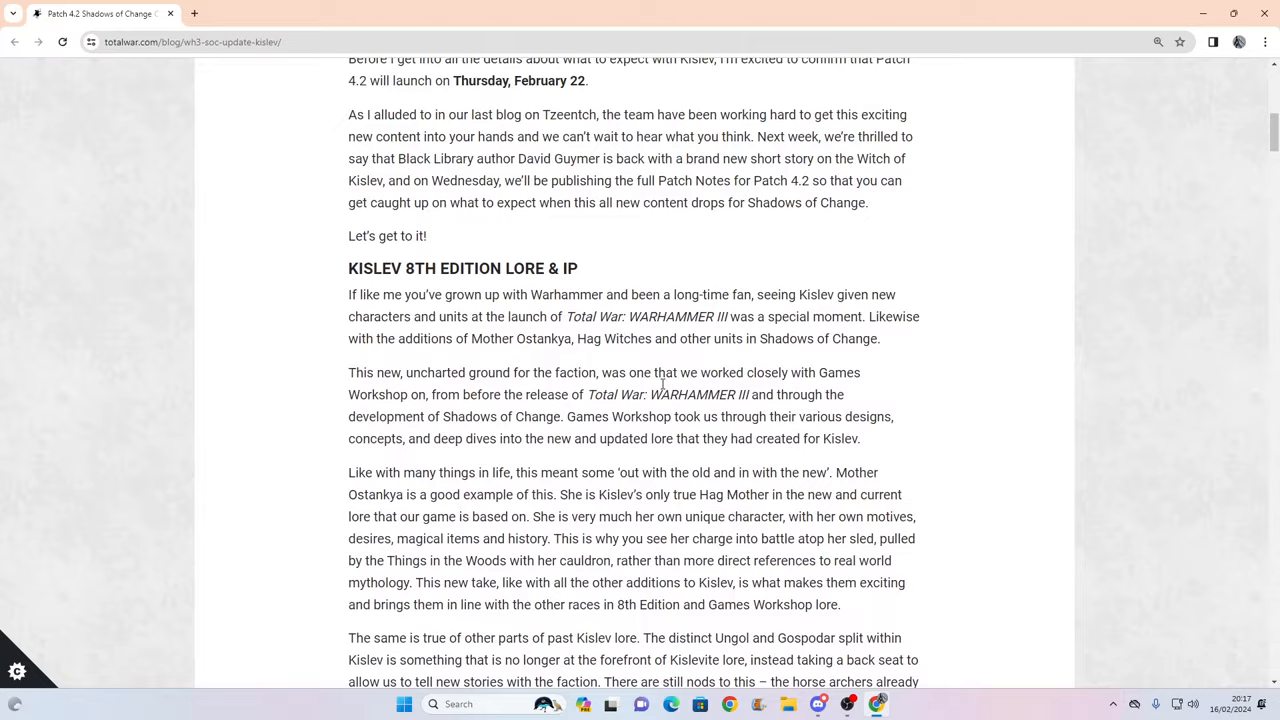
scroll(down, 3)
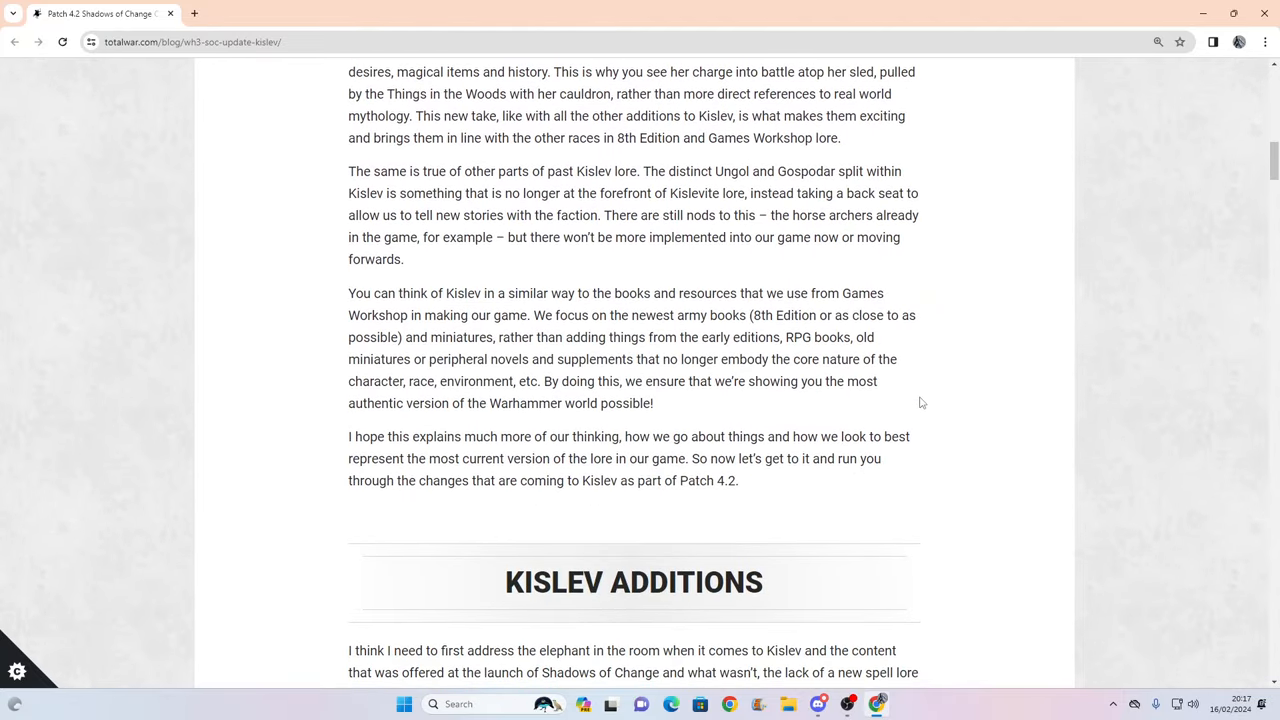
Reach Kislev Additions and clear the highlight on its opening paragraph.
scroll(down, 3)
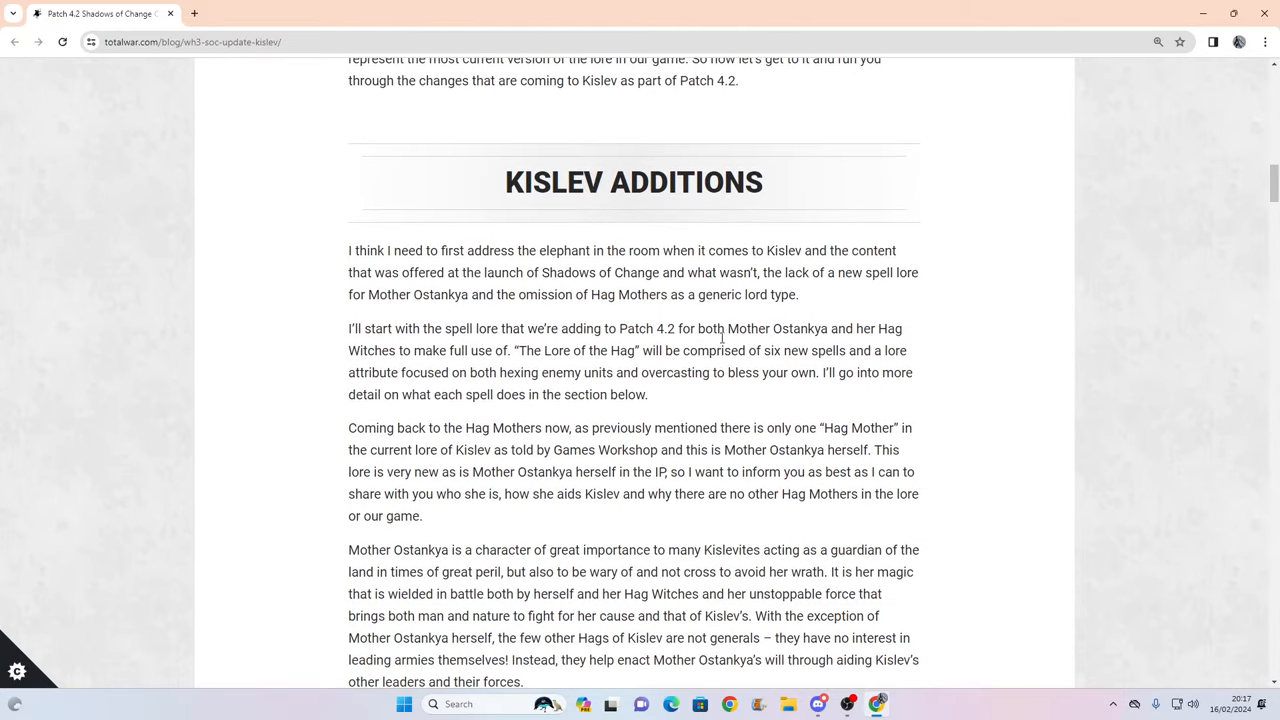
scroll(down, 3)
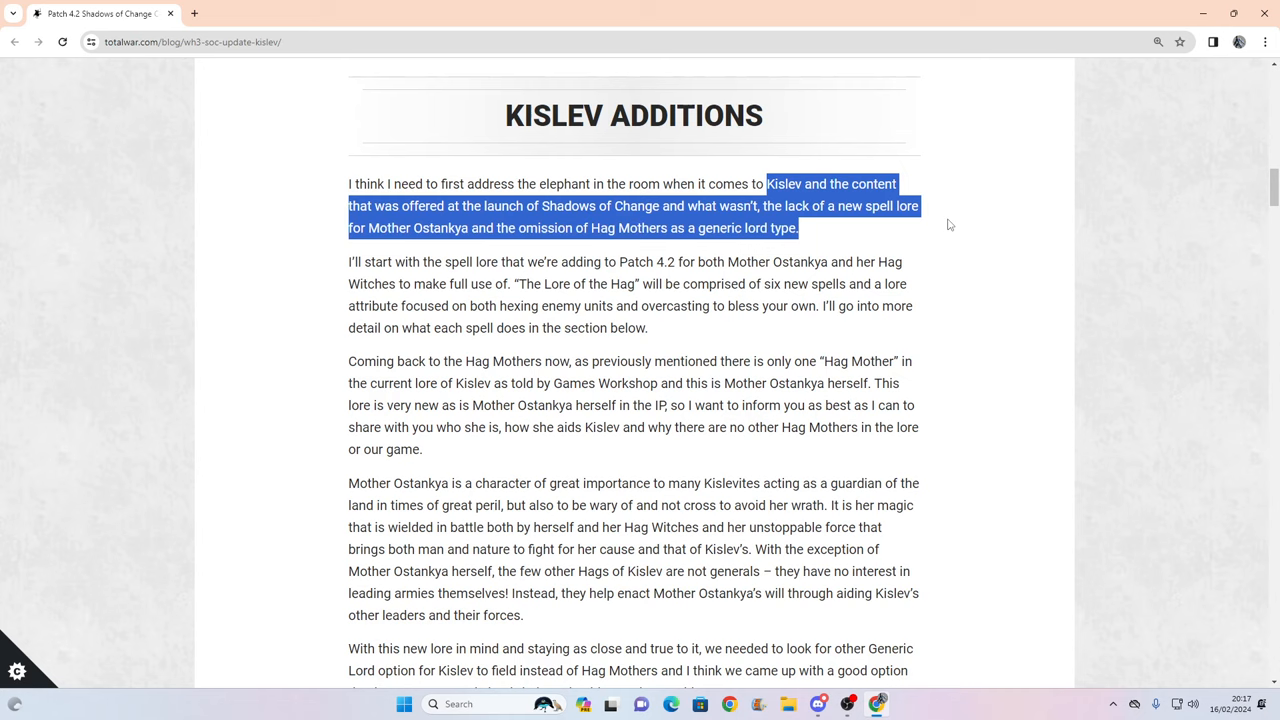
click(888, 205)
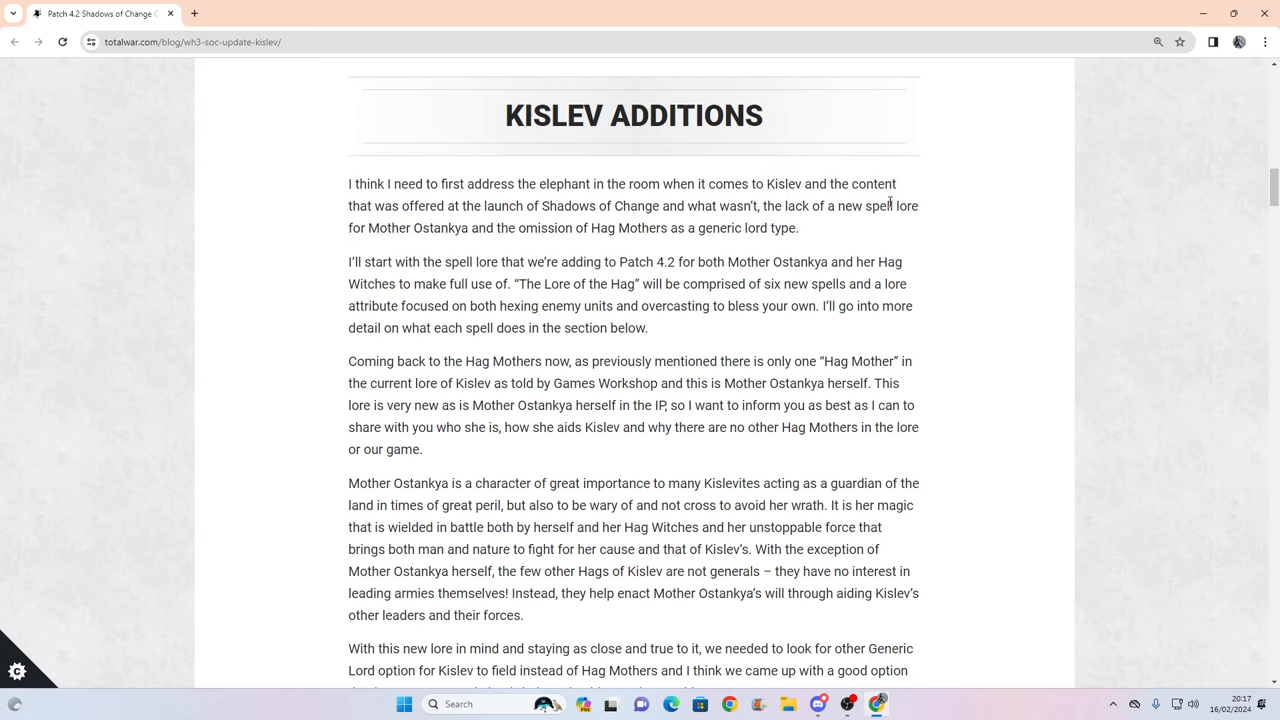
mouse_move(556, 260)
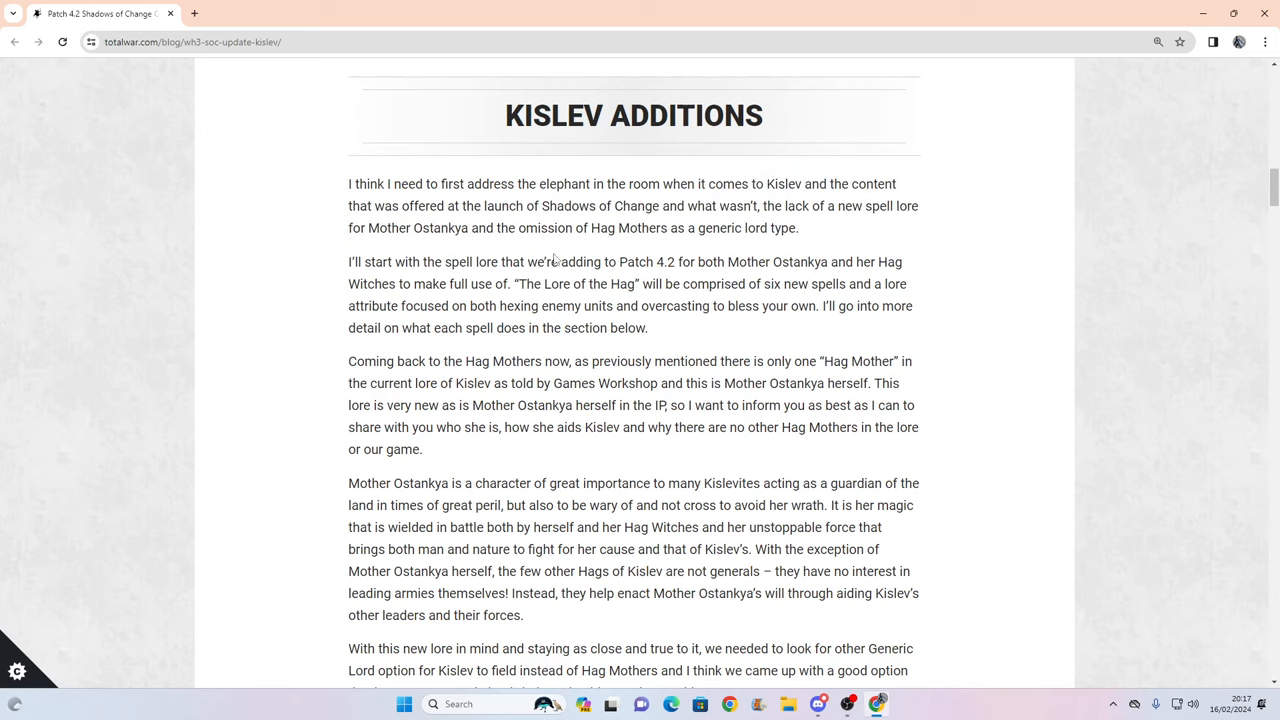
mouse_move(882, 238)
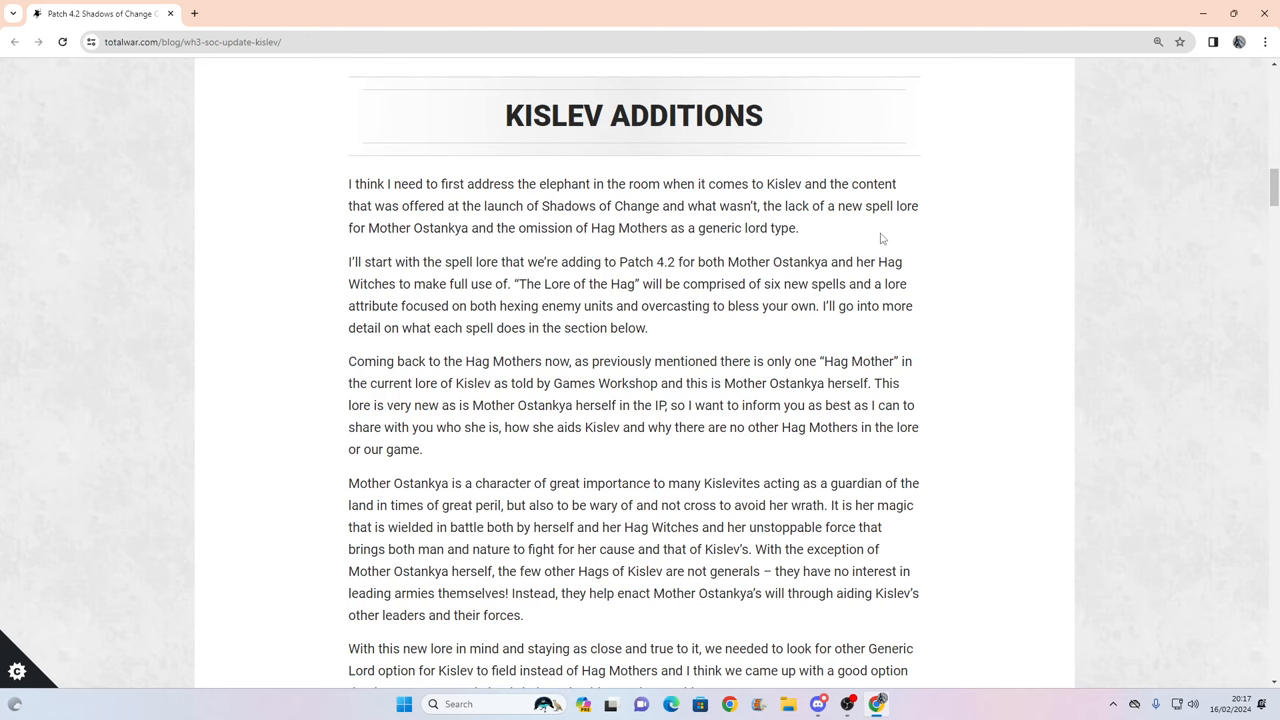
Highlight the Hag Mothers sentence about Mother Ostankya herself in the IP.
scroll(down, 3)
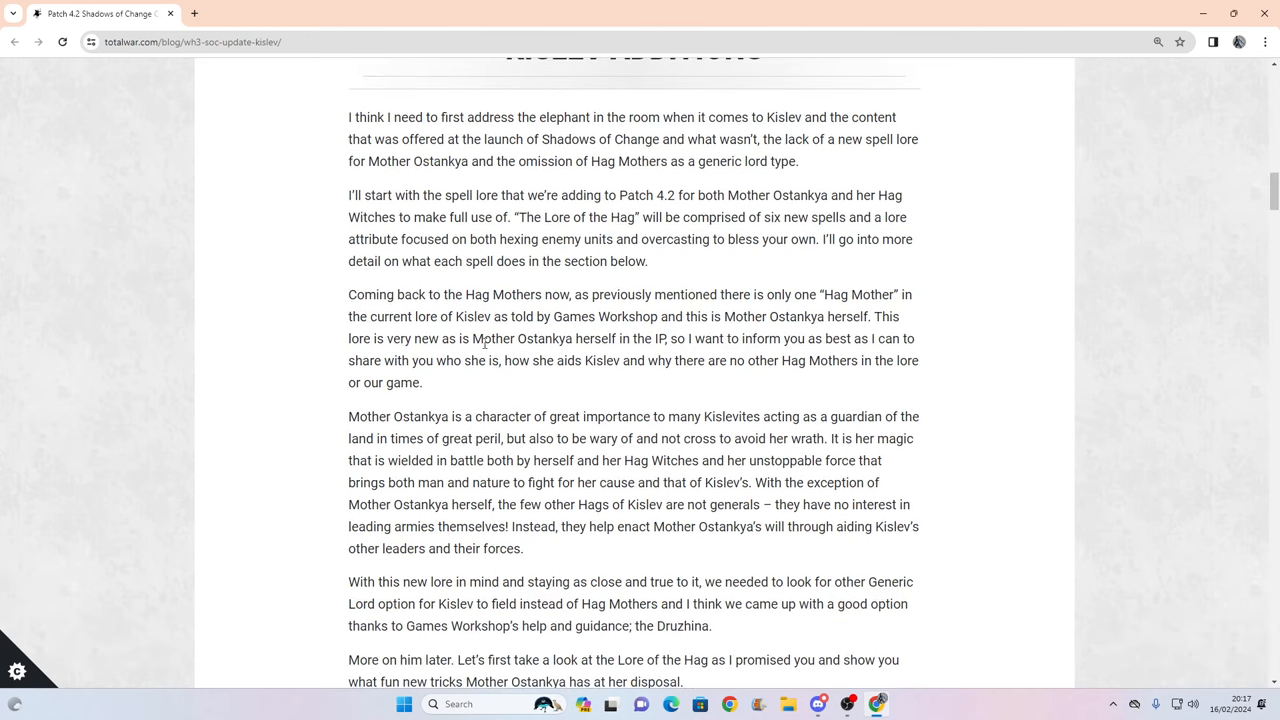
drag(471, 338, 749, 338)
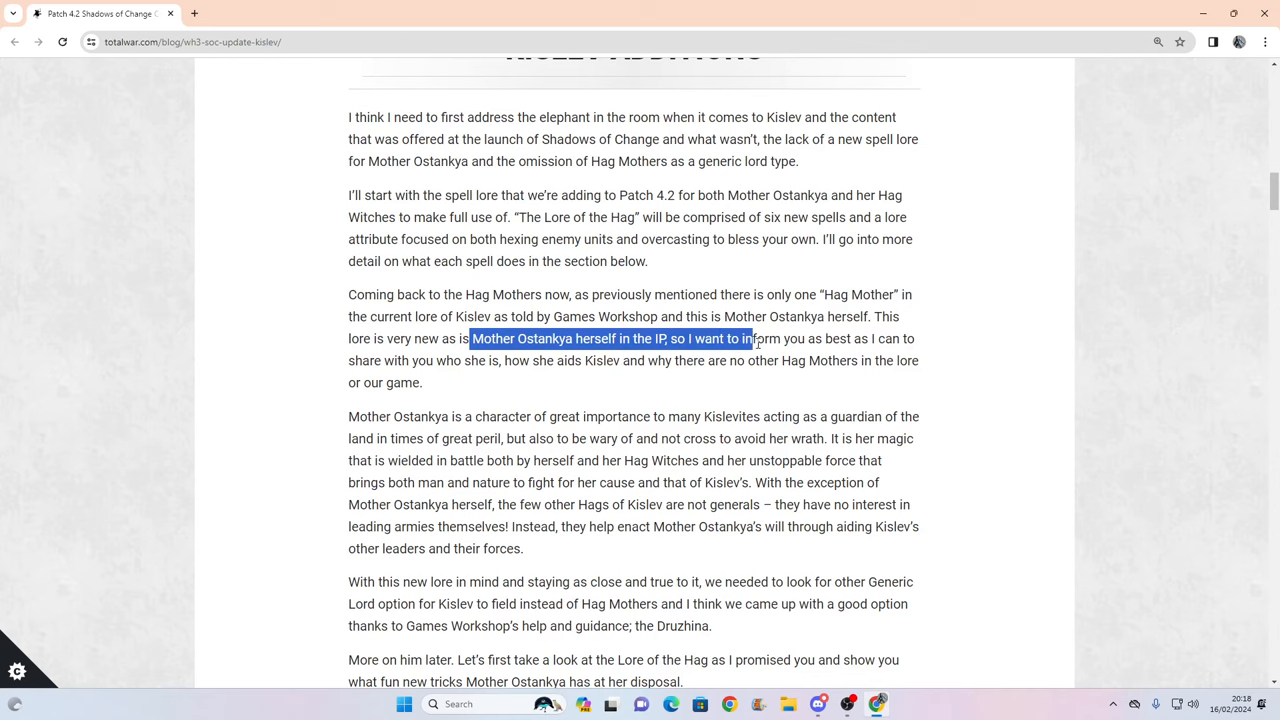
drag(745, 338, 880, 338)
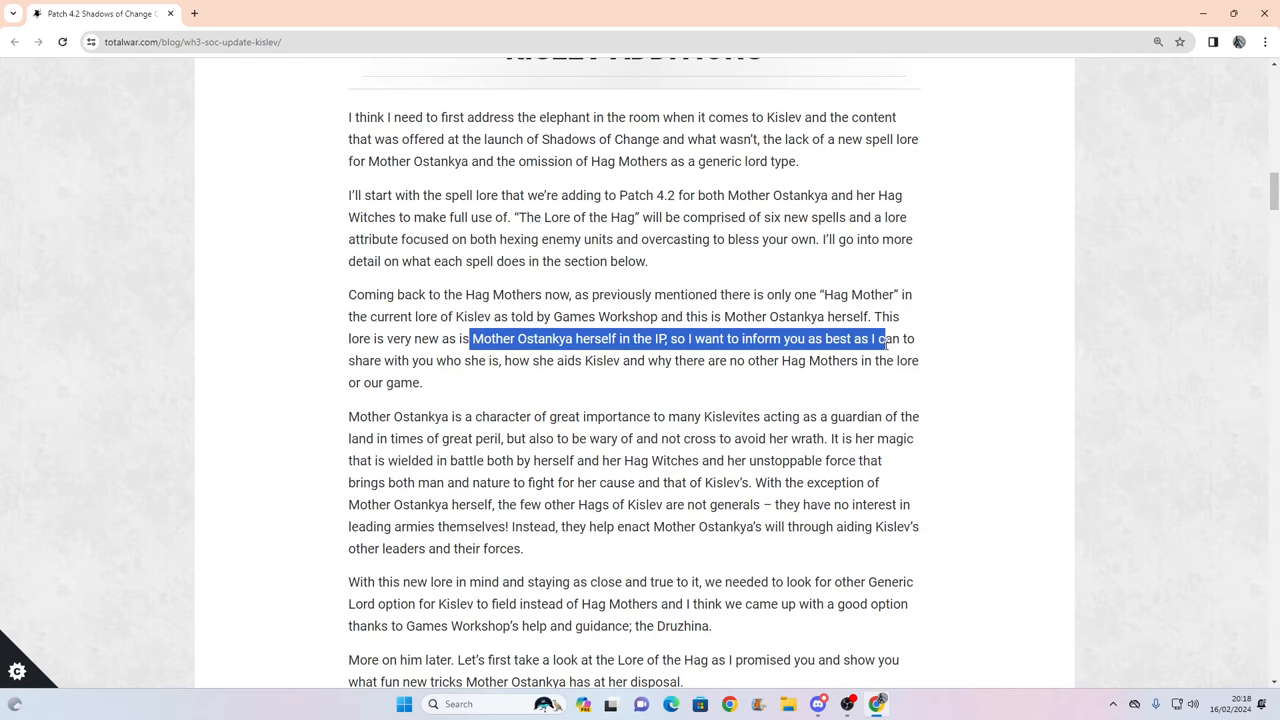
Read past the Lore of the Hag heading and its Lore Attribute.
scroll(down, 3)
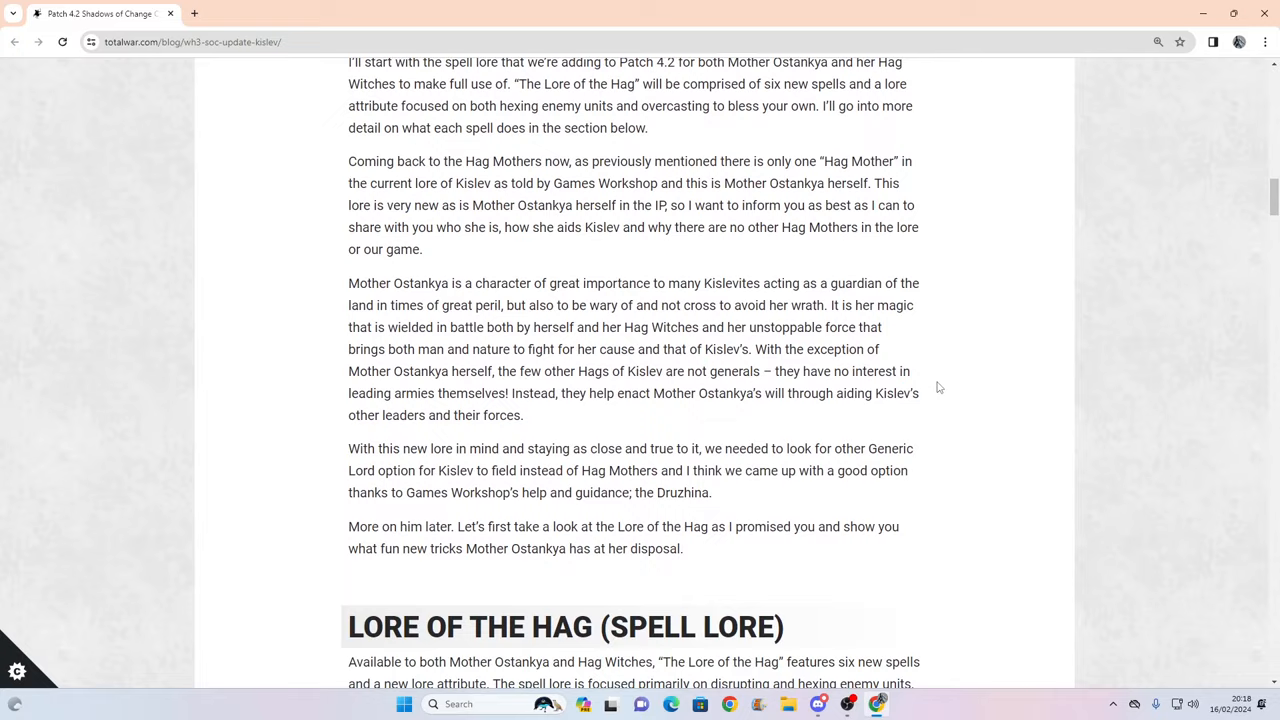
scroll(down, 3)
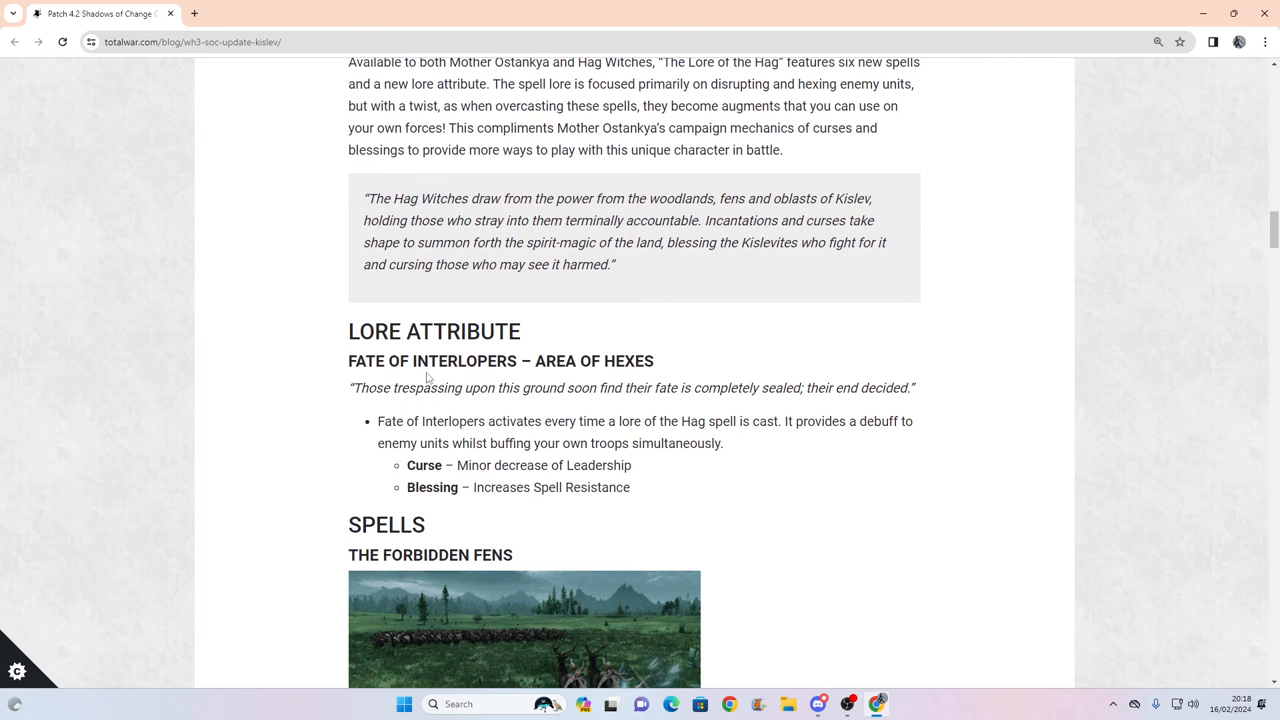
scroll(down, 3)
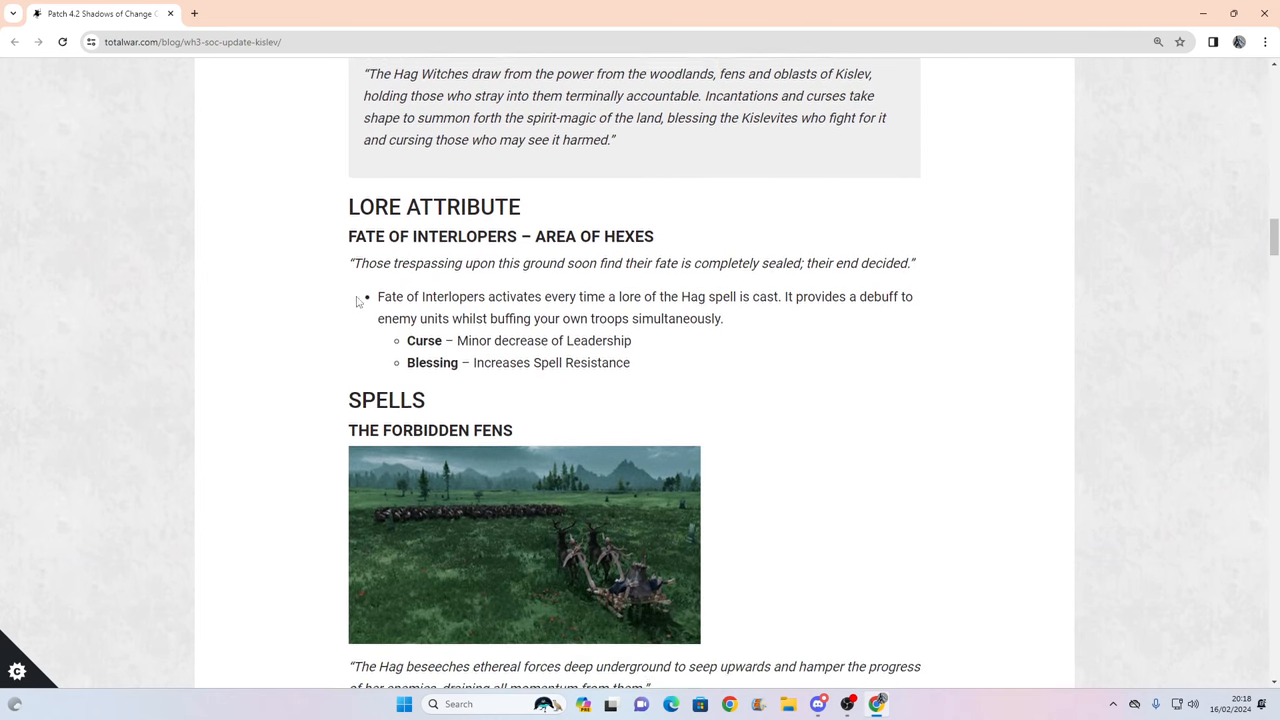
scroll(up, 3)
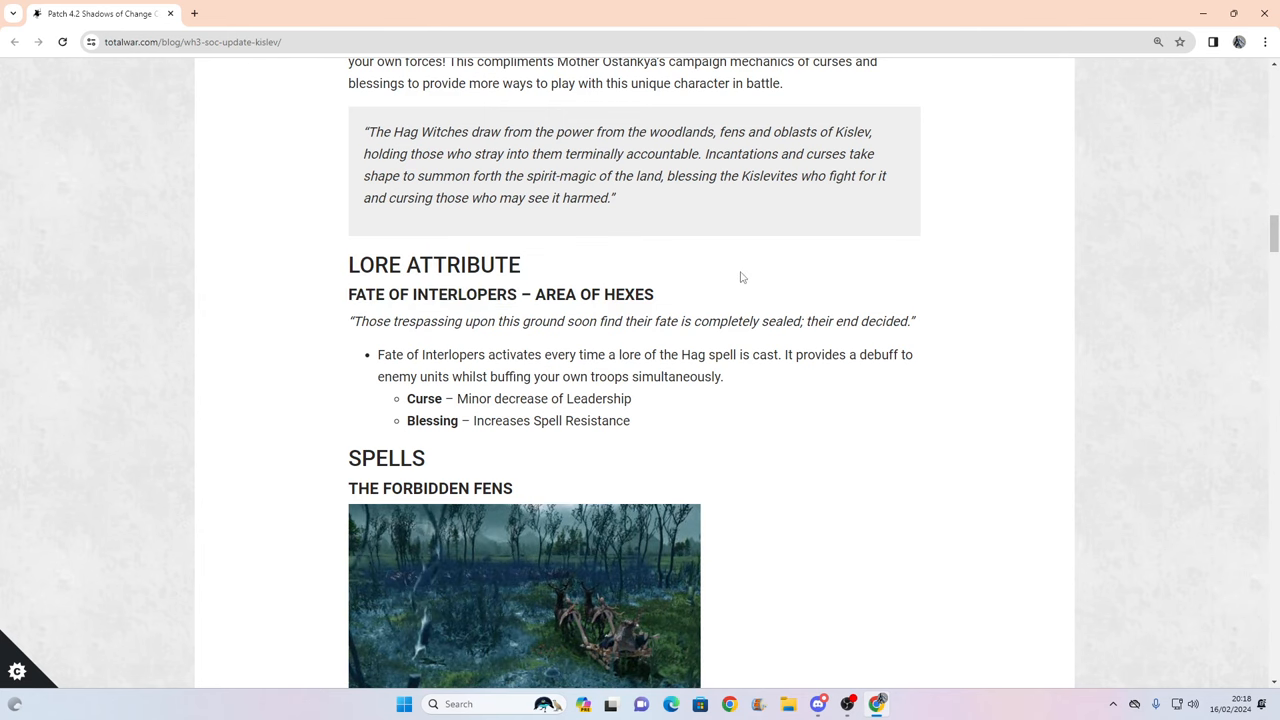
Mark two lines of the Fate of Interlopers attribute and continue to The Forbidden Fens spell.
scroll(down, 3)
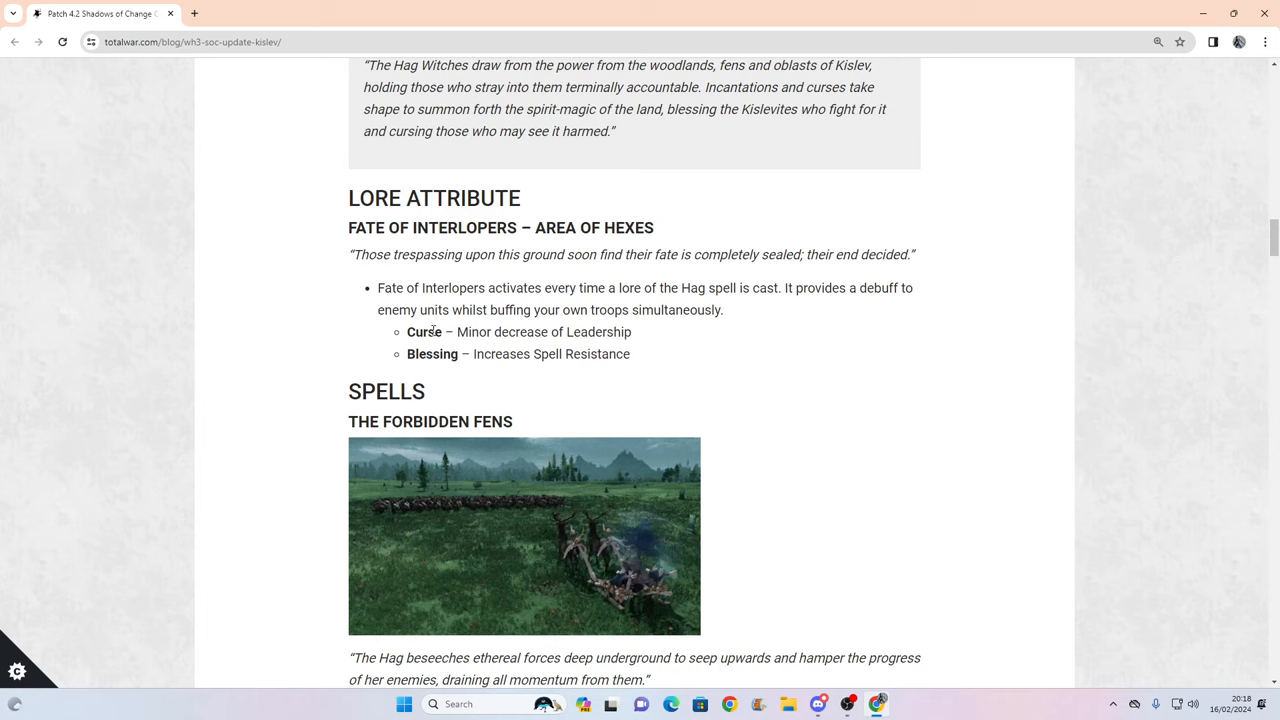
drag(458, 332, 632, 332)
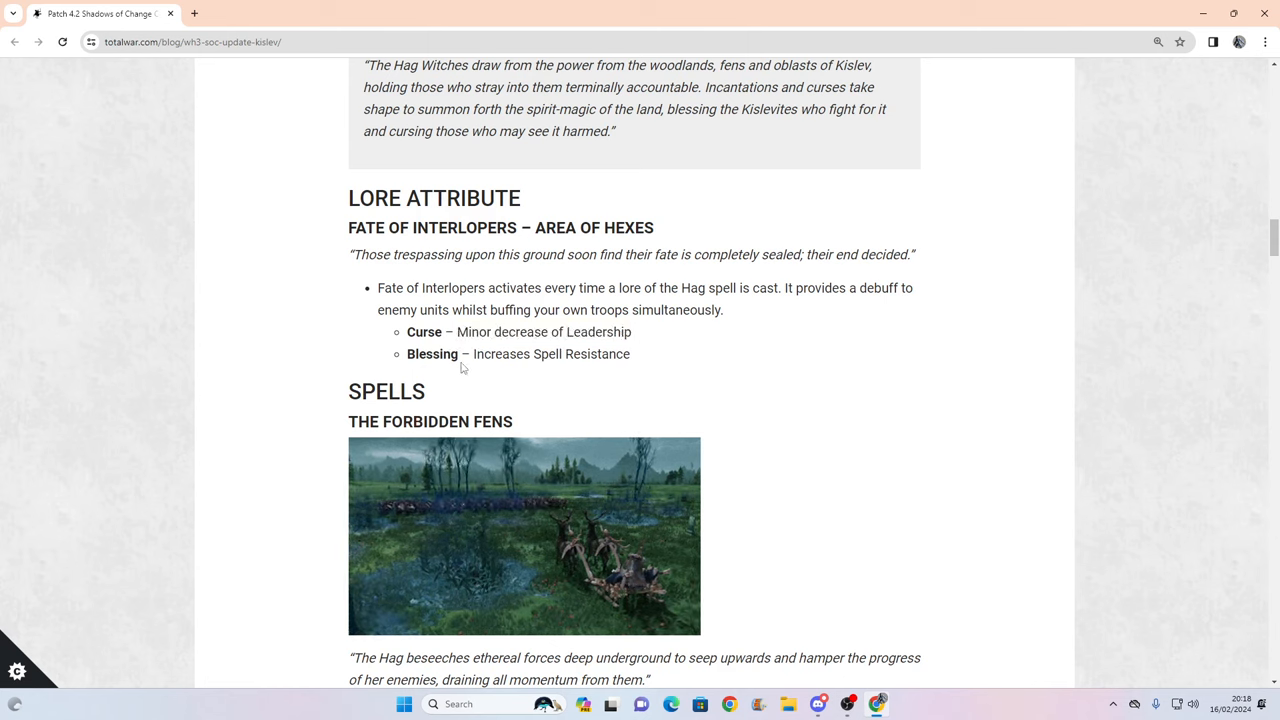
drag(473, 354, 630, 354)
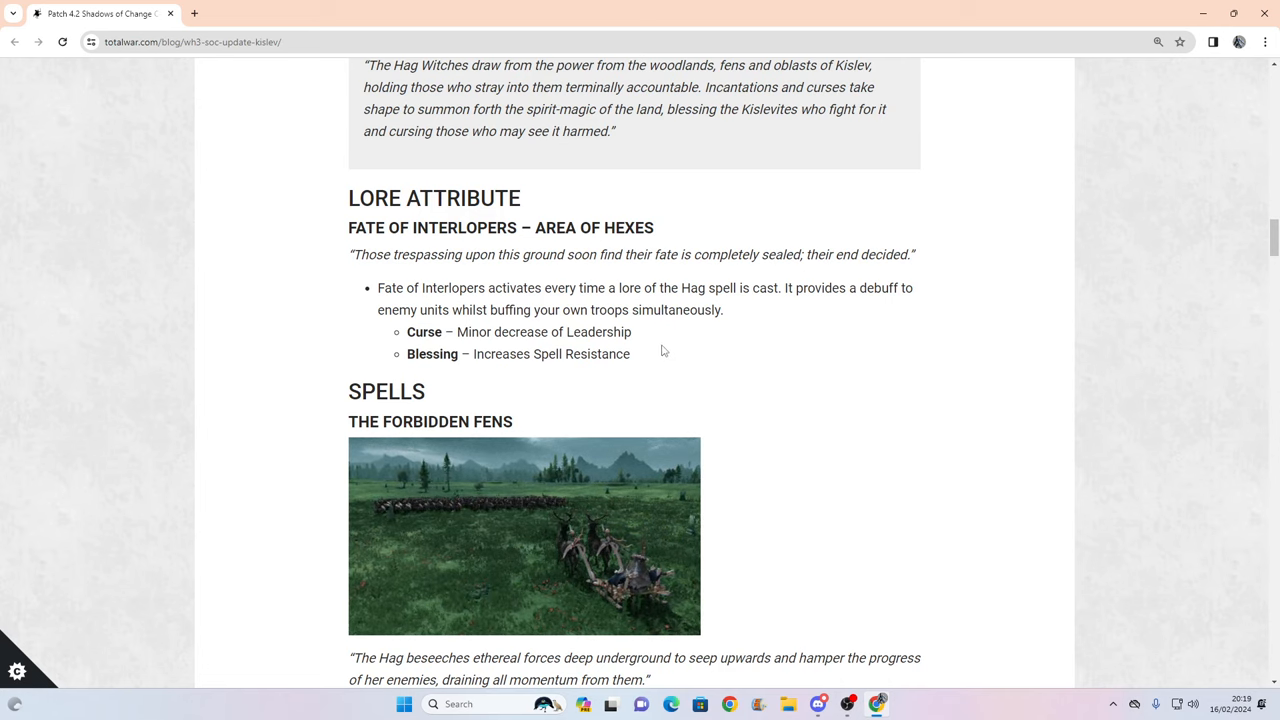
scroll(down, 3)
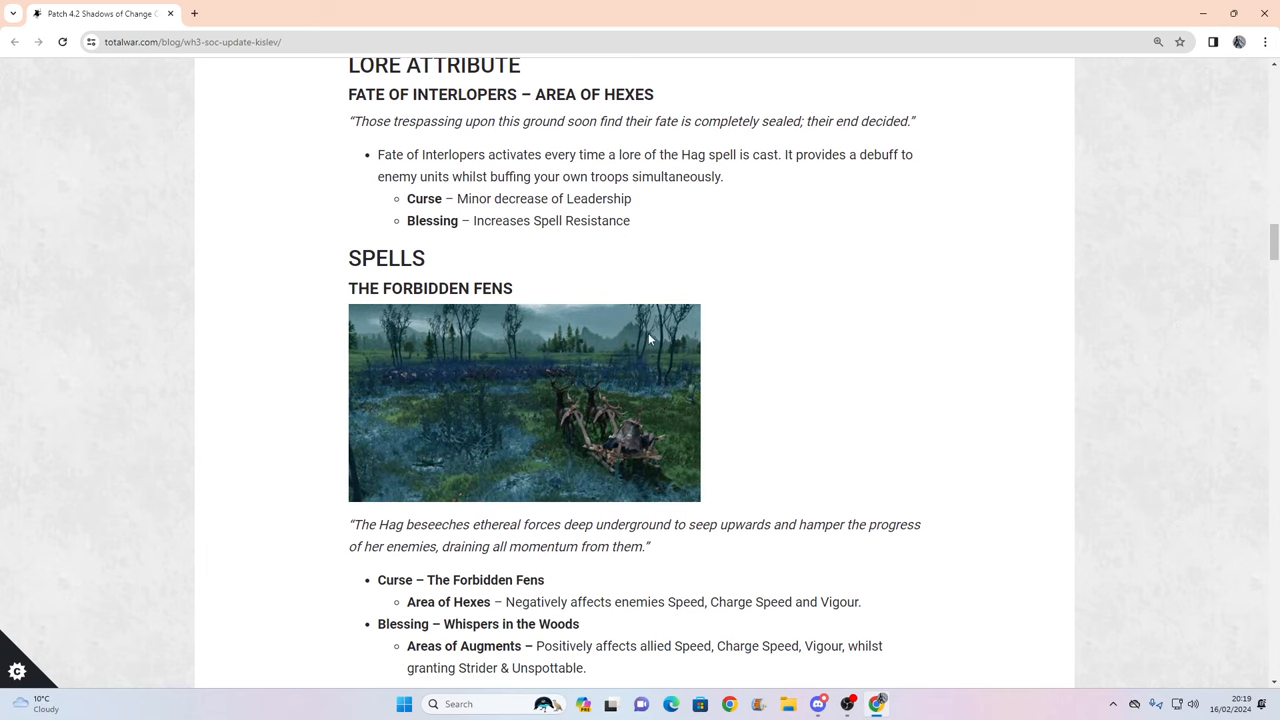
Briefly mark The Forbidden Fens augment line about positively affecting allied Speed.
scroll(down, 3)
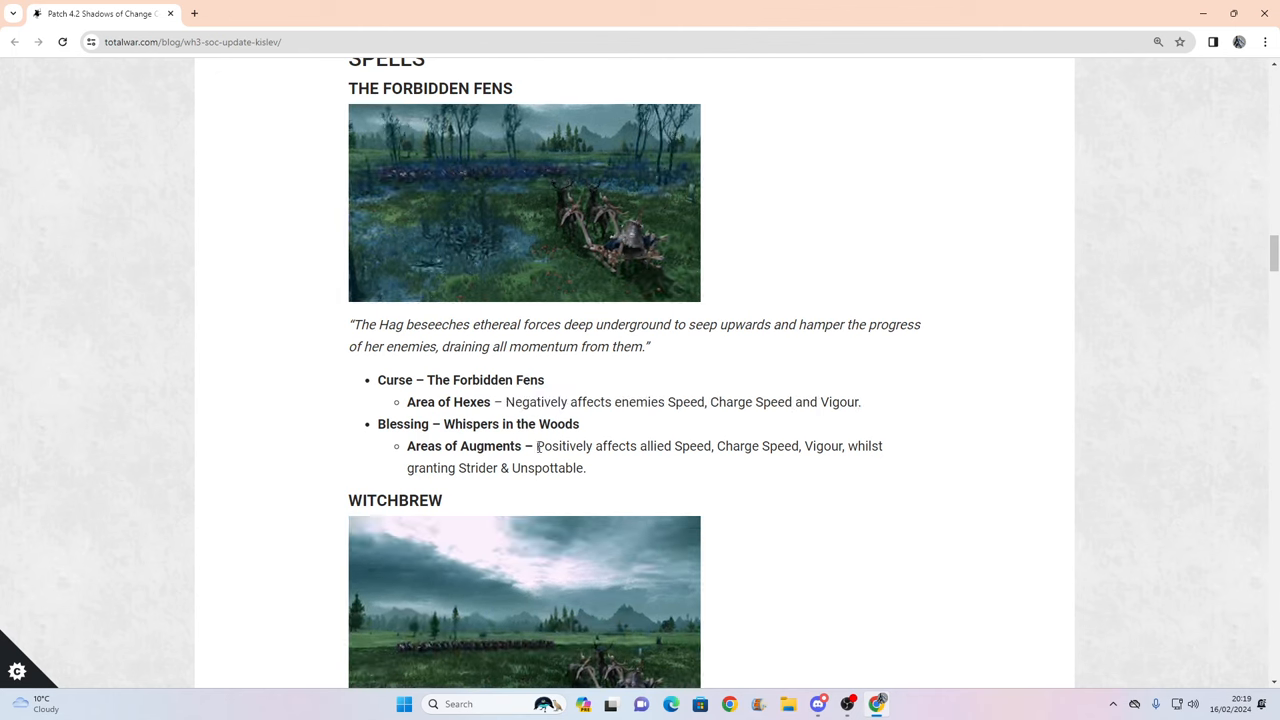
drag(535, 446, 667, 446)
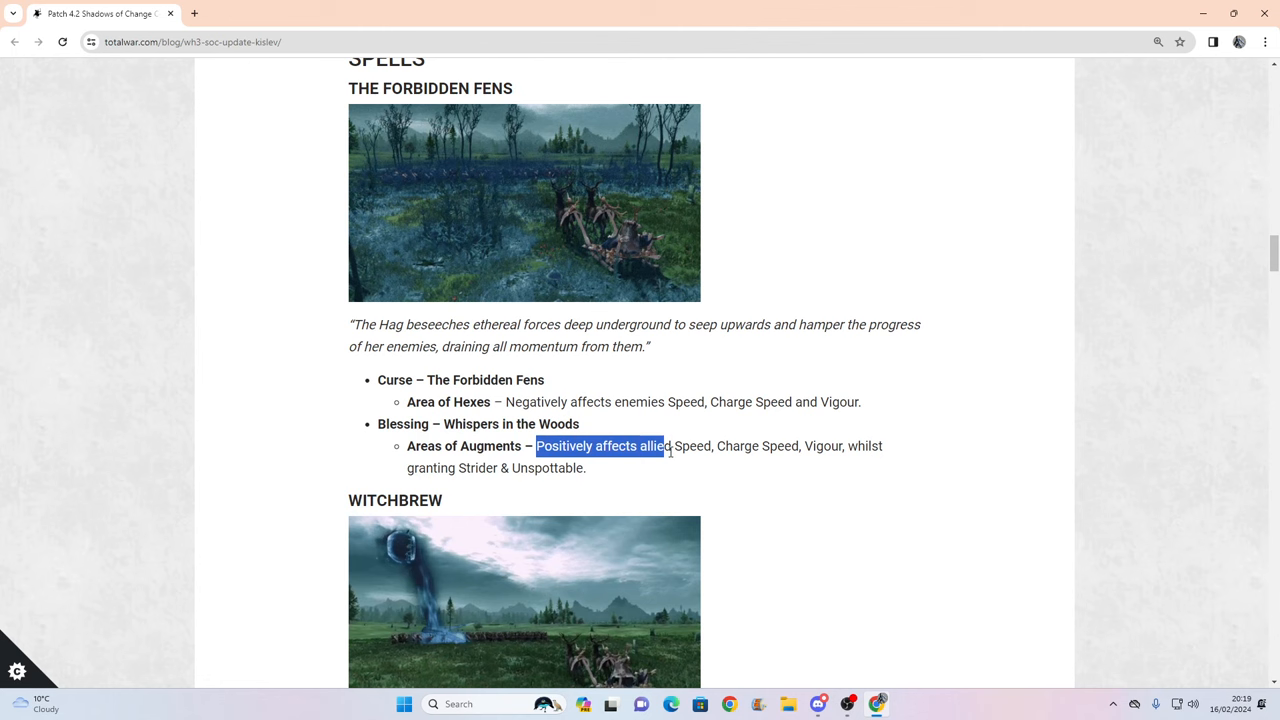
drag(665, 446, 770, 446)
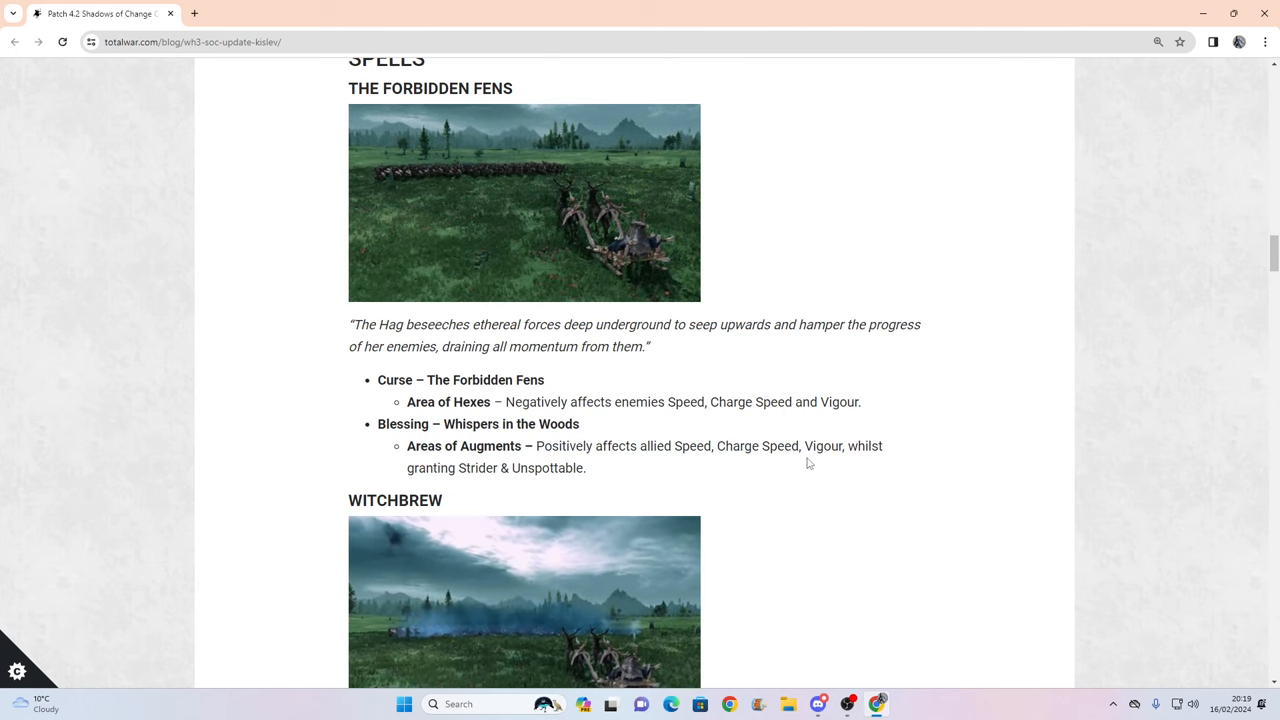
Mark Witchbrew's curse Breath damage text, then the Witchbroth blessing Breath damage text.
scroll(down, 3)
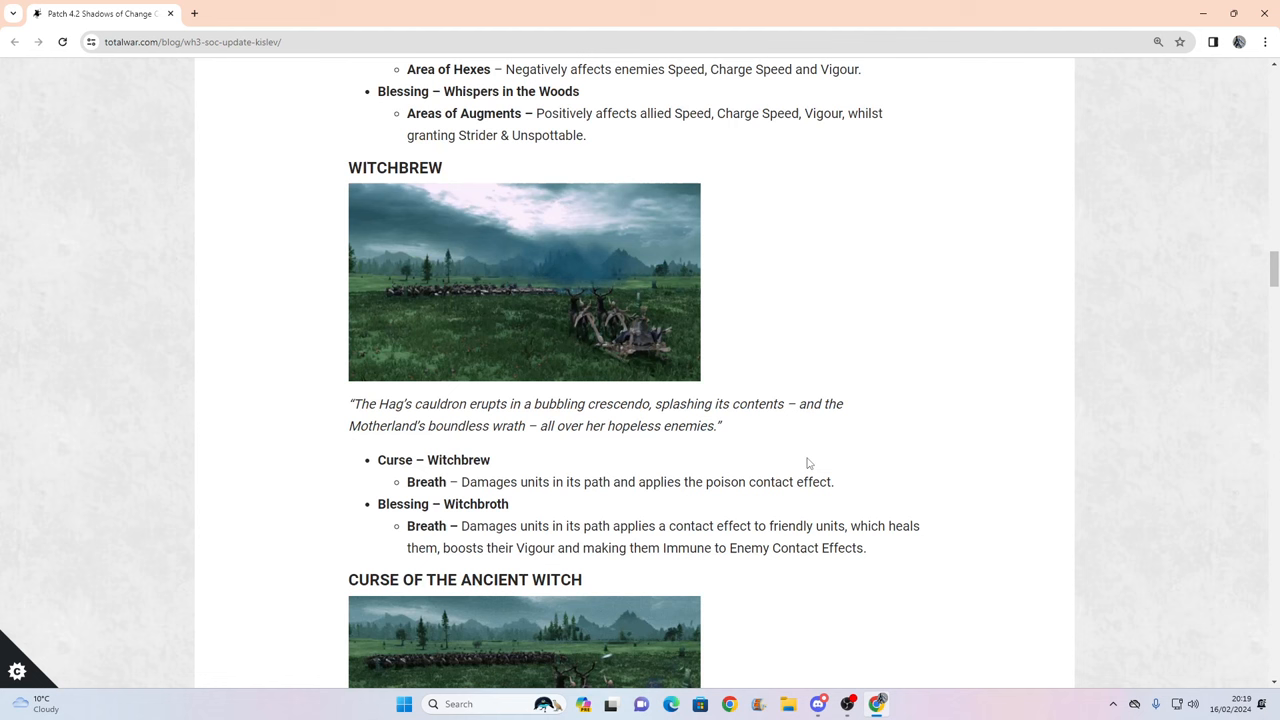
drag(461, 481, 565, 481)
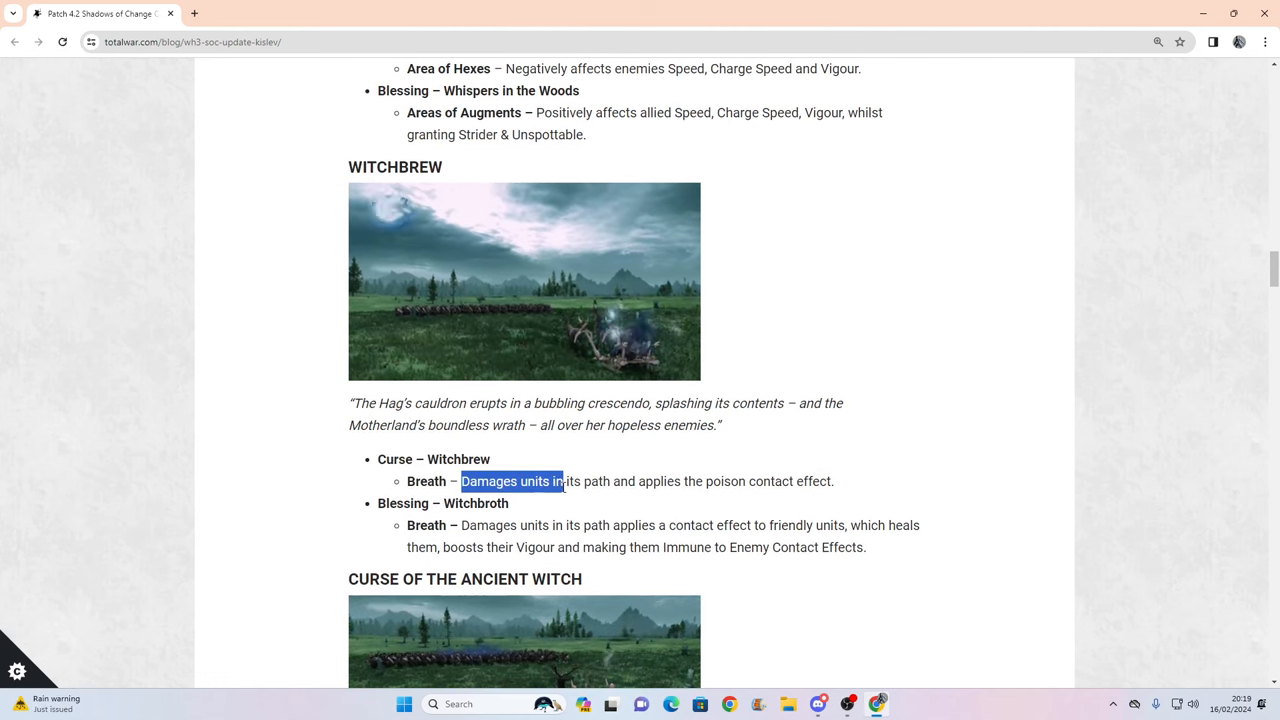
drag(565, 481, 833, 481)
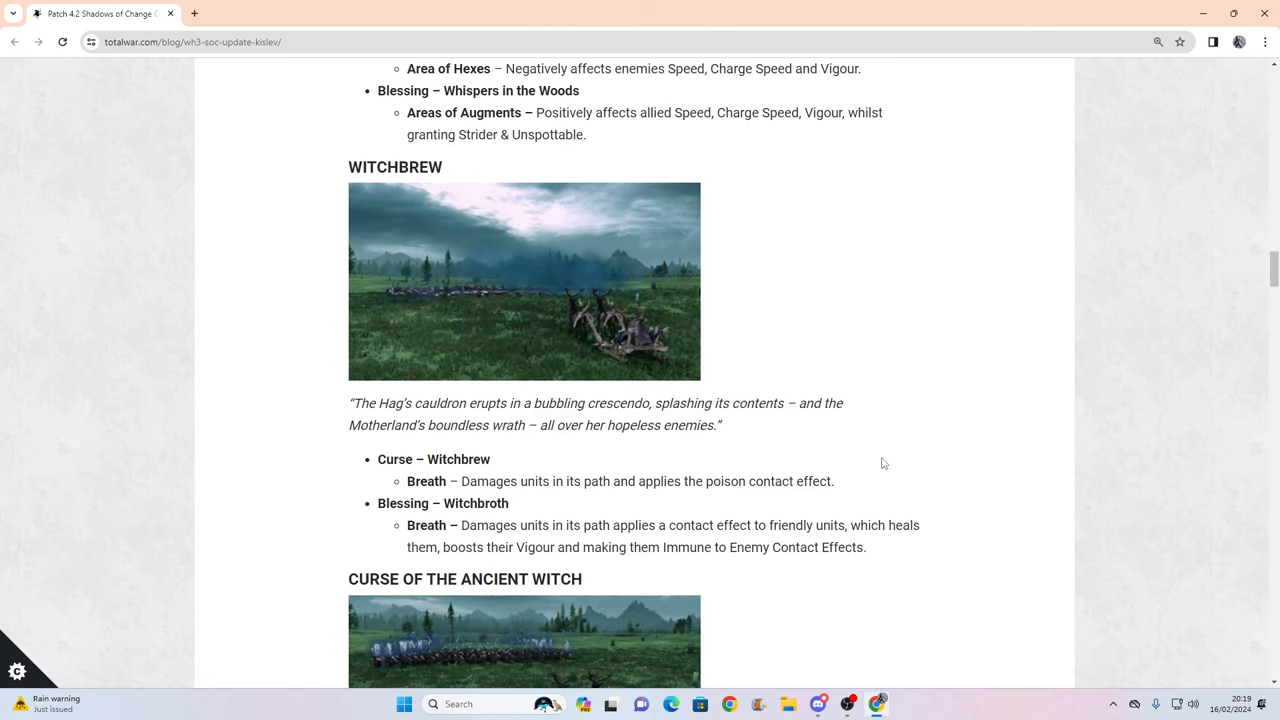
scroll(down, 3)
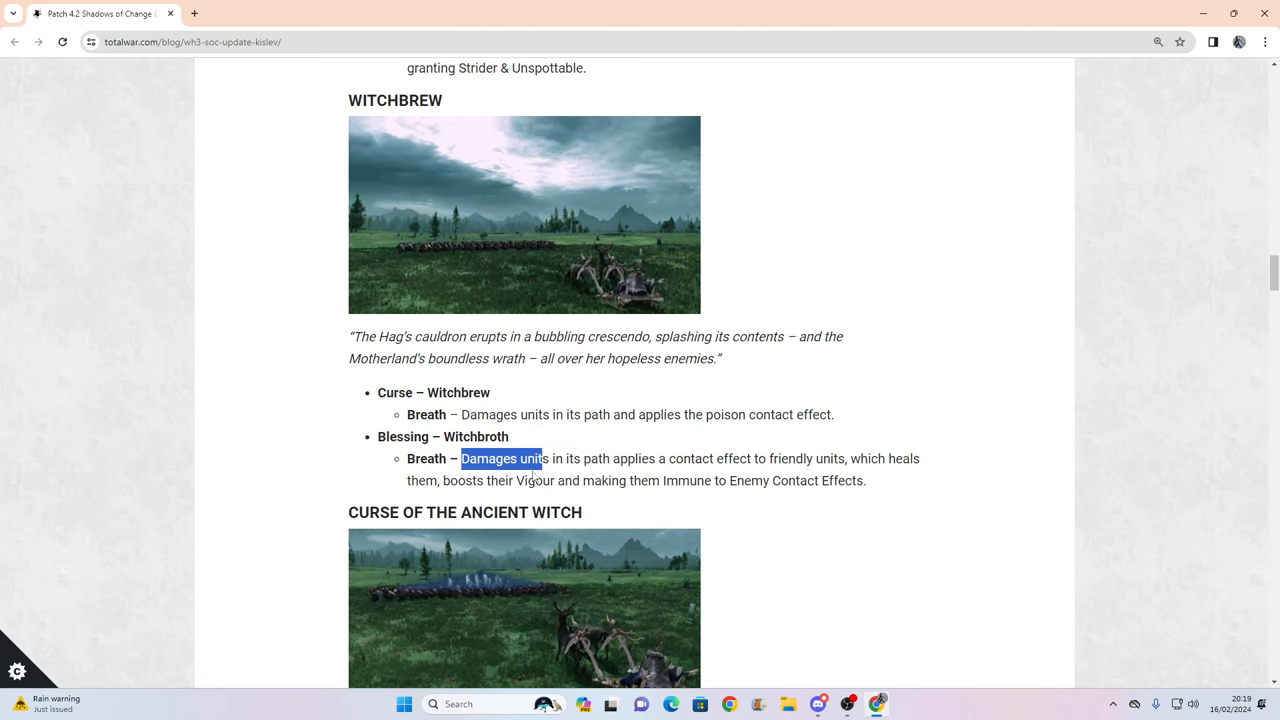
drag(543, 459, 580, 480)
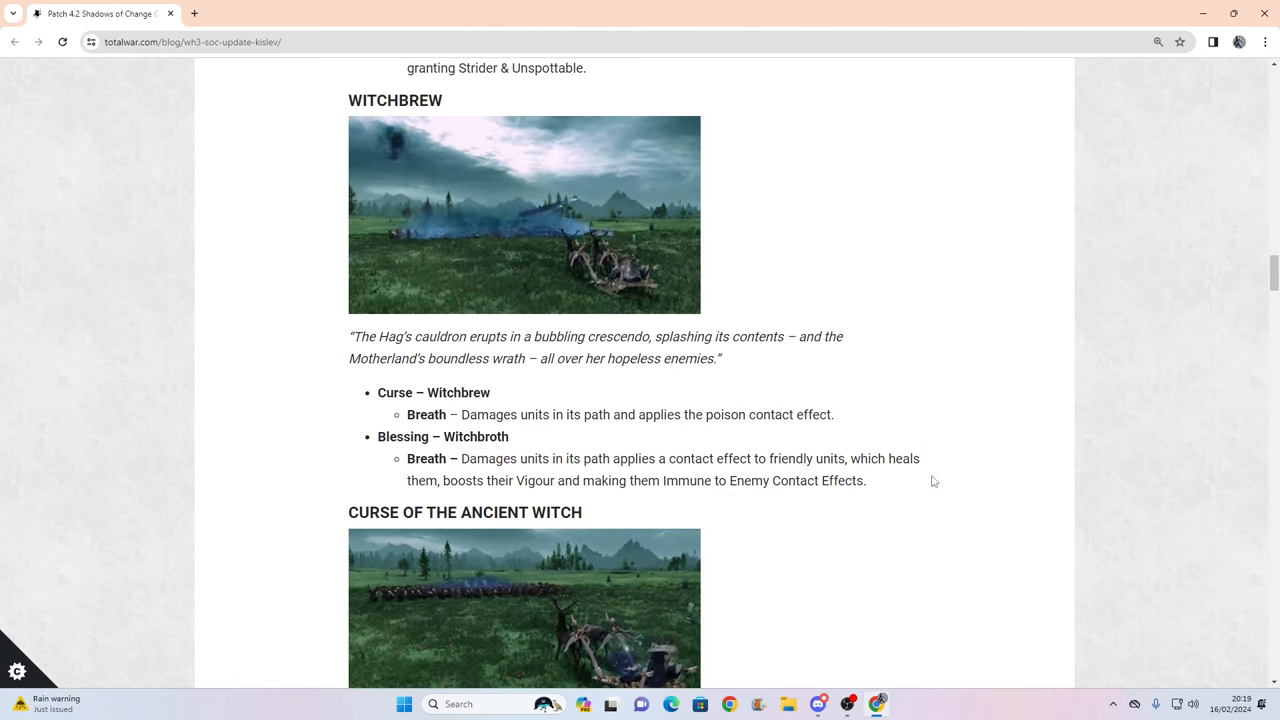
Reach Curse of the Ancient Witch and mark its Hex curse effects on enemies.
scroll(down, 3)
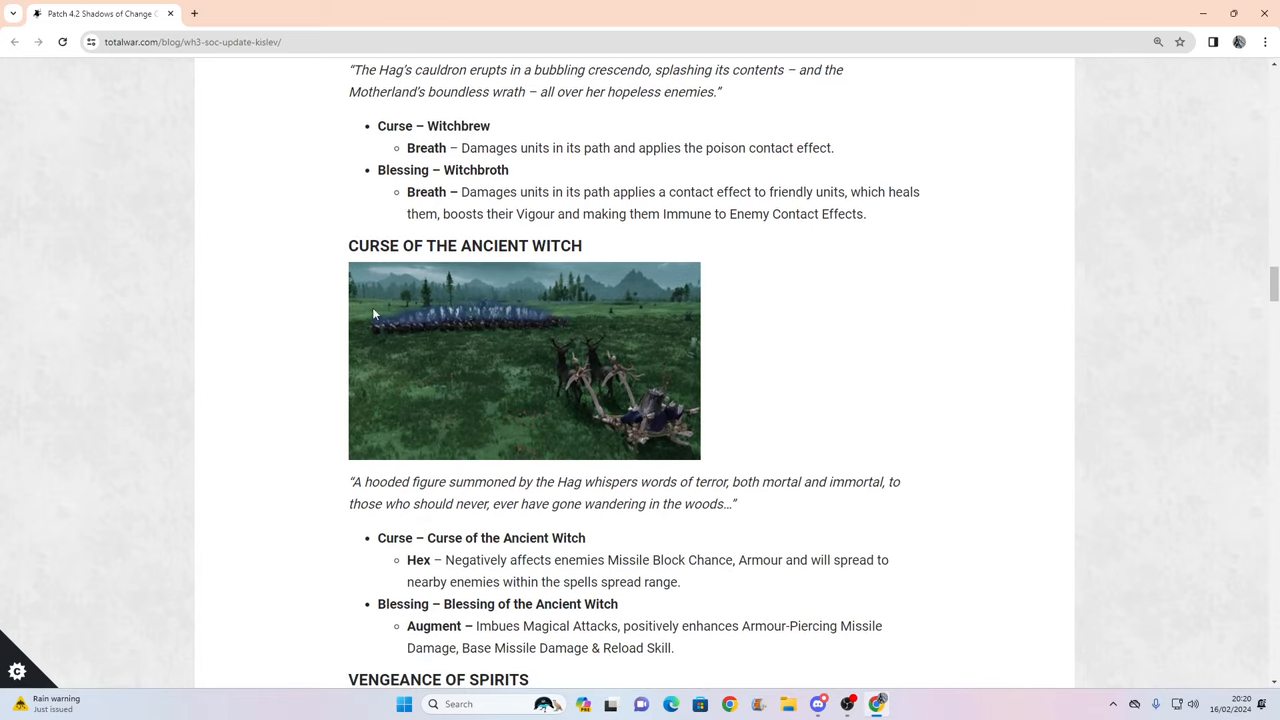
scroll(down, 3)
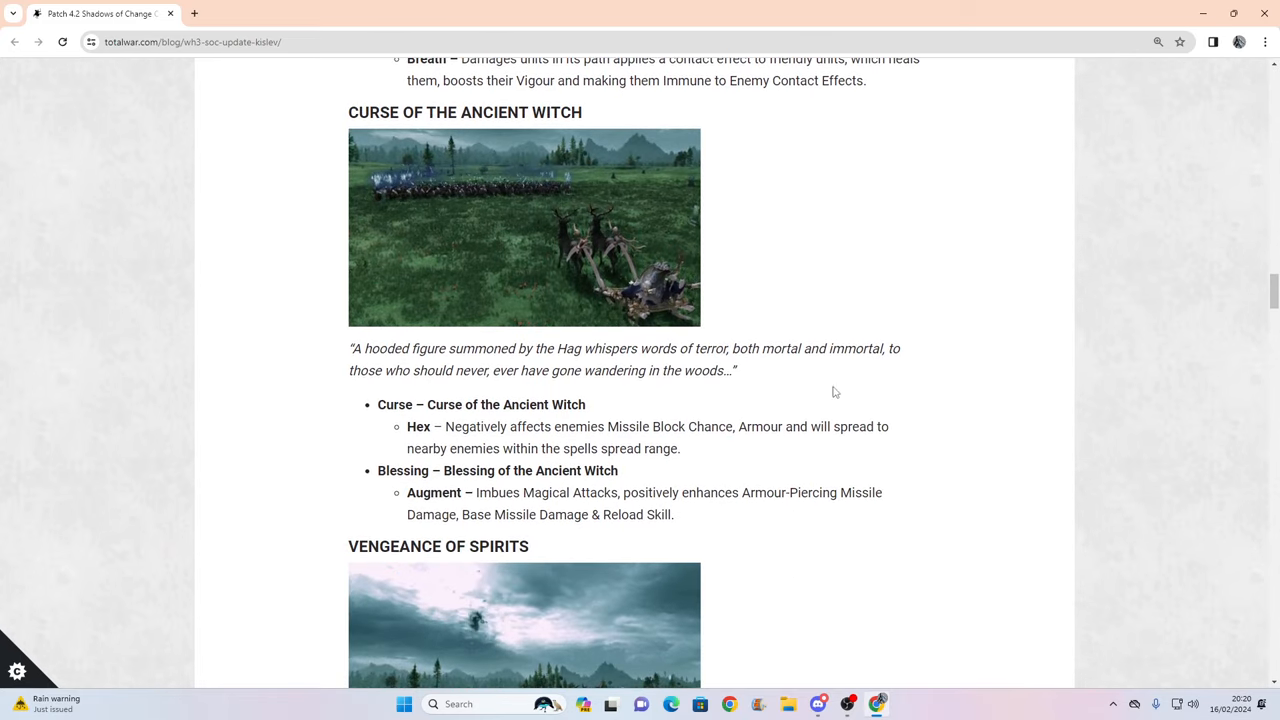
drag(451, 427, 601, 427)
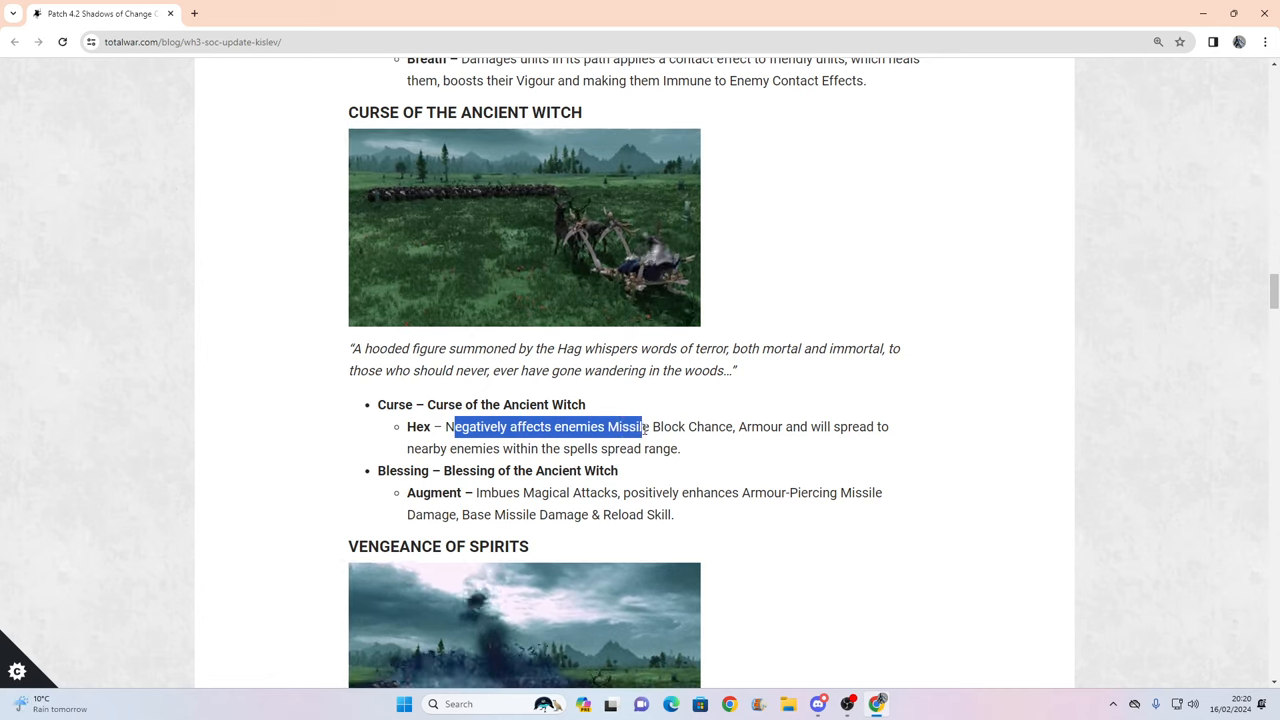
drag(640, 427, 733, 427)
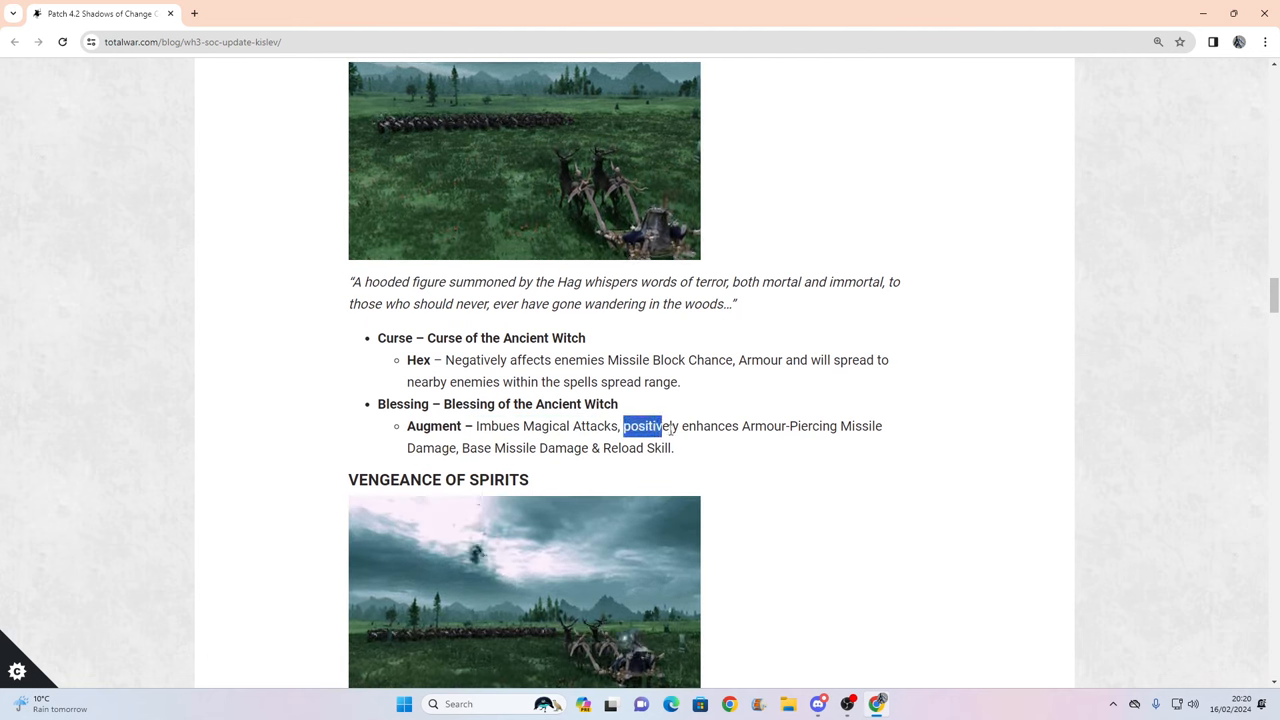
Briefly mark the Augment passage that positively enhances Armour-Piercing and continue to Vengeance of Spirits.
drag(623, 425, 828, 425)
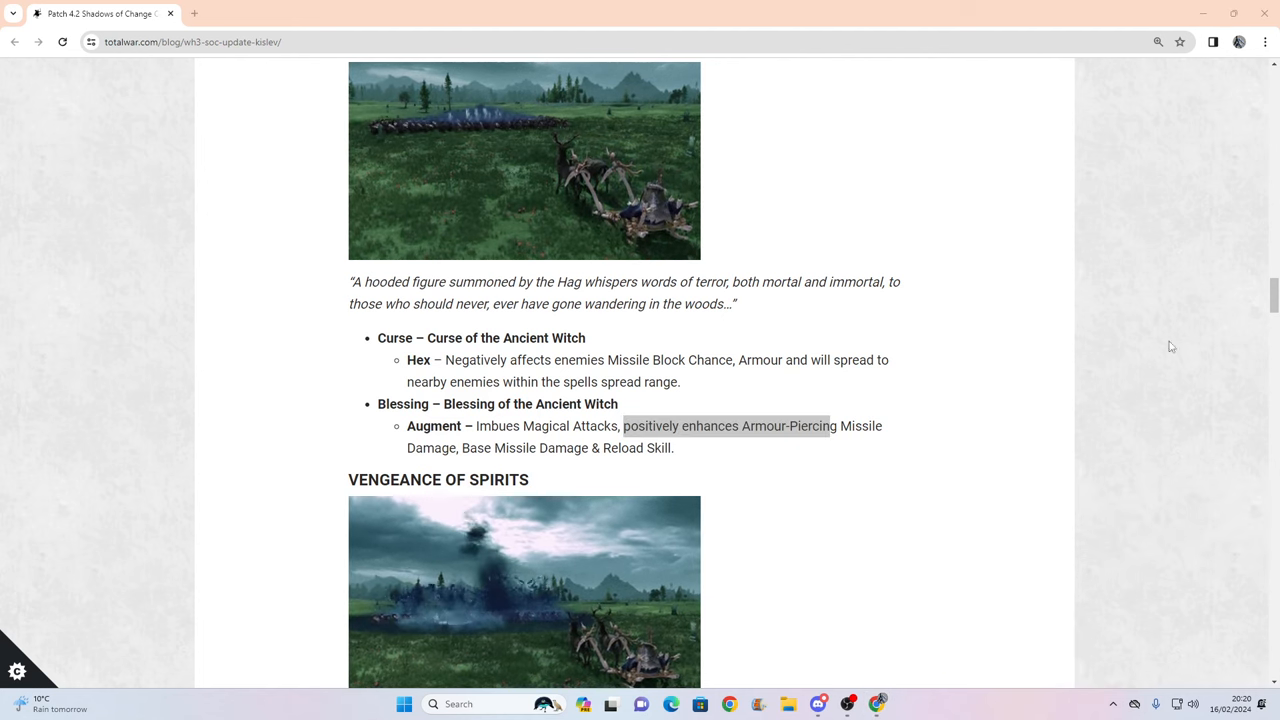
drag(623, 425, 830, 425)
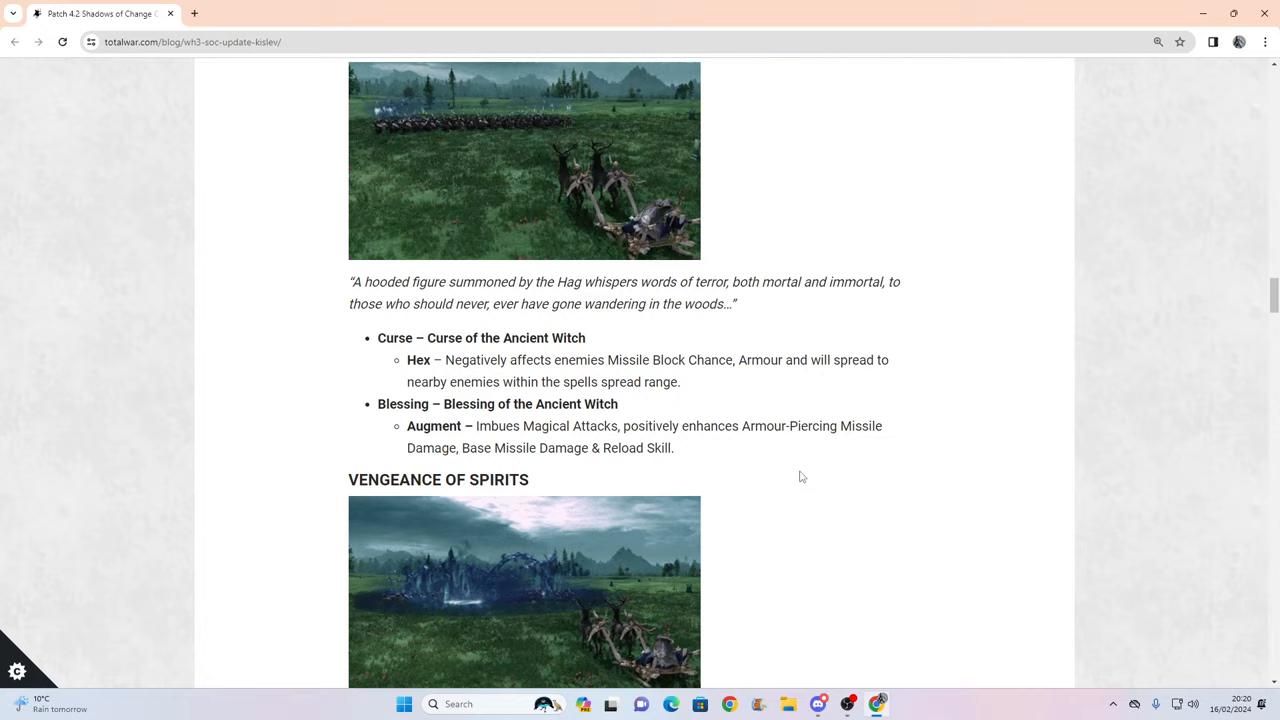
scroll(down, 3)
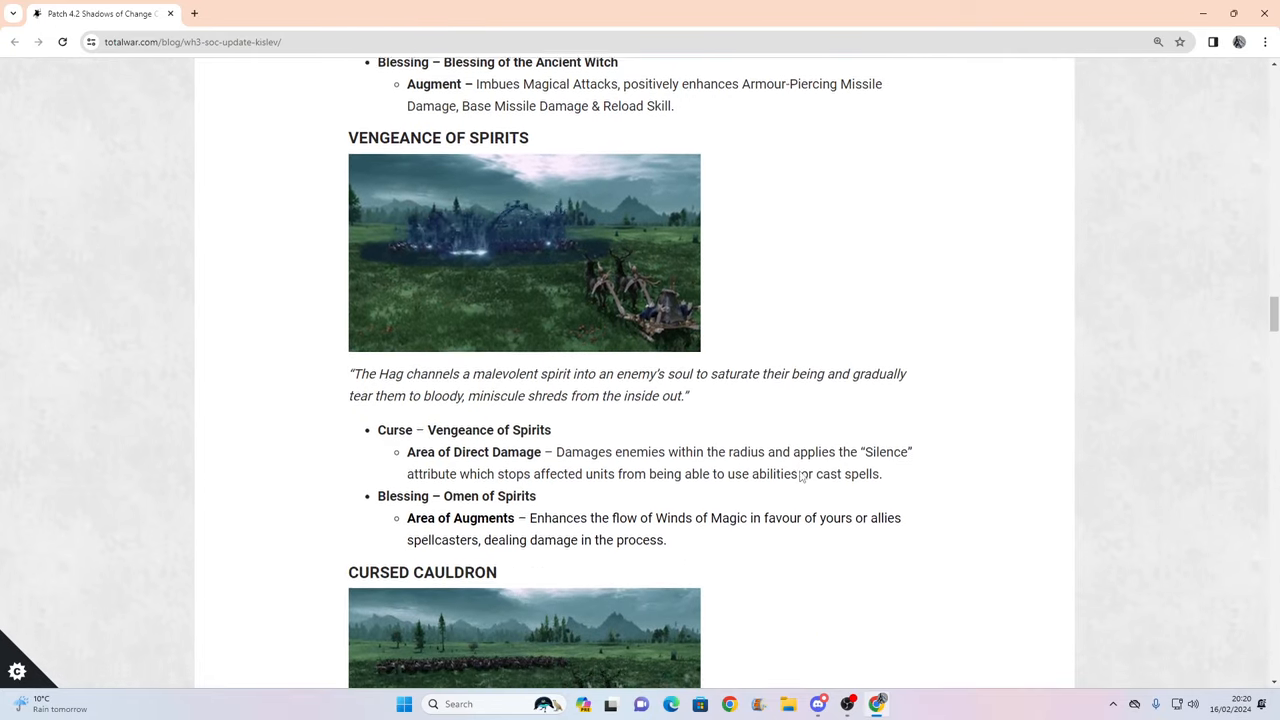
scroll(down, 3)
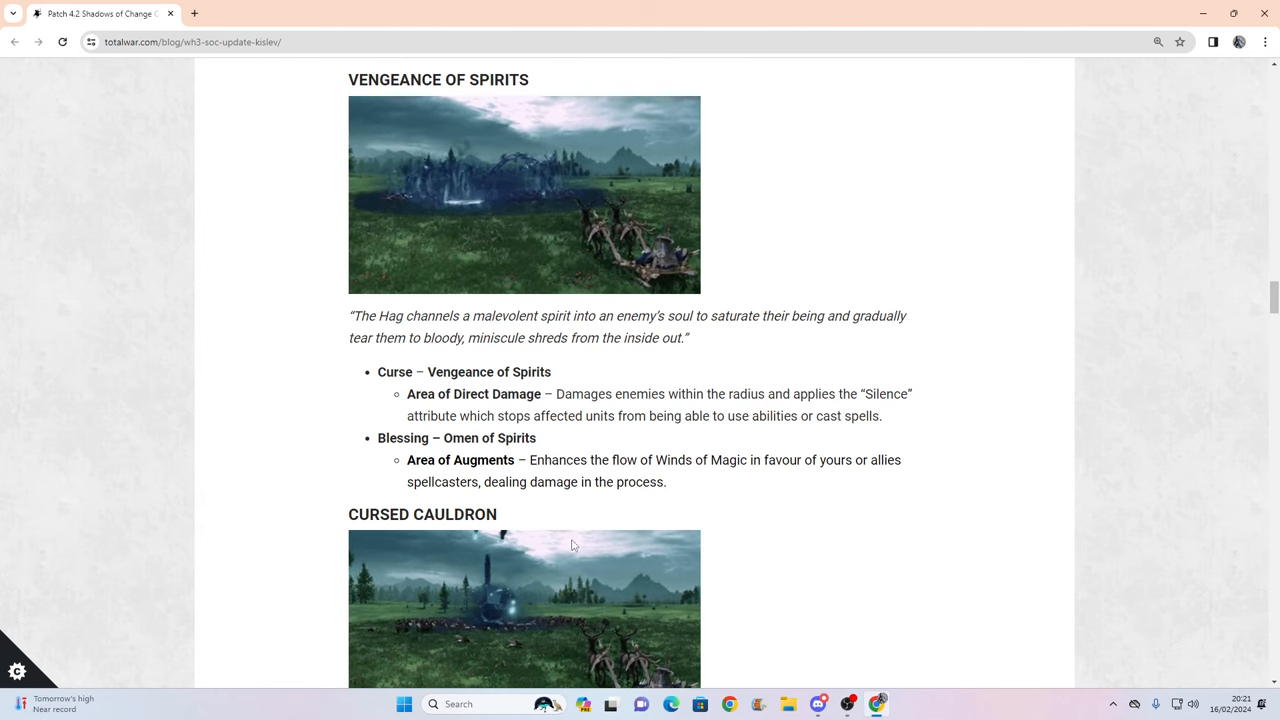
Scroll through Cursed Cauldron's curse and Blessed Cauldron effects until Malediction of Madness appears.
scroll(down, 3)
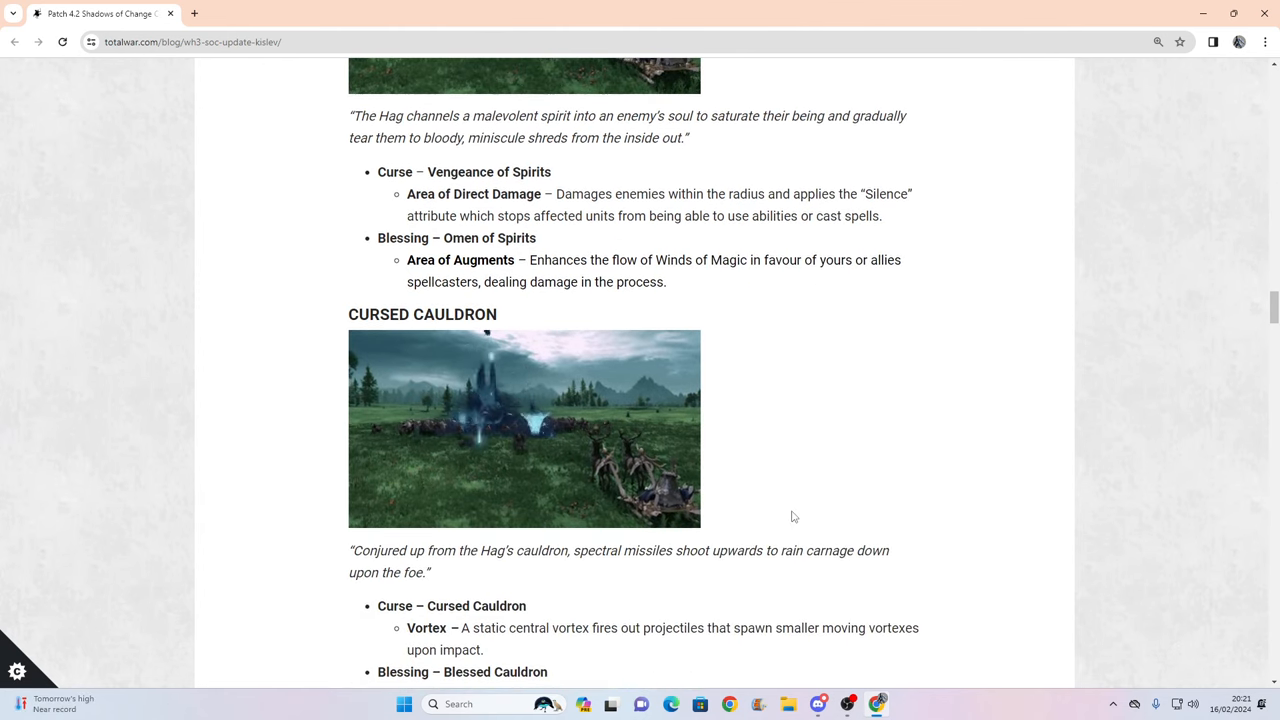
scroll(down, 3)
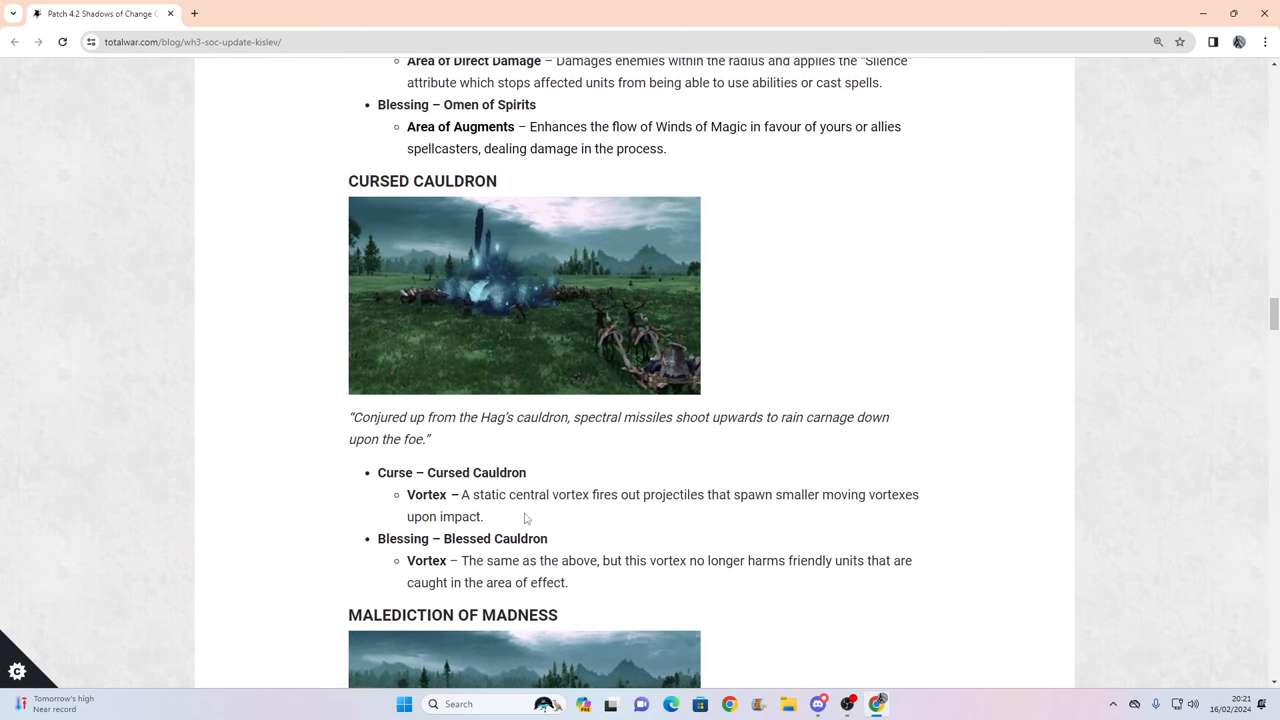
scroll(down, 3)
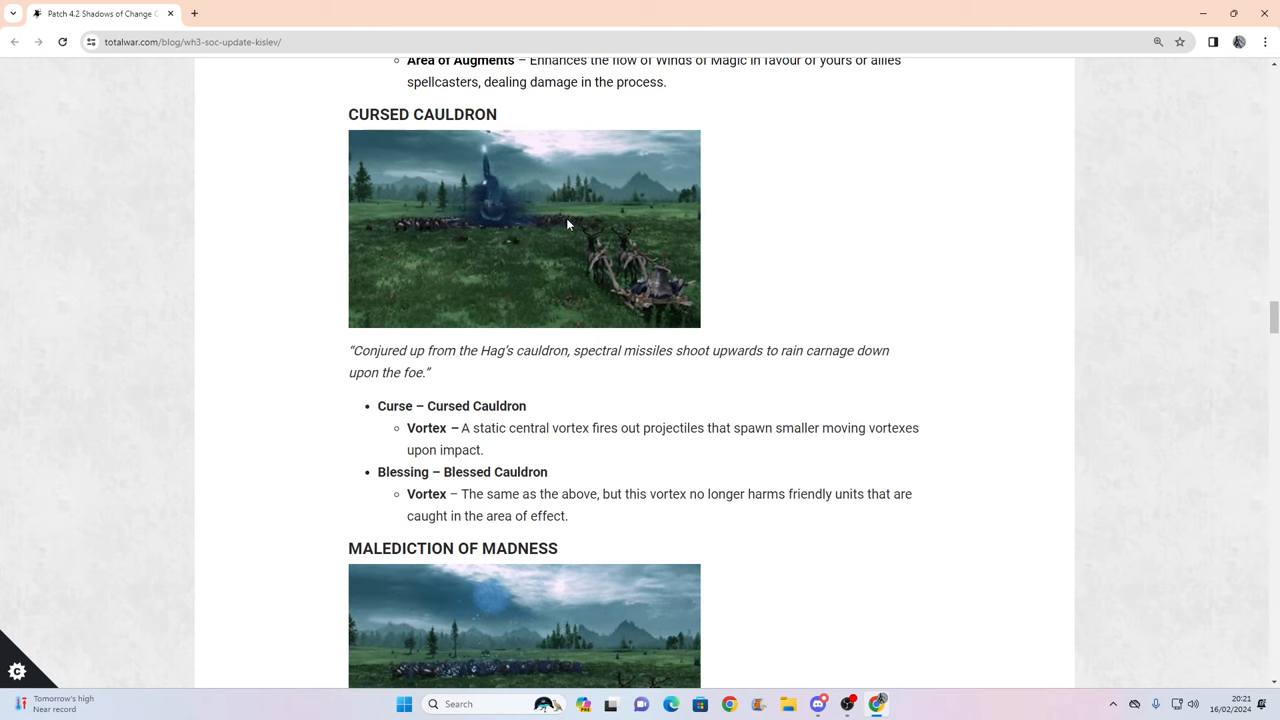
scroll(down, 3)
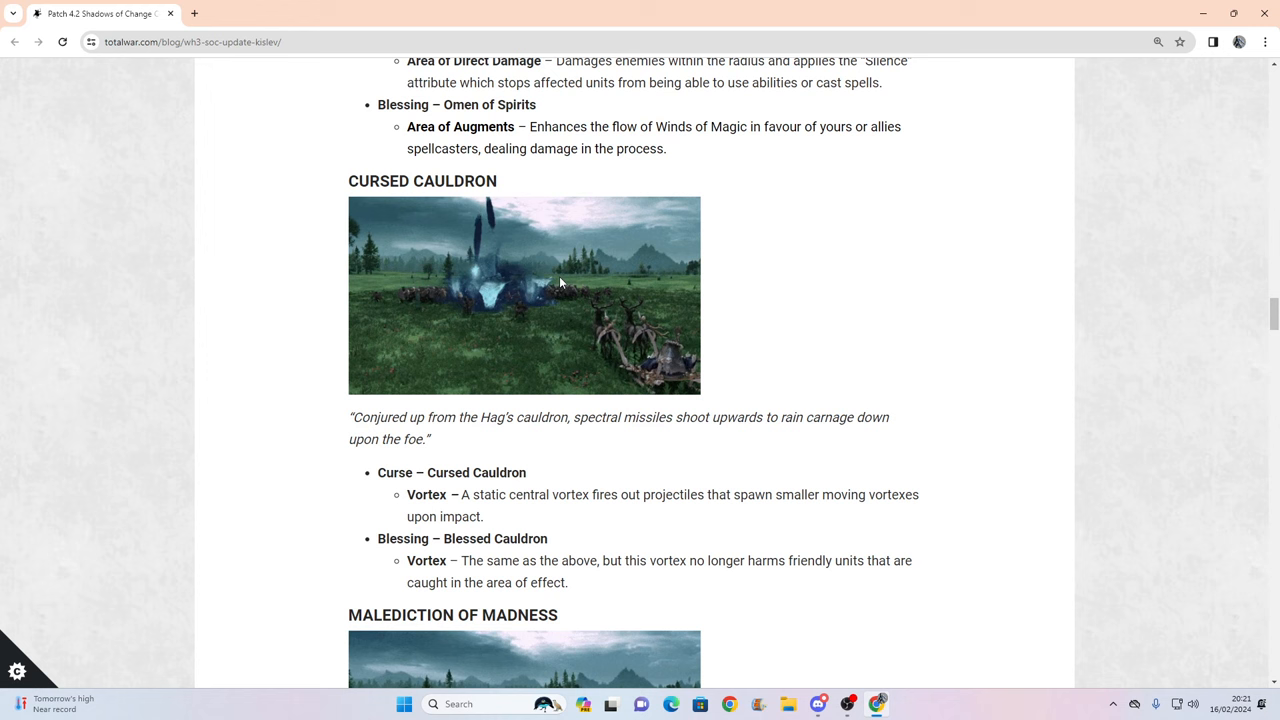
scroll(down, 3)
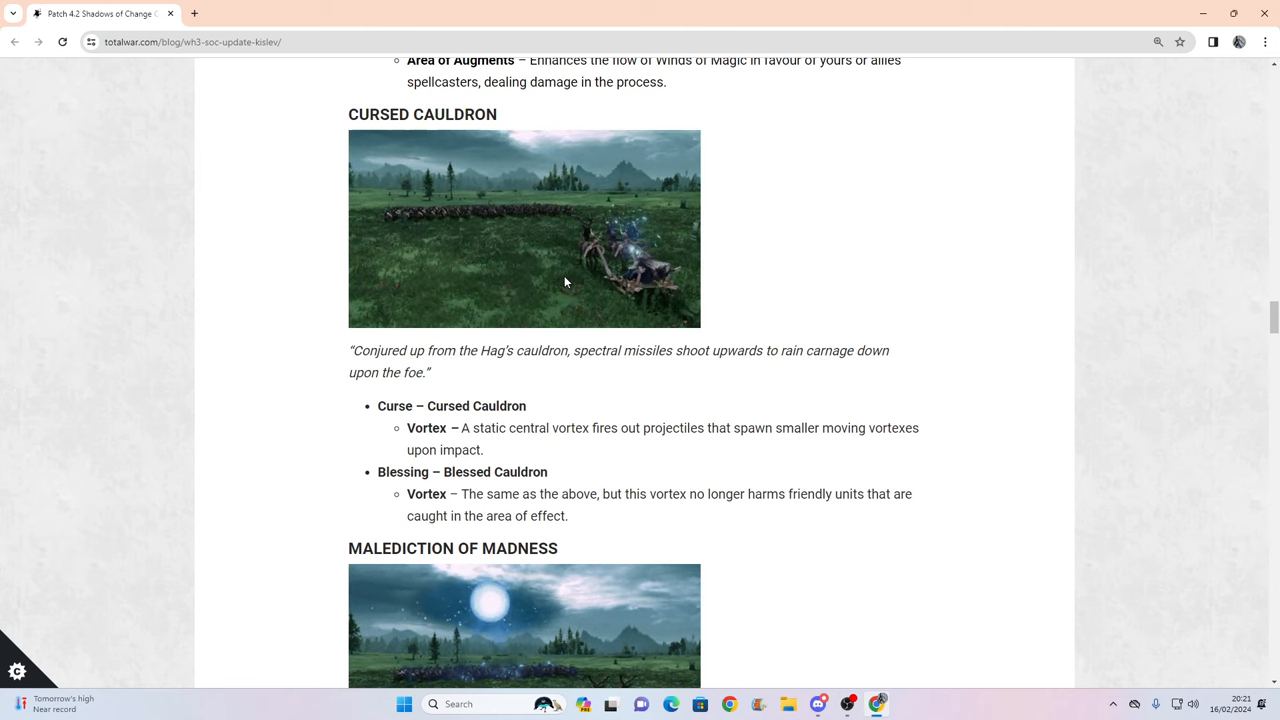
scroll(down, 3)
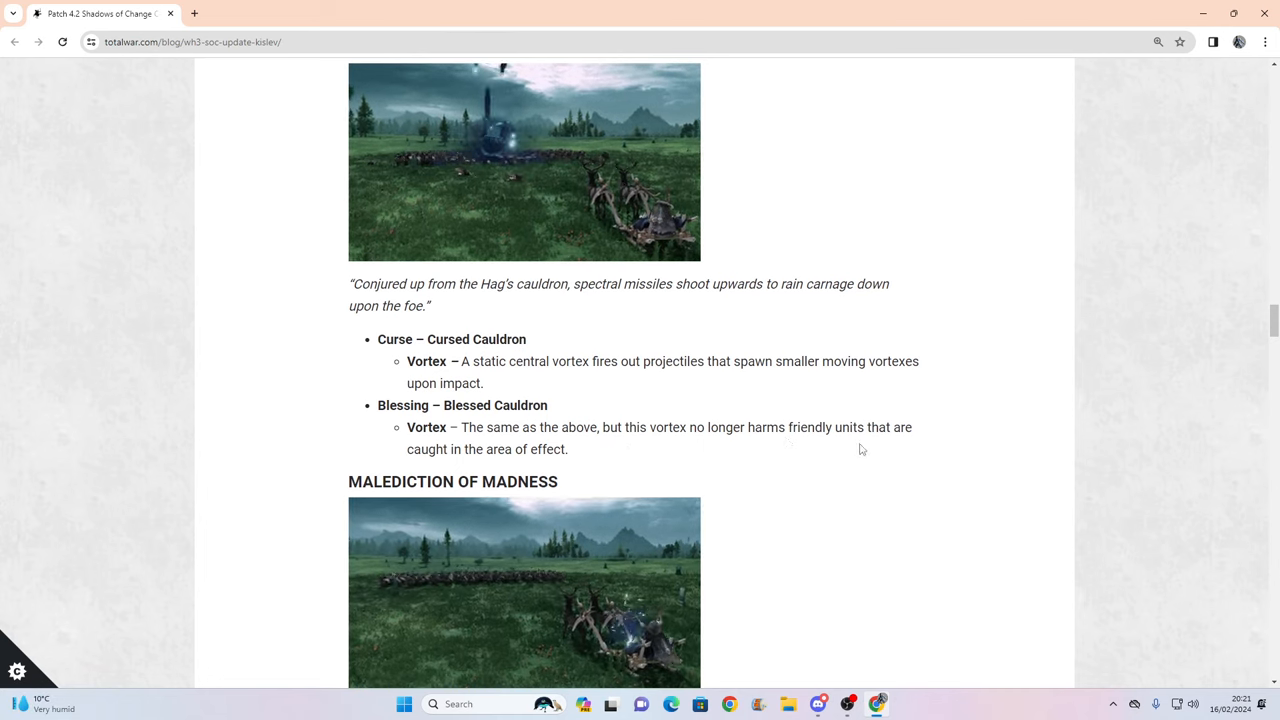
mouse_move(706, 468)
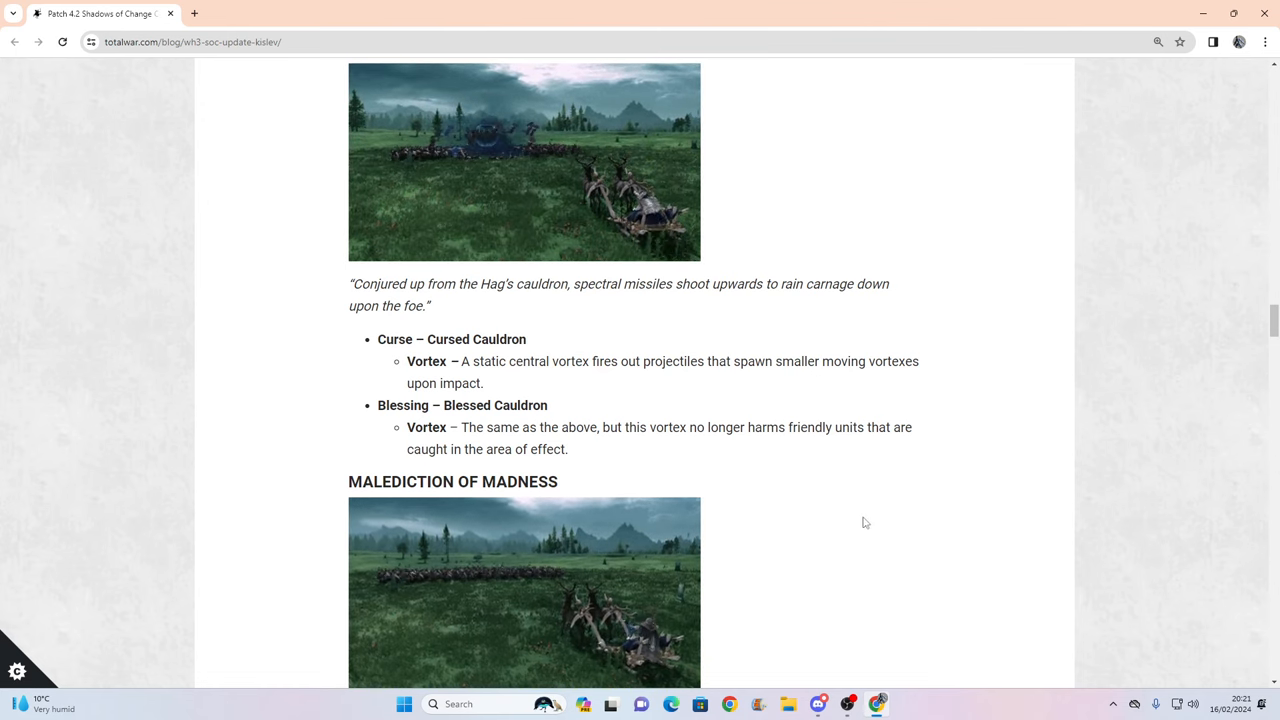
scroll(down, 3)
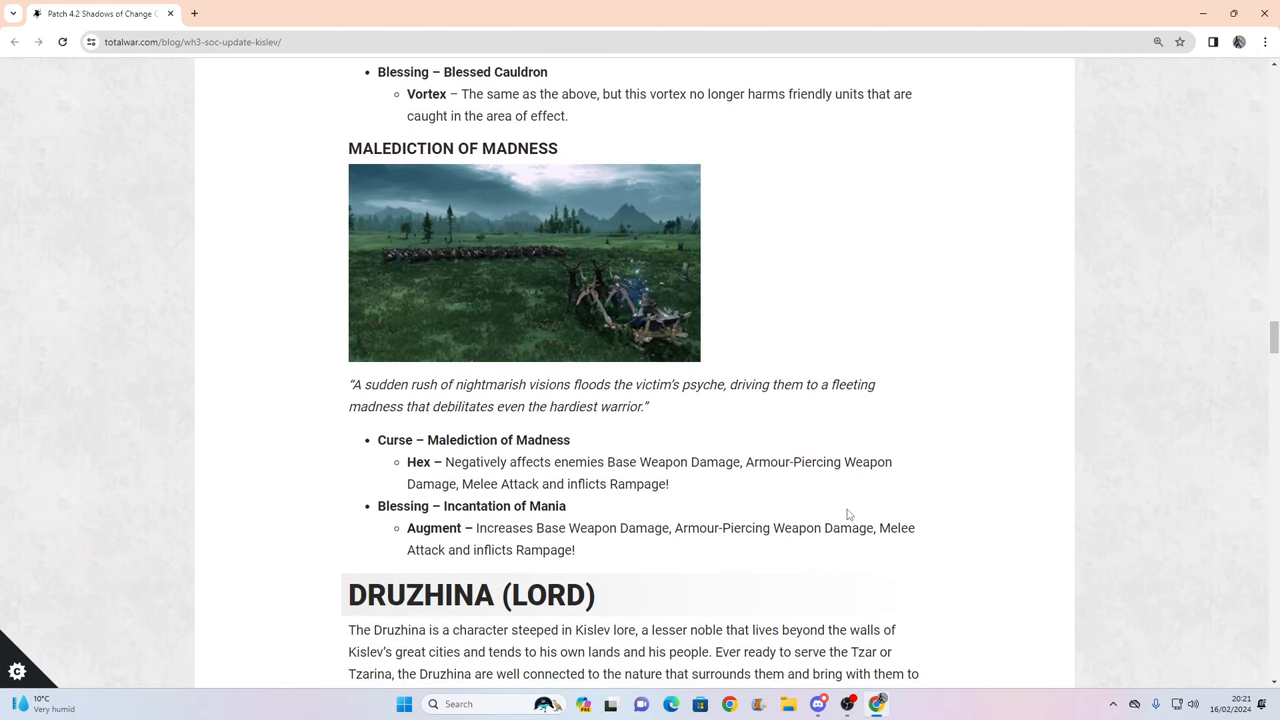
scroll(down, 3)
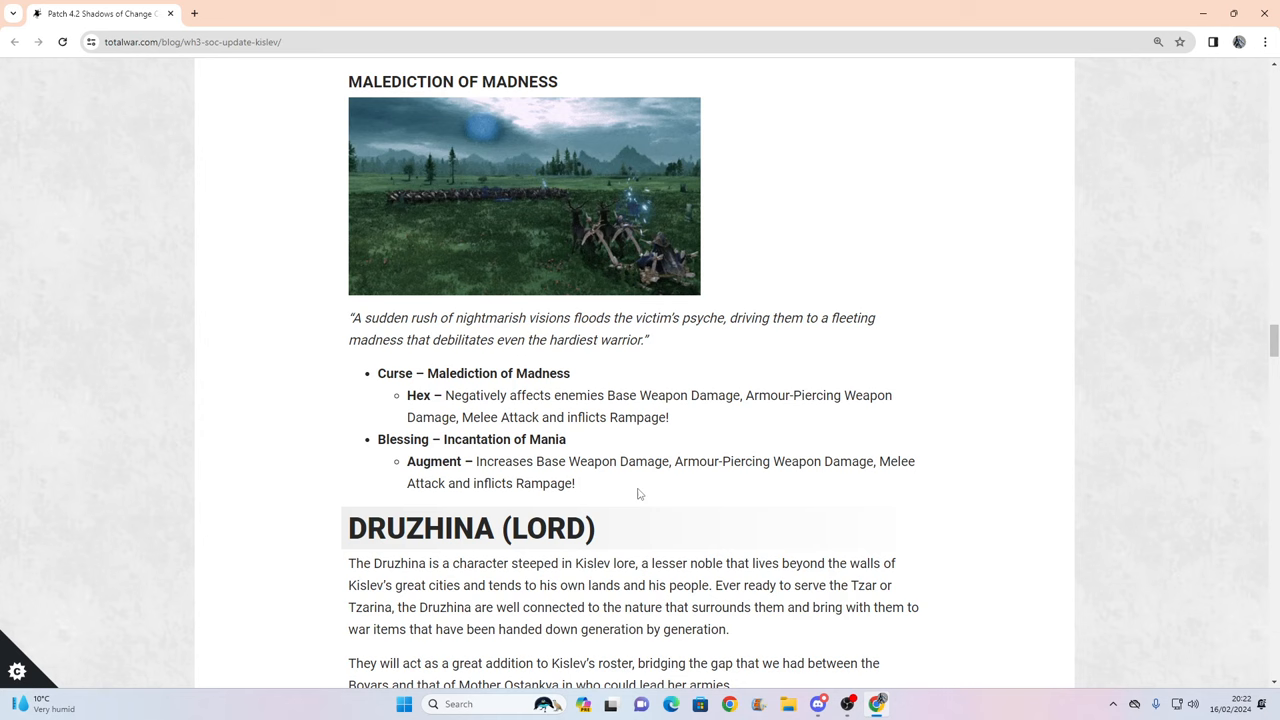
drag(446, 395, 669, 417)
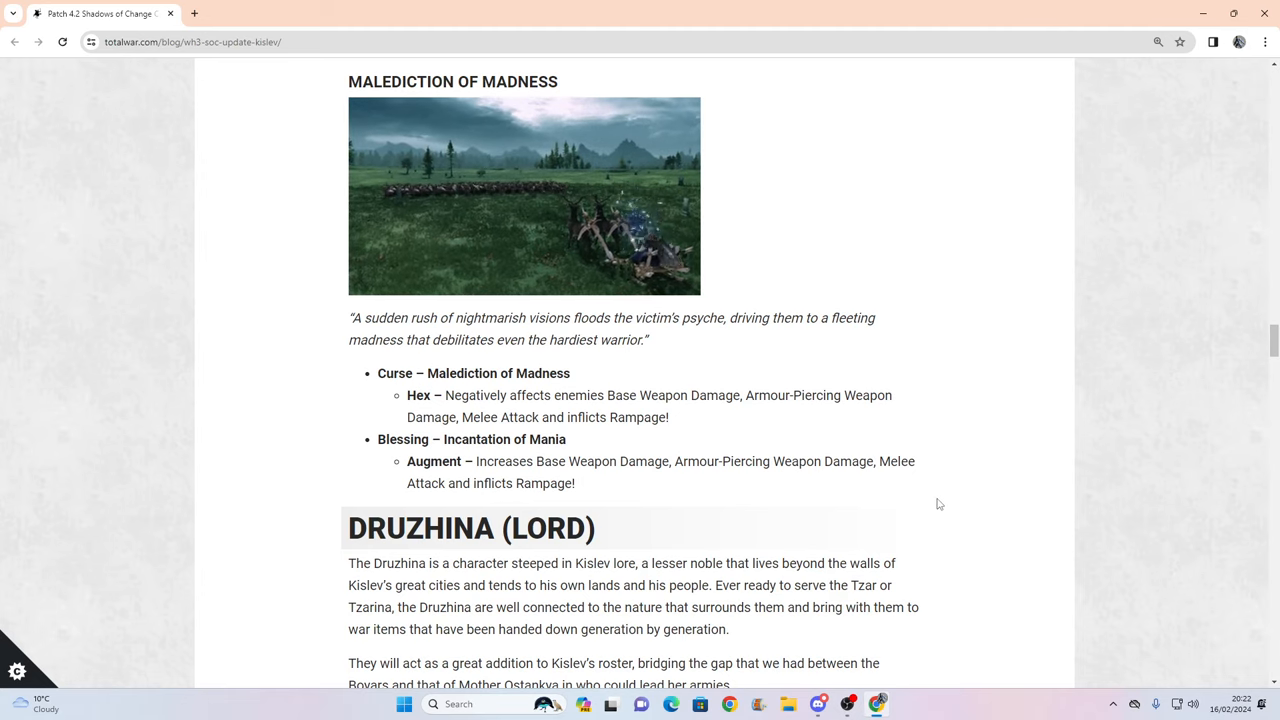
Scroll down until the Druzhina (Lord) heading and its lore quote are in view.
scroll(down, 3)
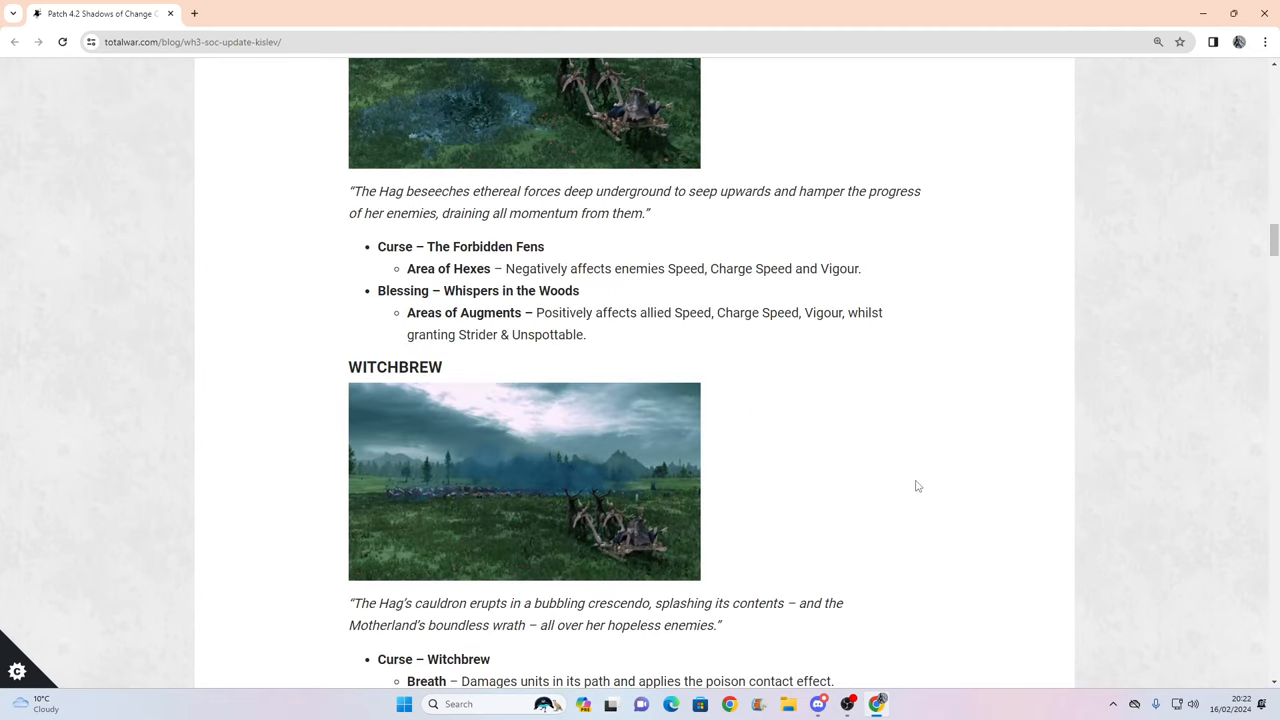
scroll(up, 3)
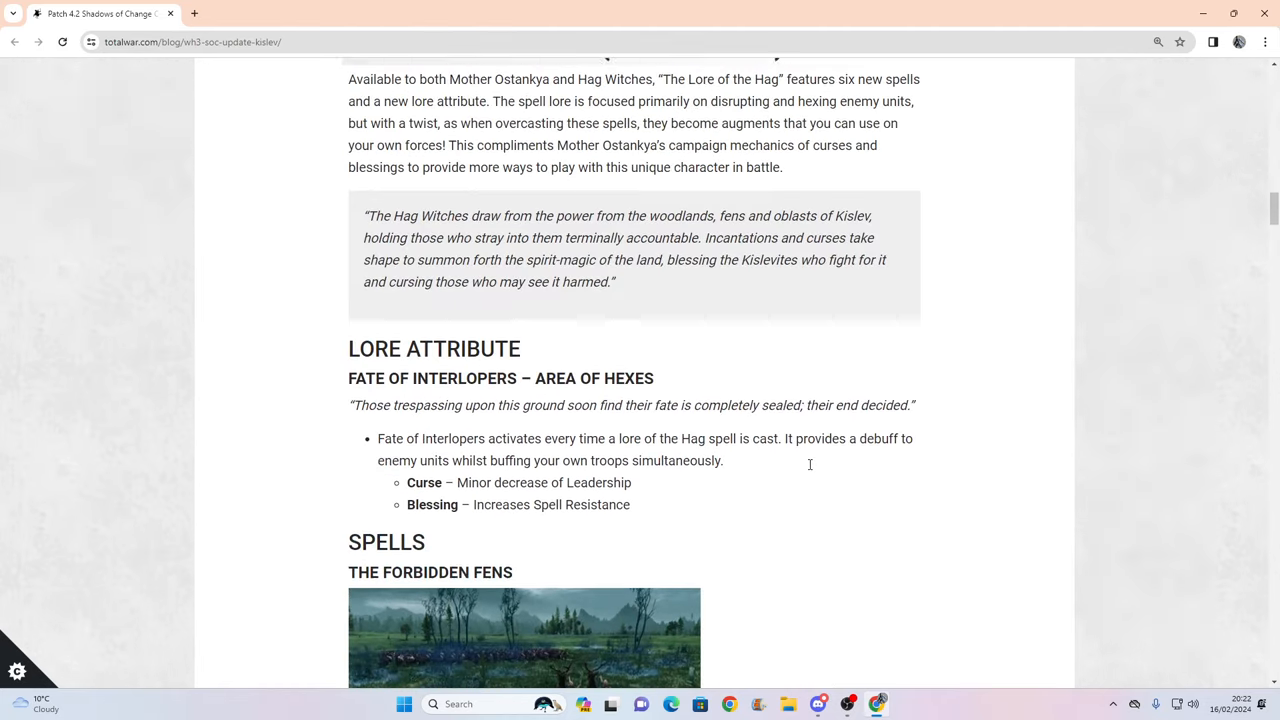
scroll(down, 3)
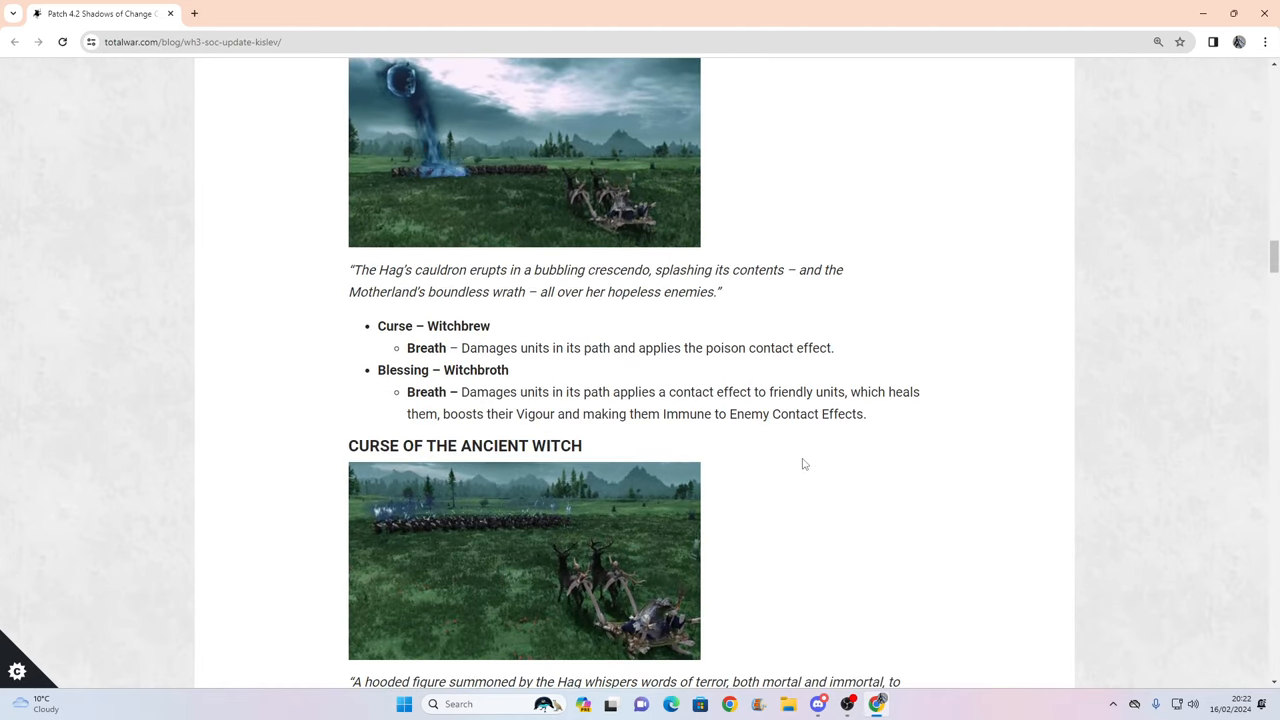
scroll(down, 3)
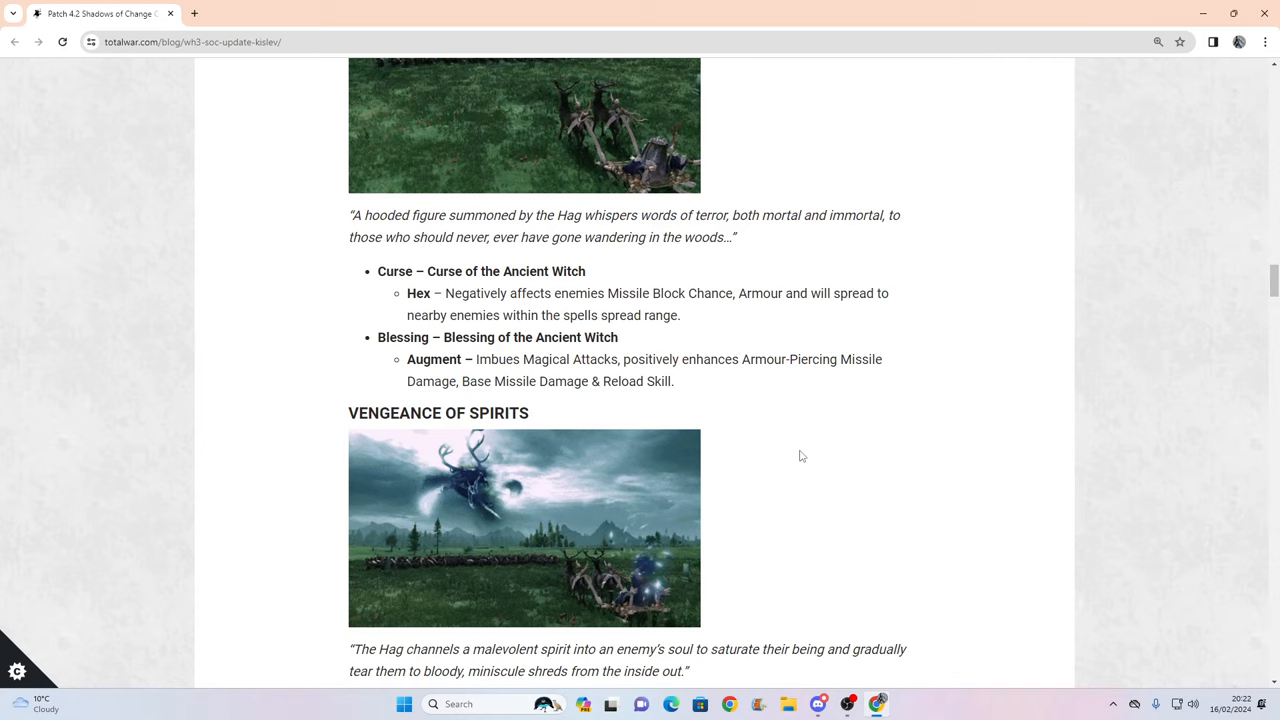
scroll(down, 3)
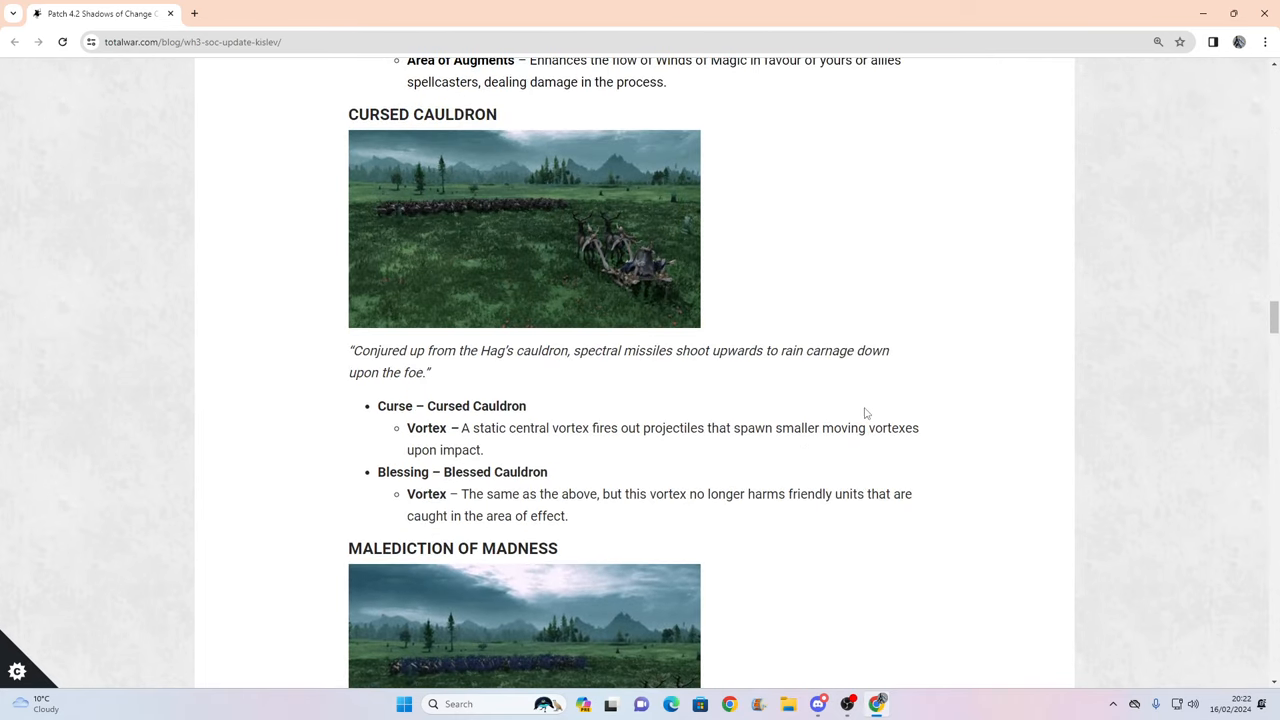
scroll(down, 3)
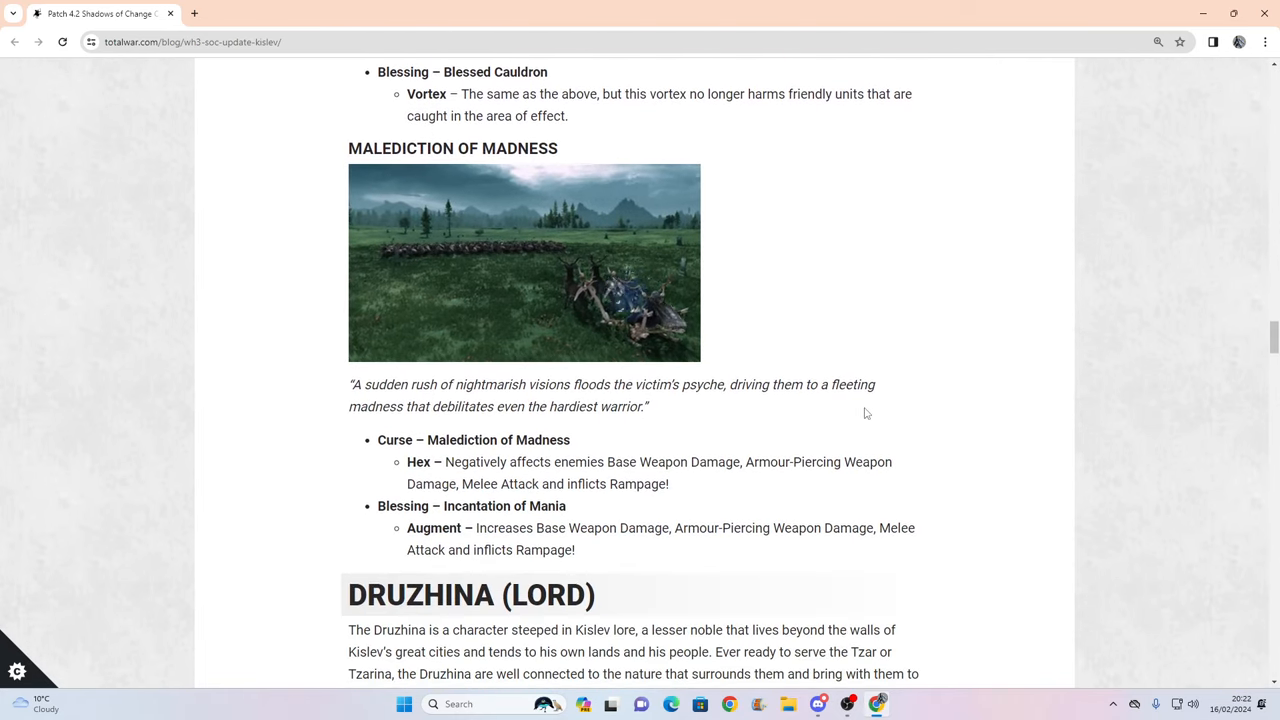
scroll(down, 3)
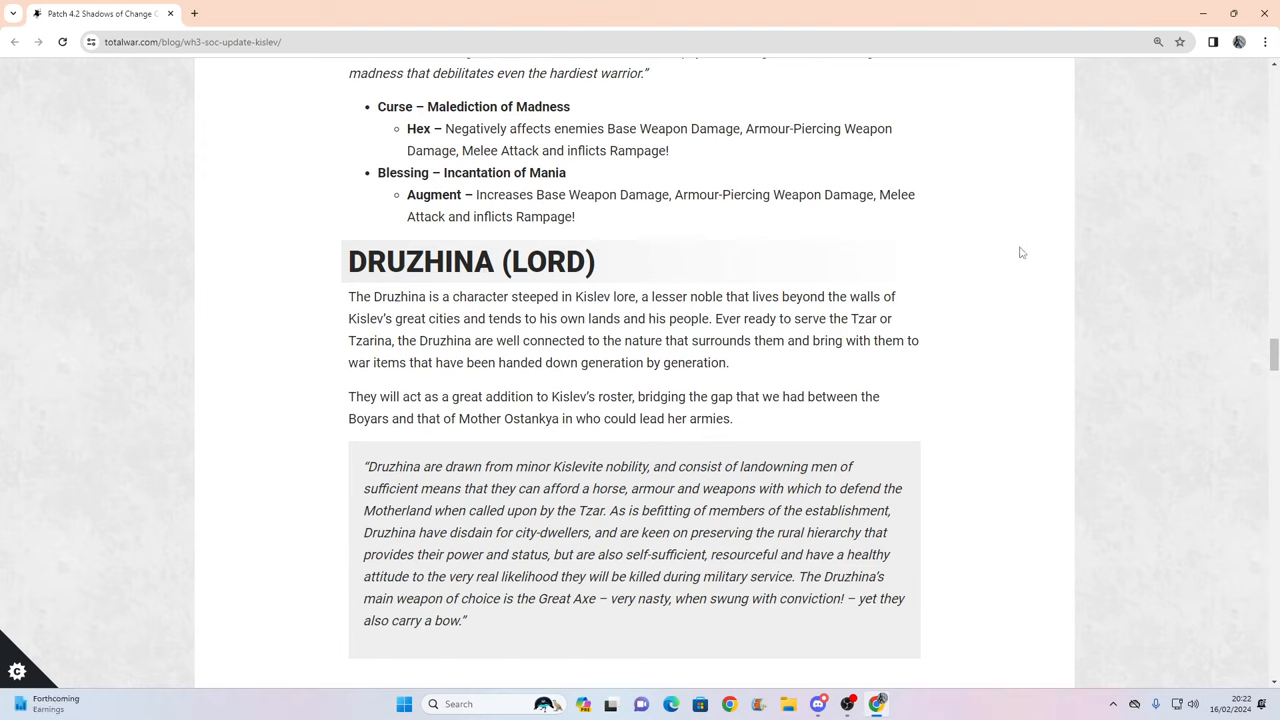
Read through the Druzhina artwork into its Gameplay Overview.
scroll(down, 3)
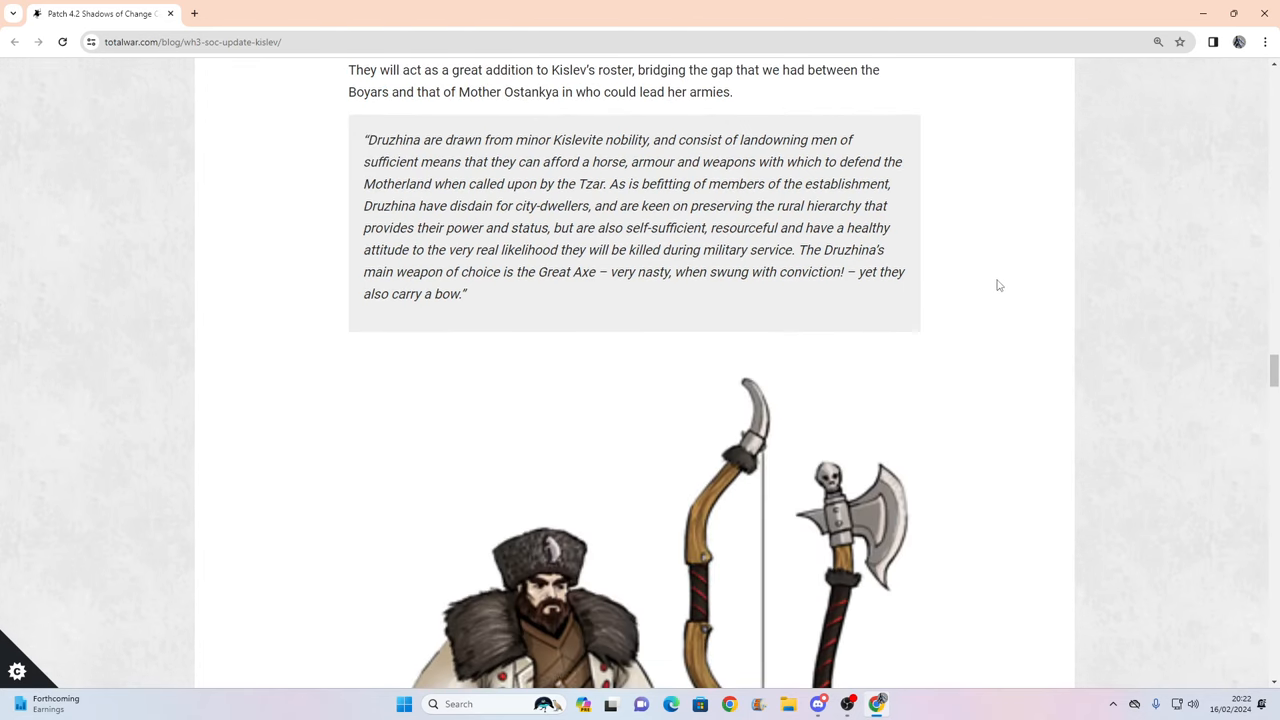
scroll(down, 3)
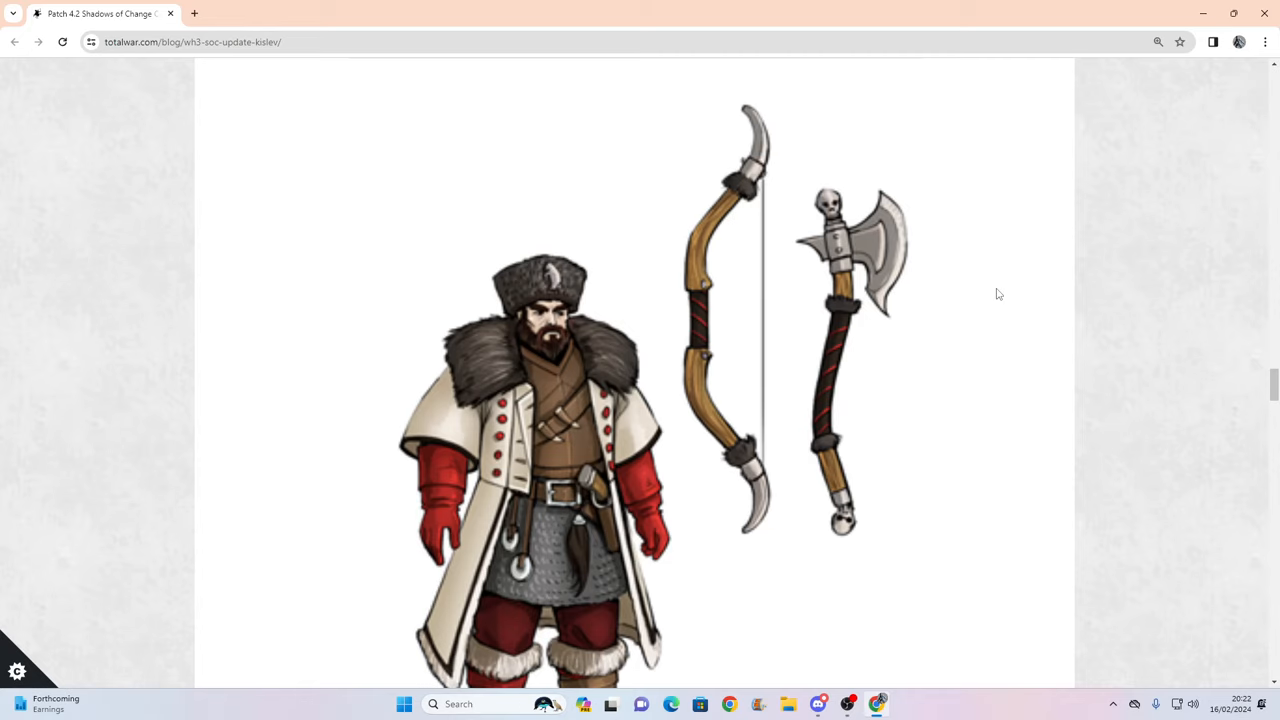
mouse_move(960, 426)
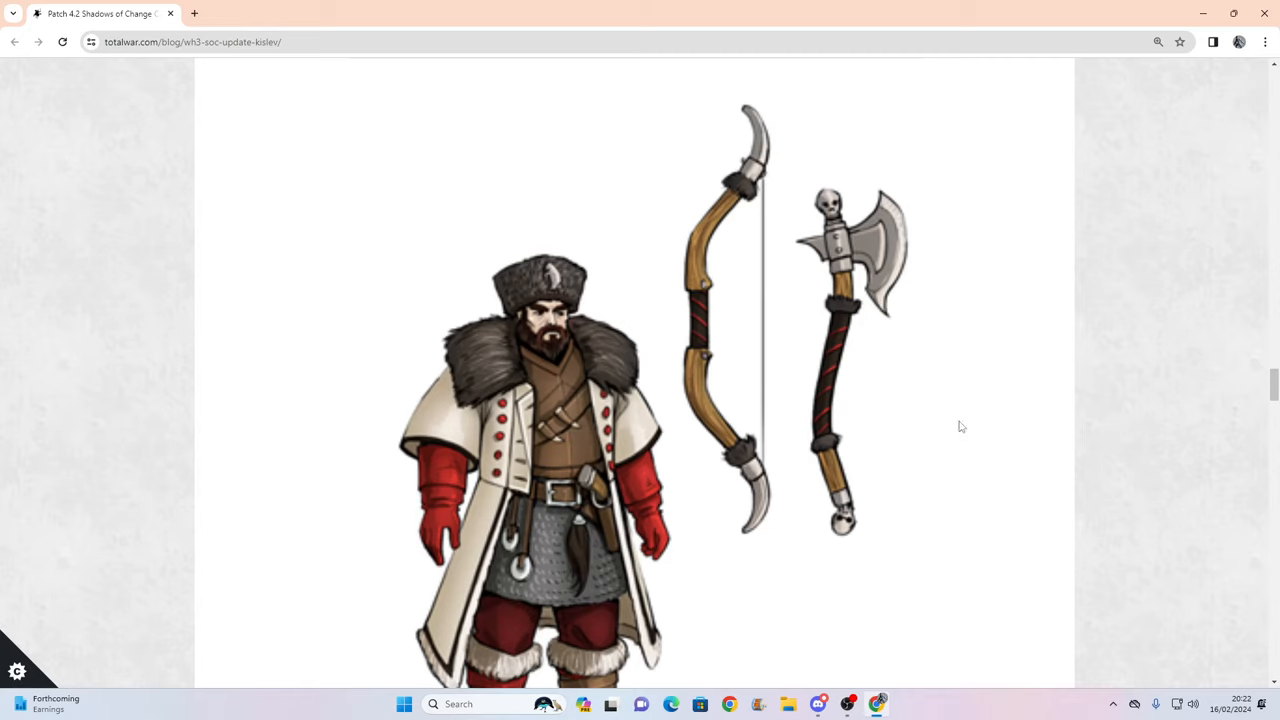
scroll(down, 3)
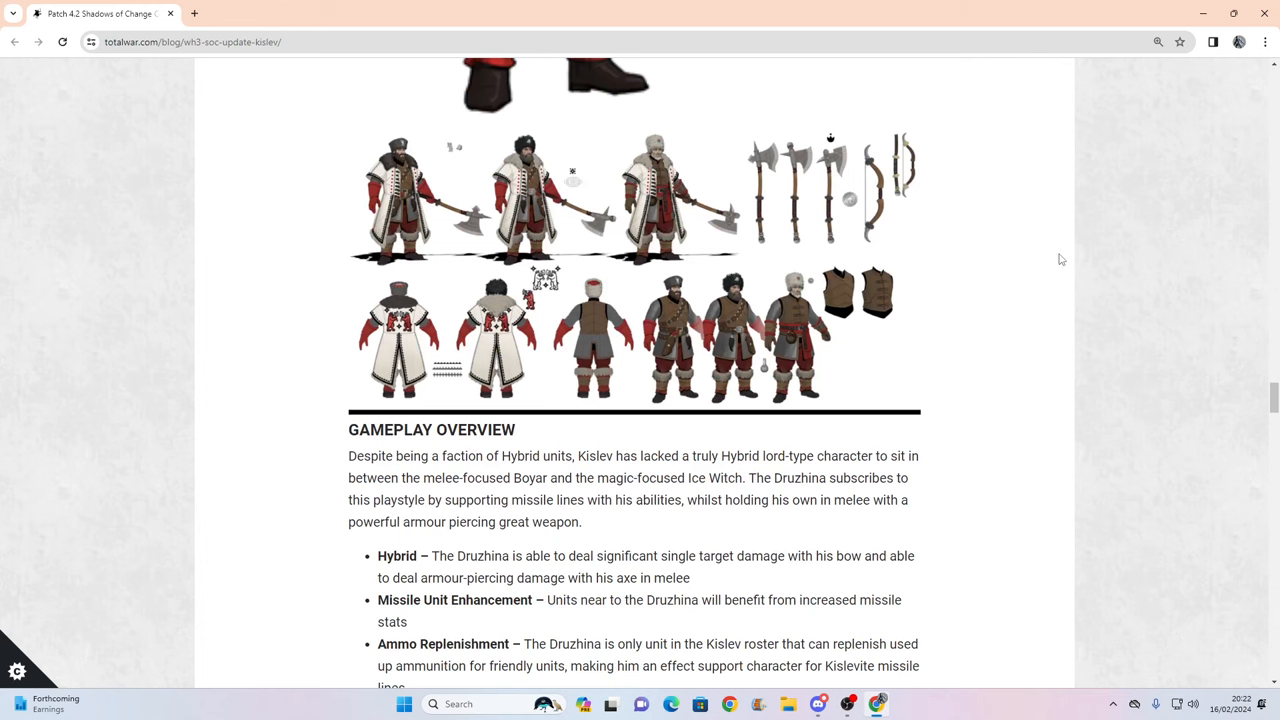
scroll(down, 3)
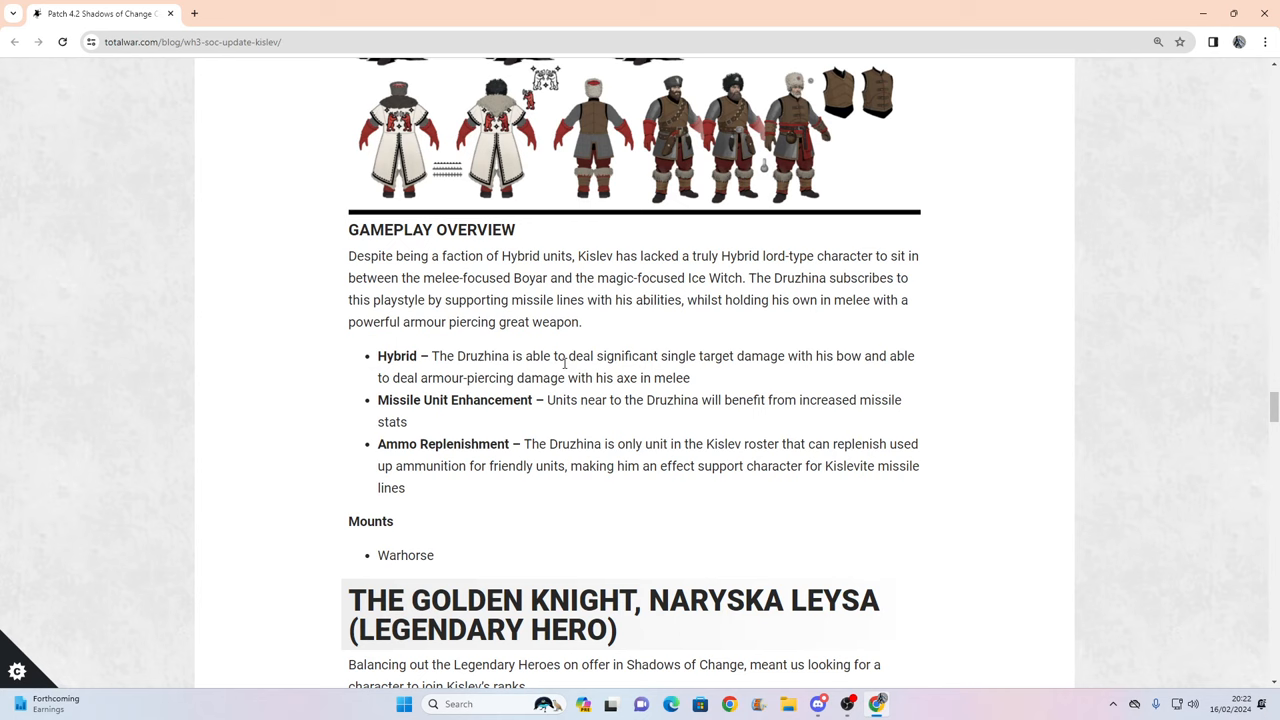
mouse_move(456, 430)
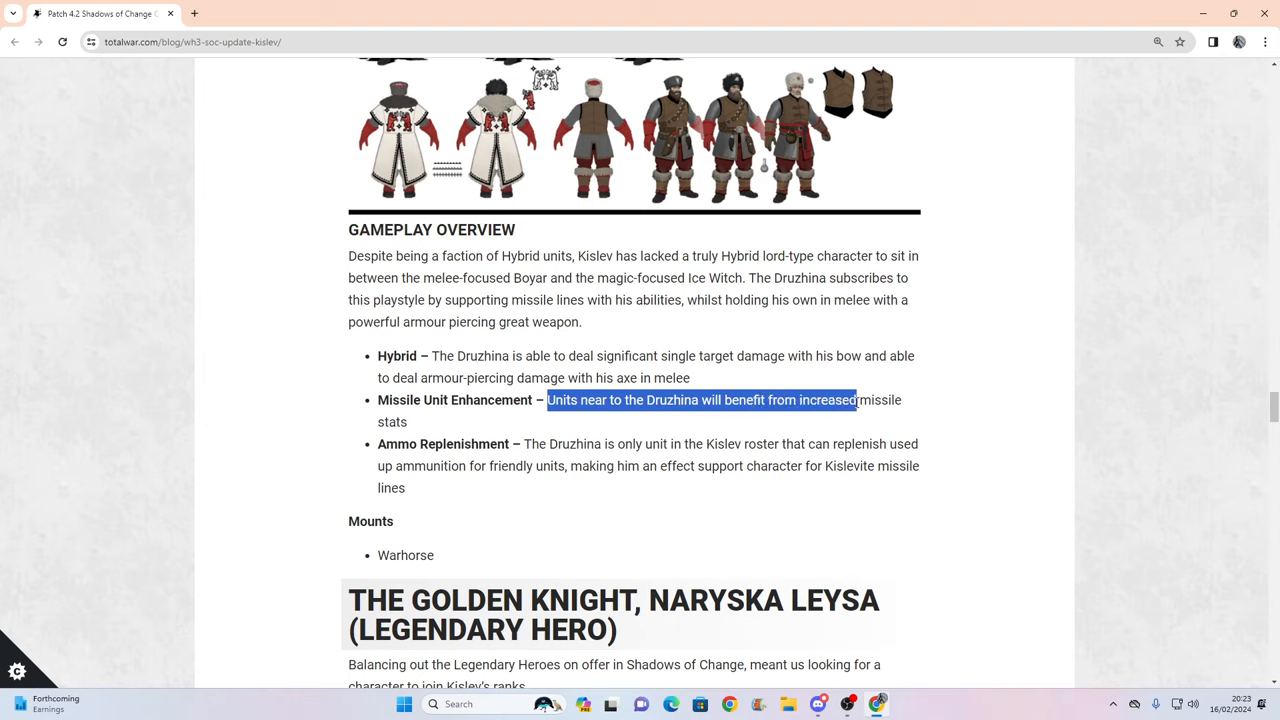
Clear the Missile Unit Enhancement highlight, mark the Mounts text, and reach The Golden Knight, Naryska Leysa.
click(755, 419)
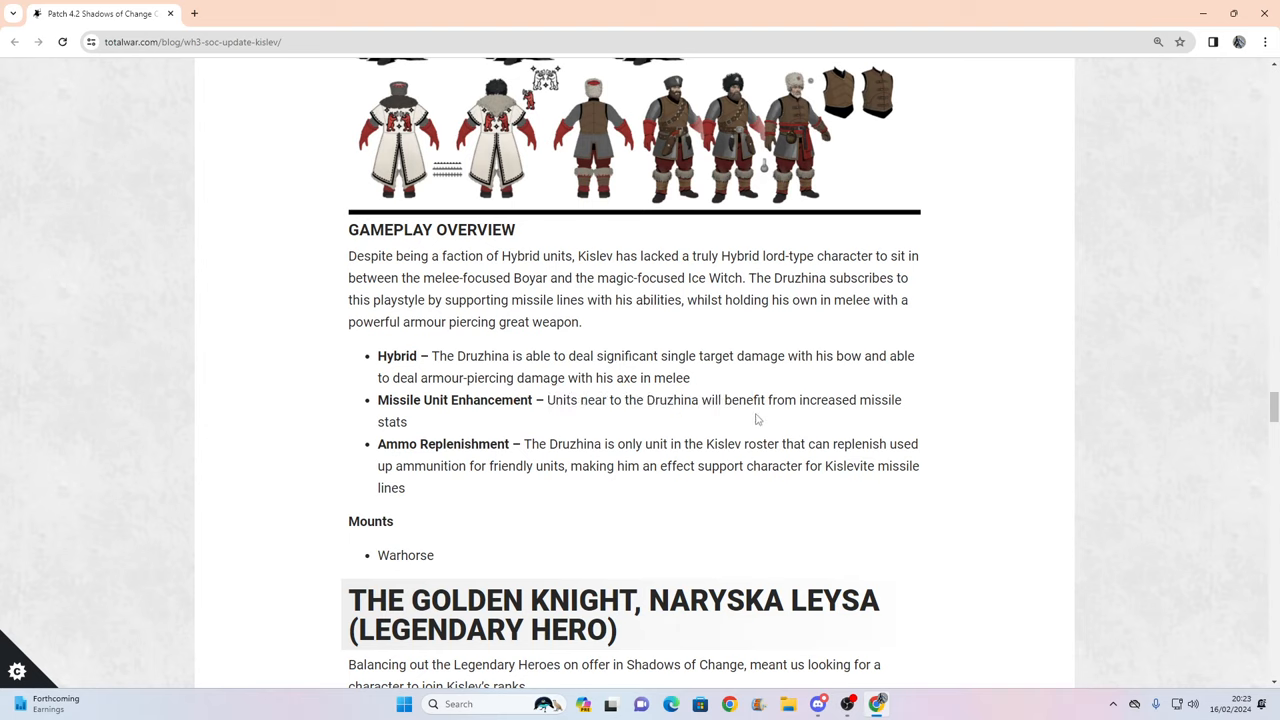
drag(524, 444, 405, 488)
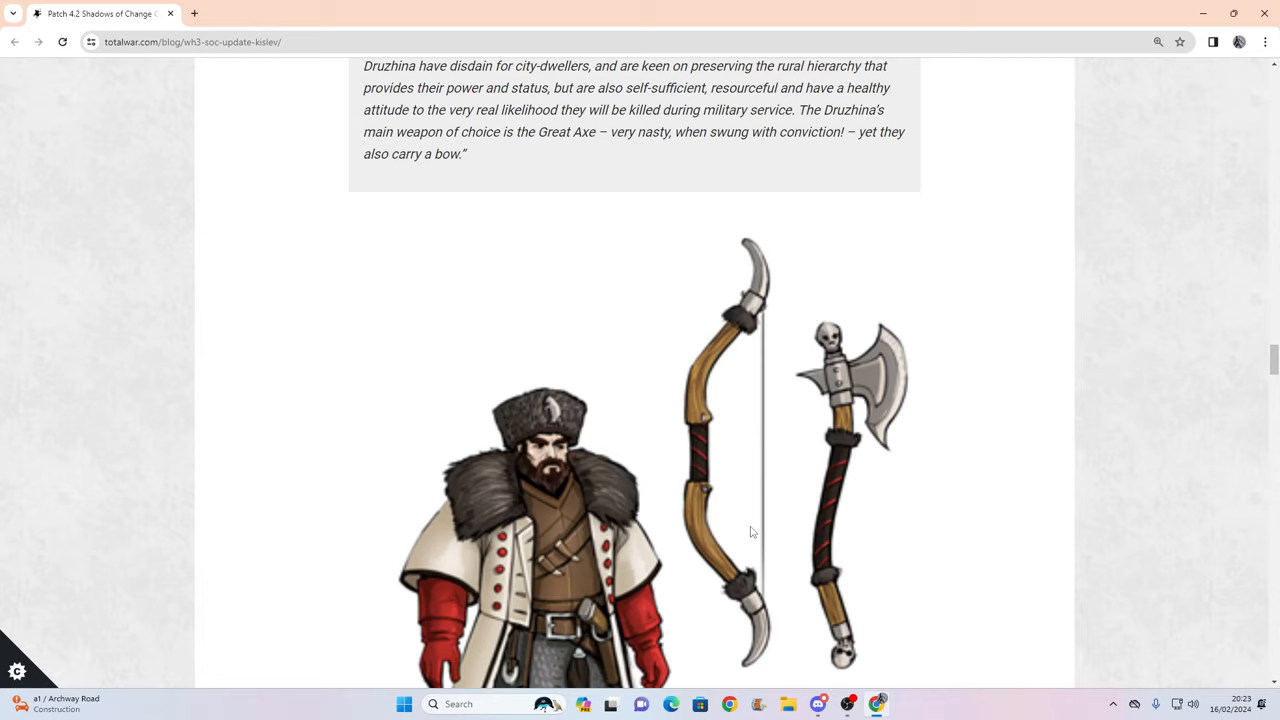
scroll(down, 3)
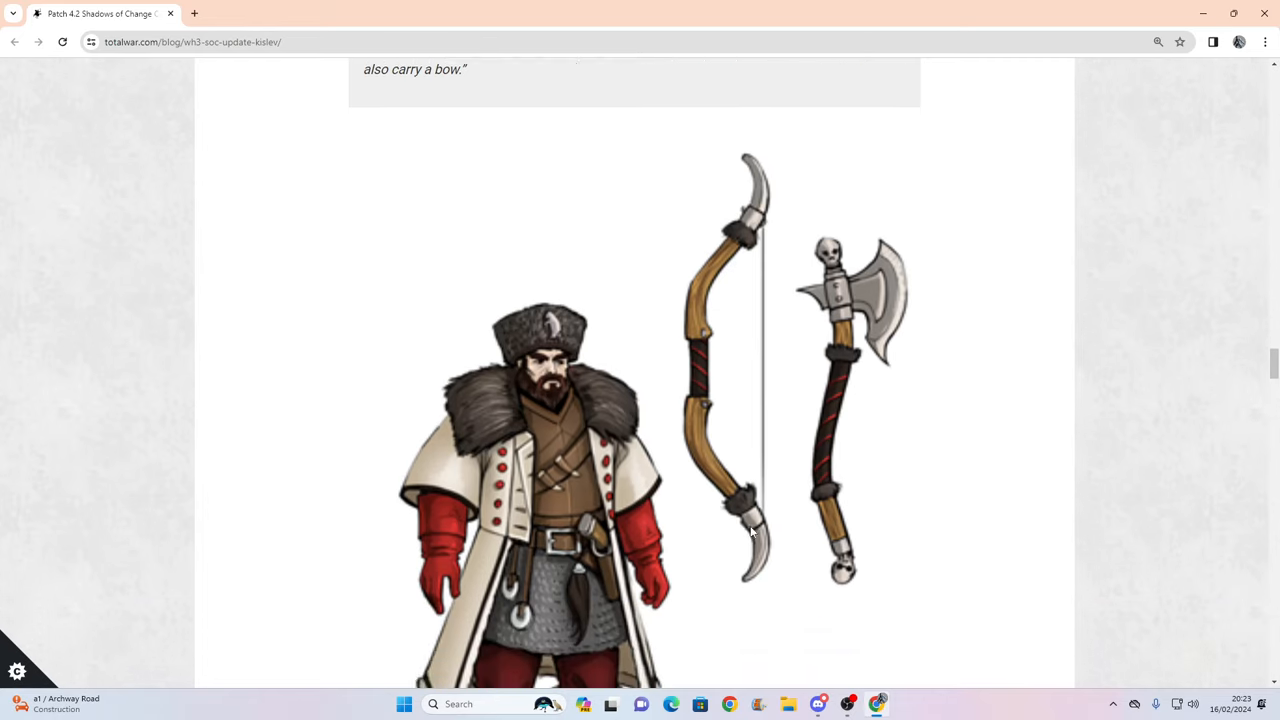
scroll(down, 3)
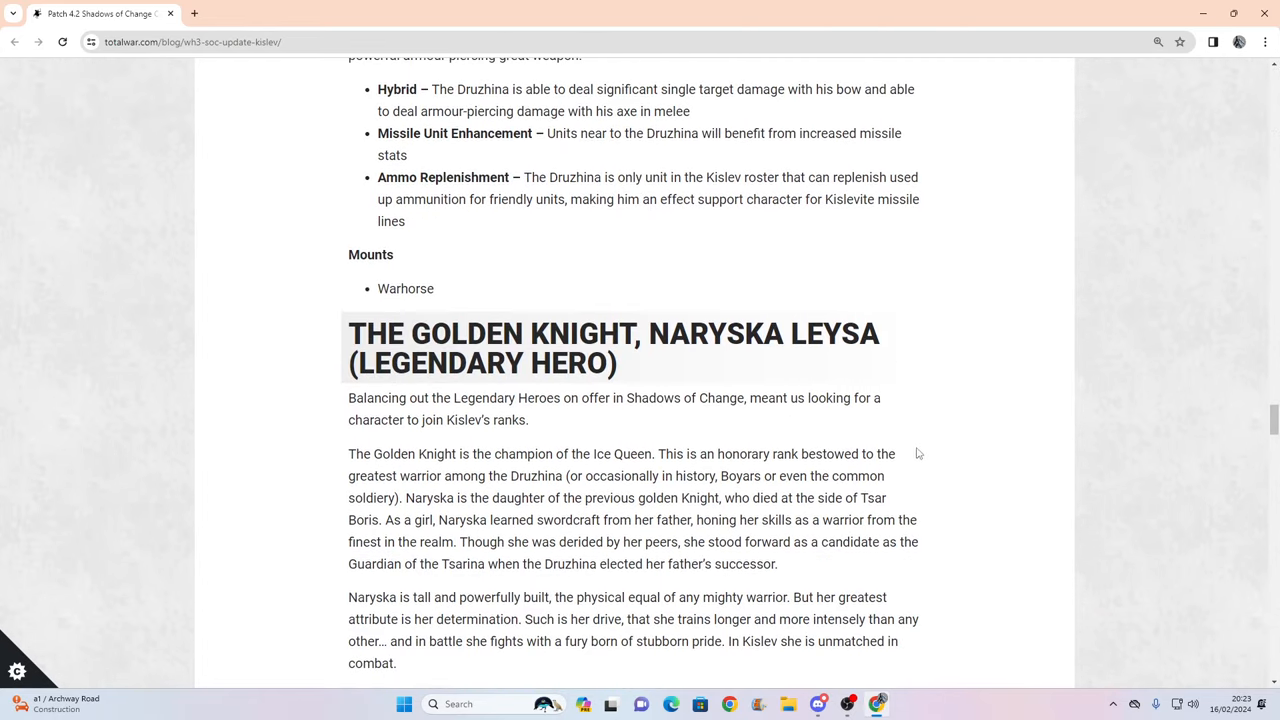
Scroll down past the Golden Knight's quote and artwork to her Gameplay Overview.
scroll(down, 3)
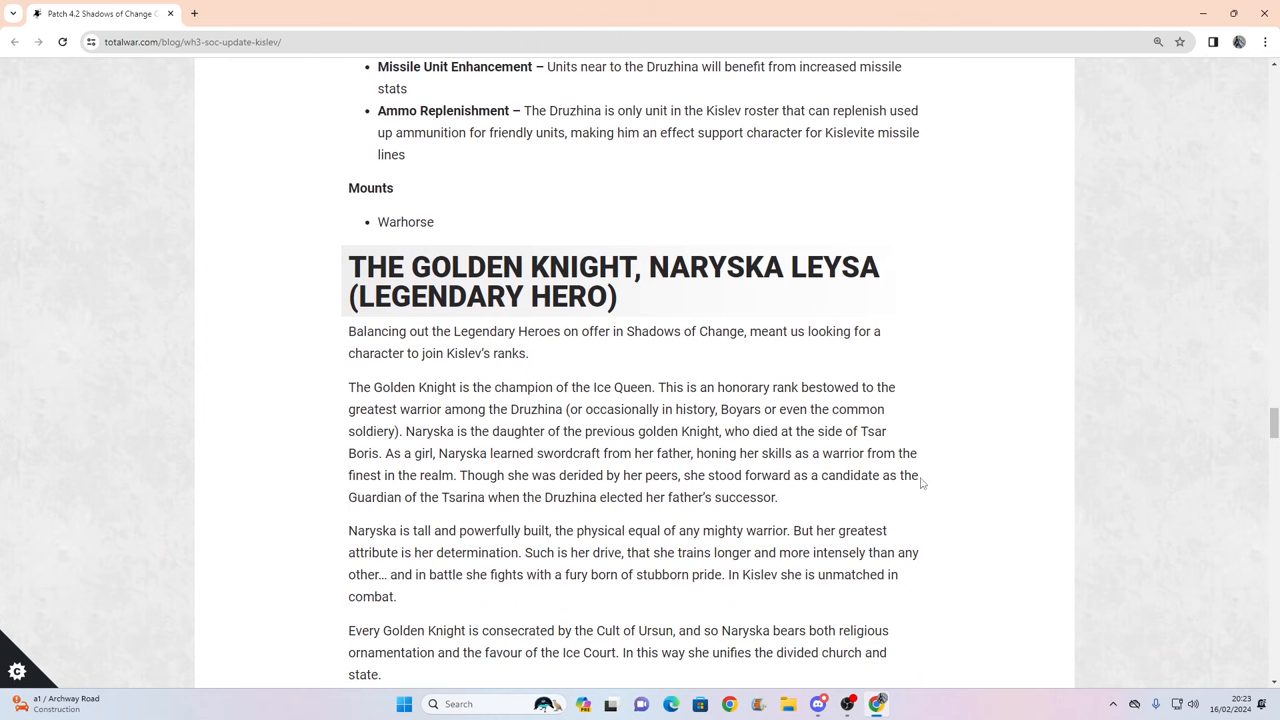
scroll(down, 3)
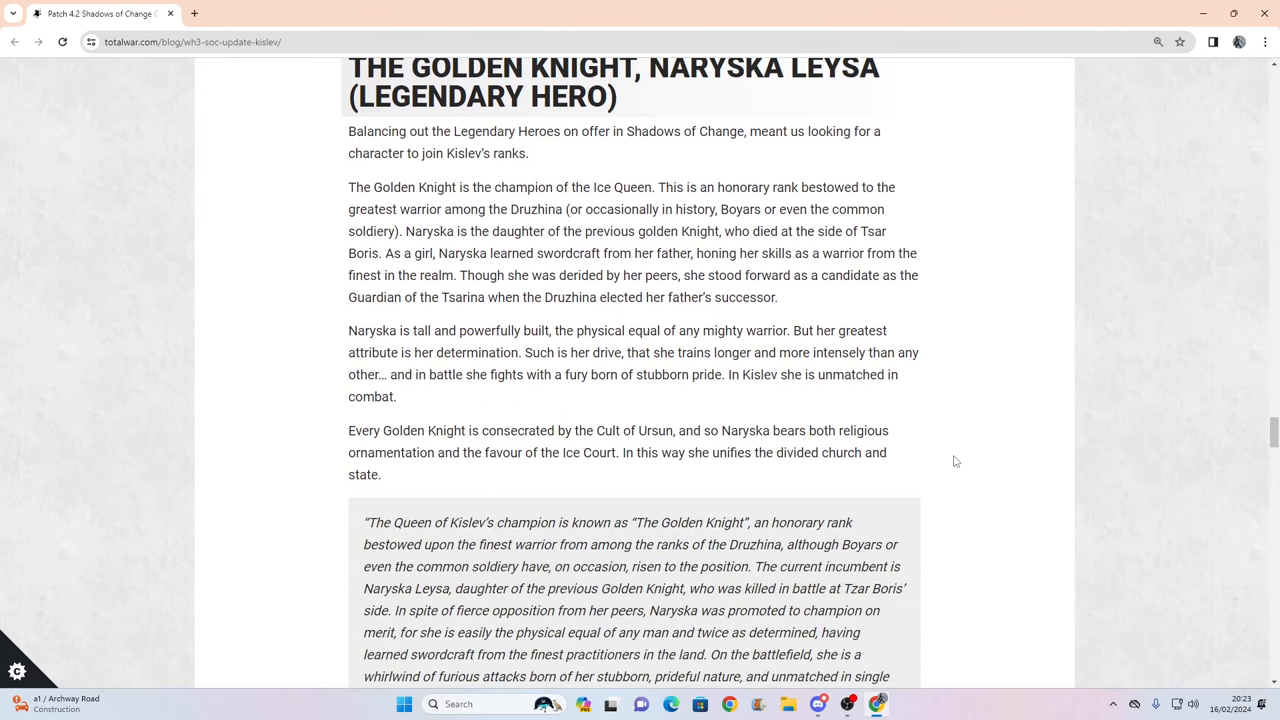
scroll(down, 3)
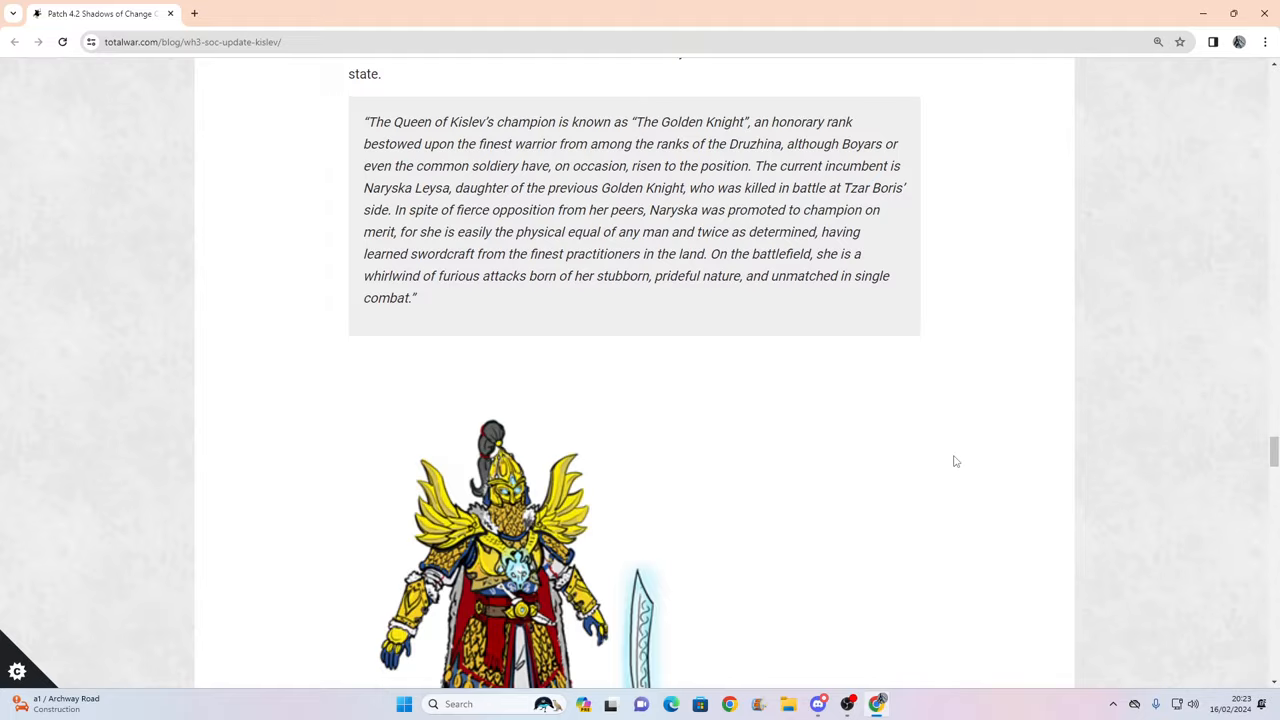
scroll(down, 3)
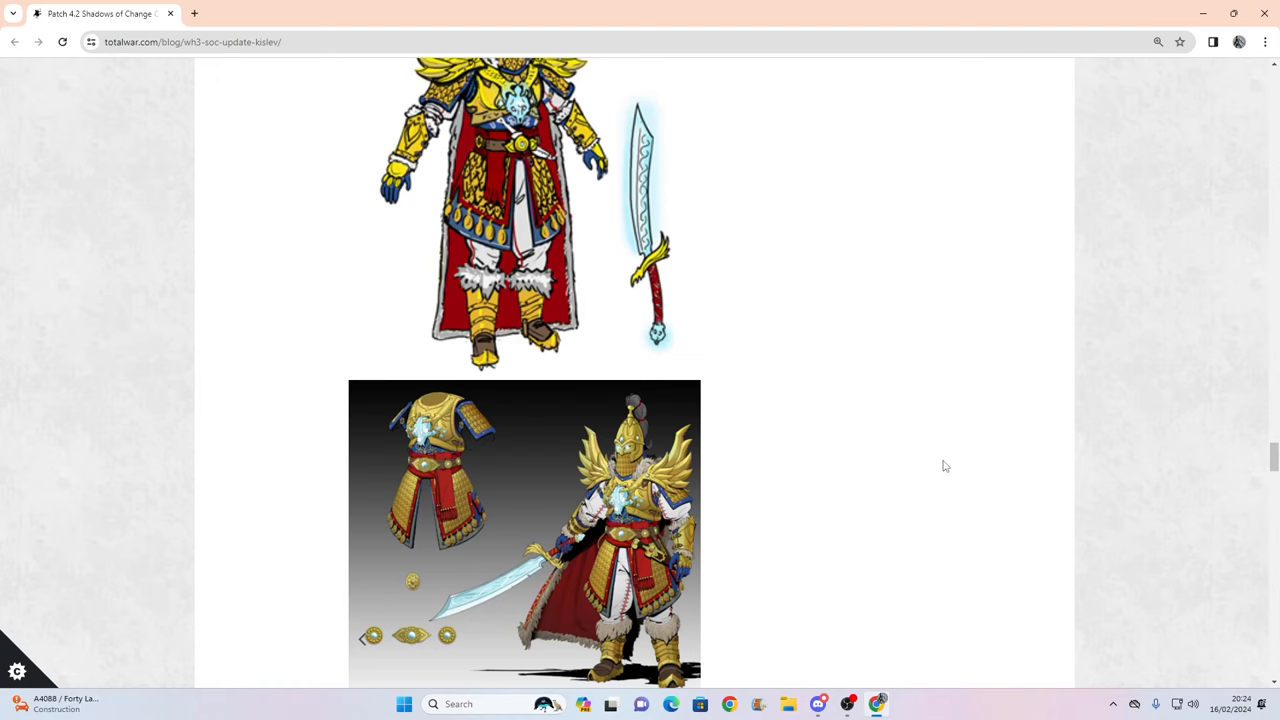
scroll(down, 3)
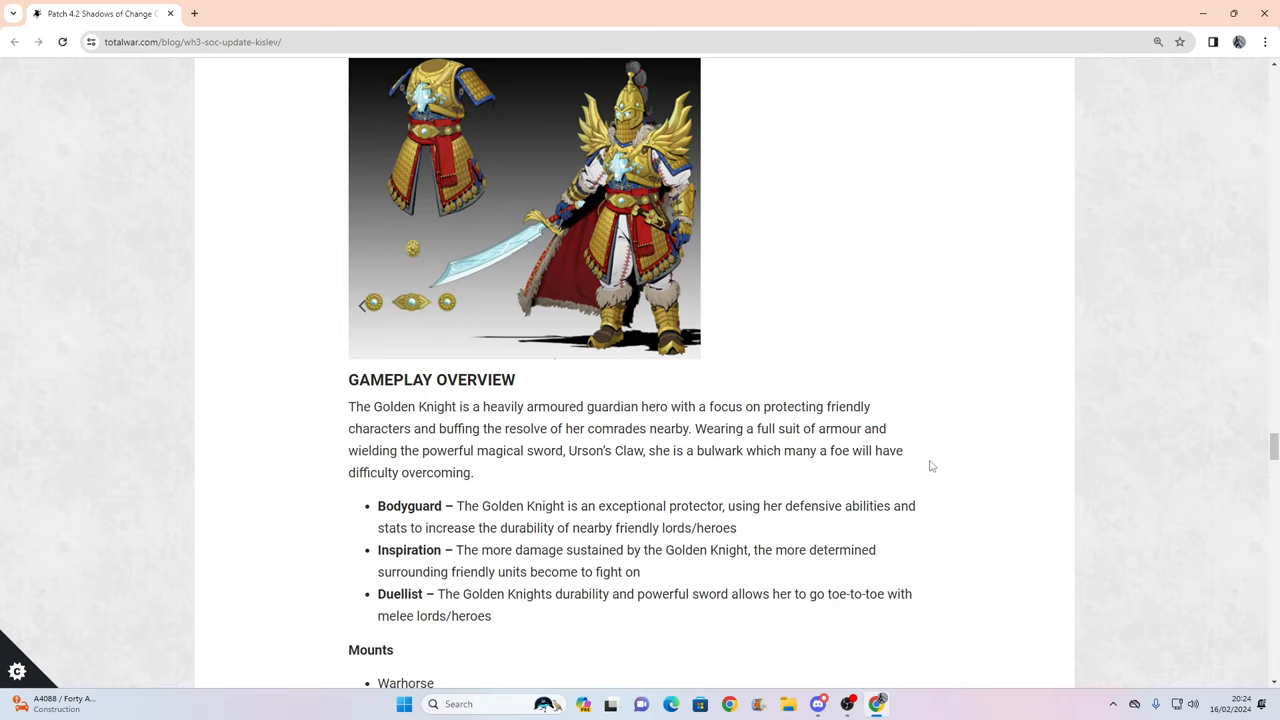
mouse_move(930, 462)
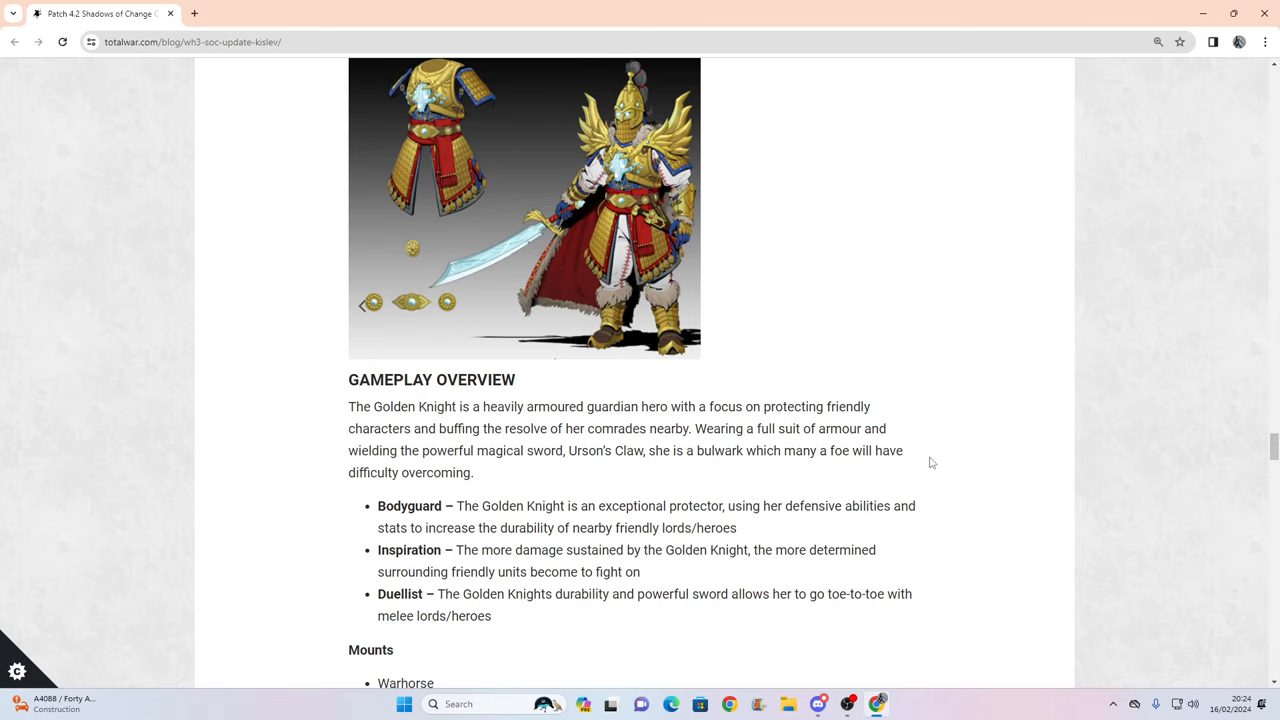
Briefly highlight the Bodyguard bullet, clear it, and reach the Kislevite Warriors heading.
drag(453, 505, 648, 505)
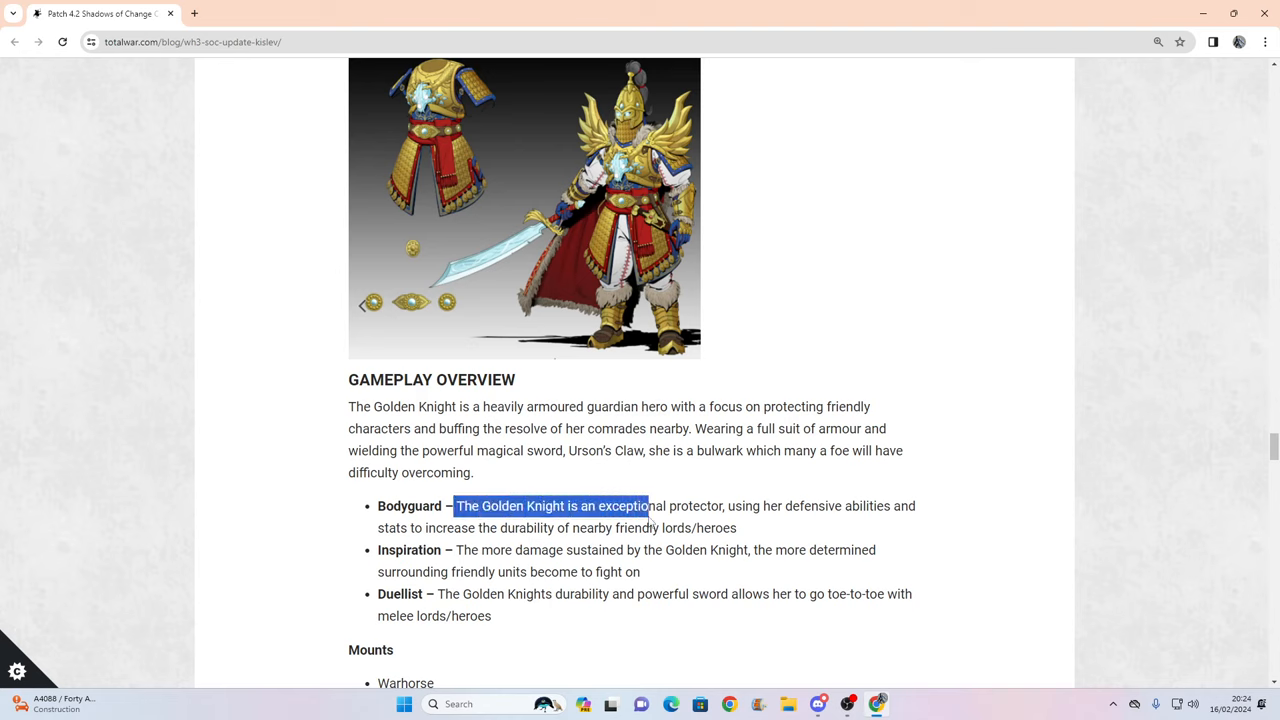
drag(647, 505, 914, 505)
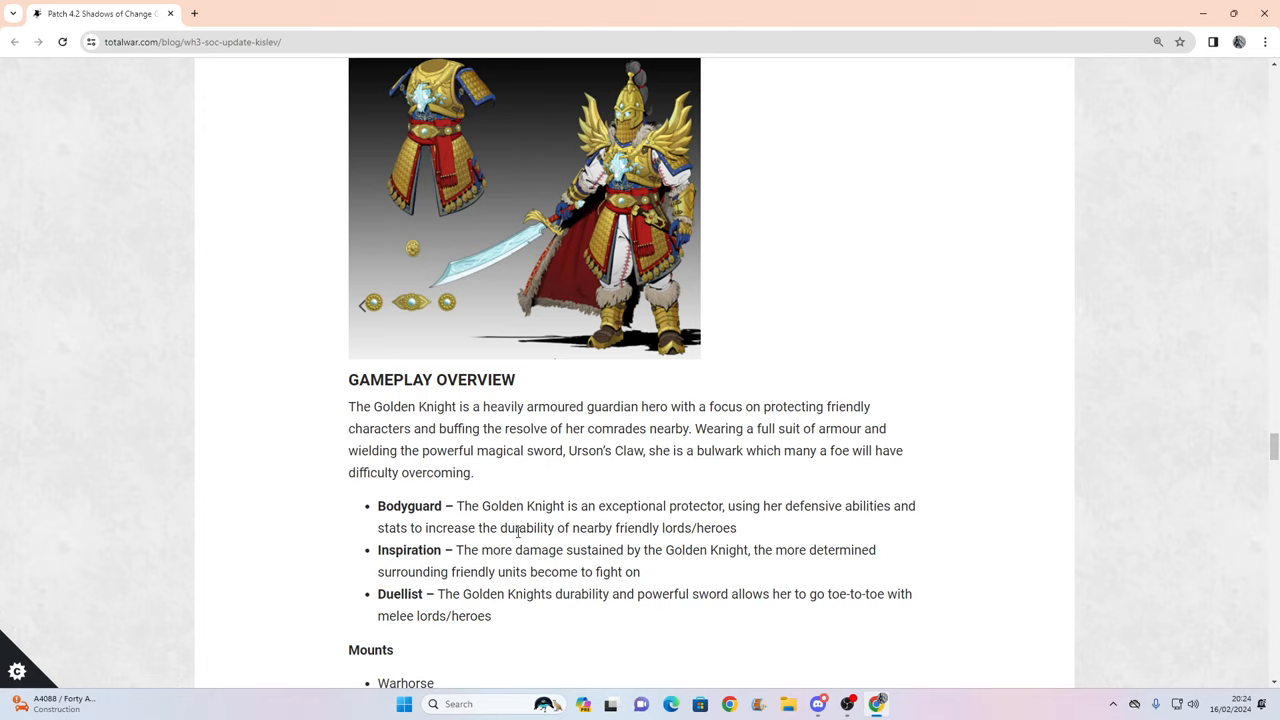
mouse_move(797, 534)
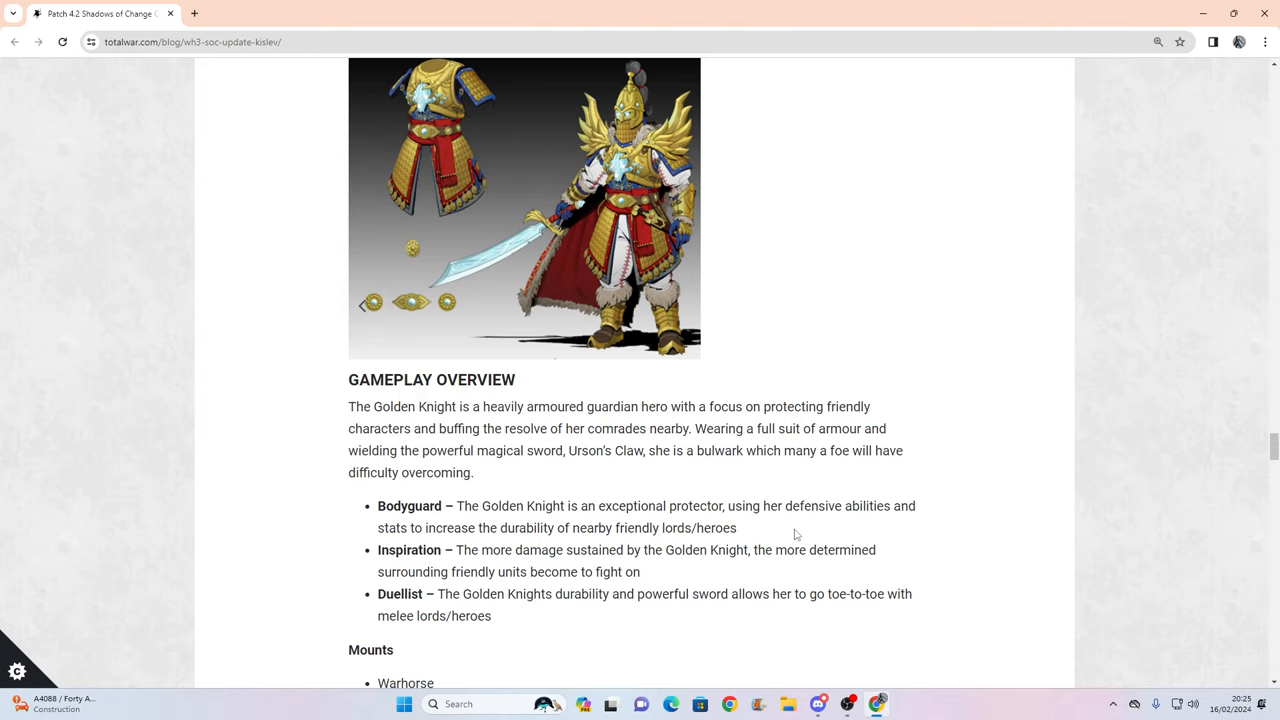
mouse_move(589, 528)
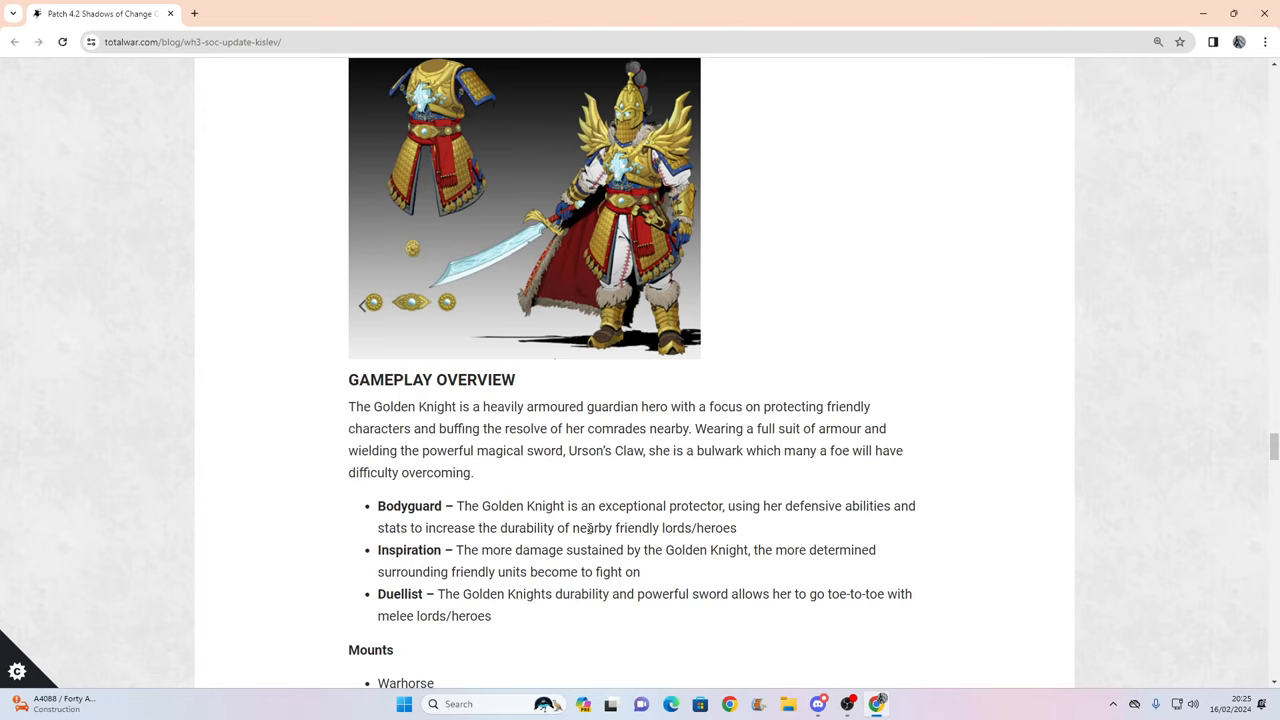
mouse_move(682, 573)
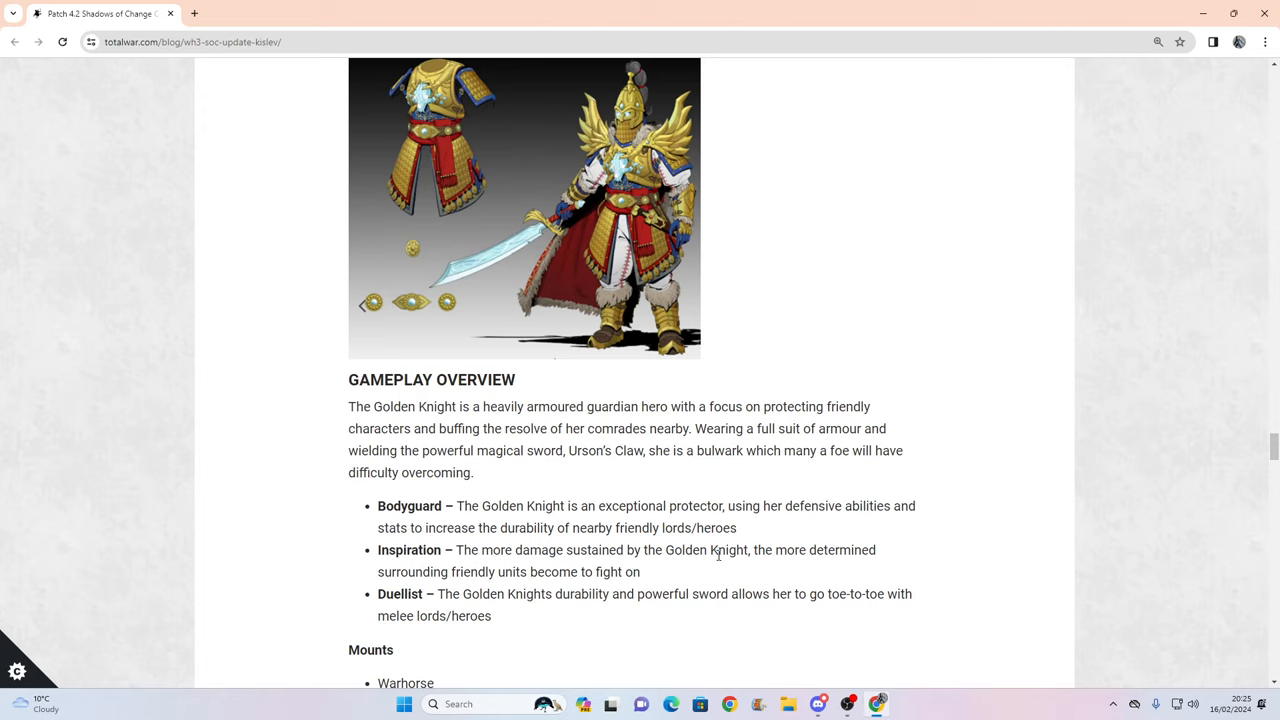
mouse_move(680, 140)
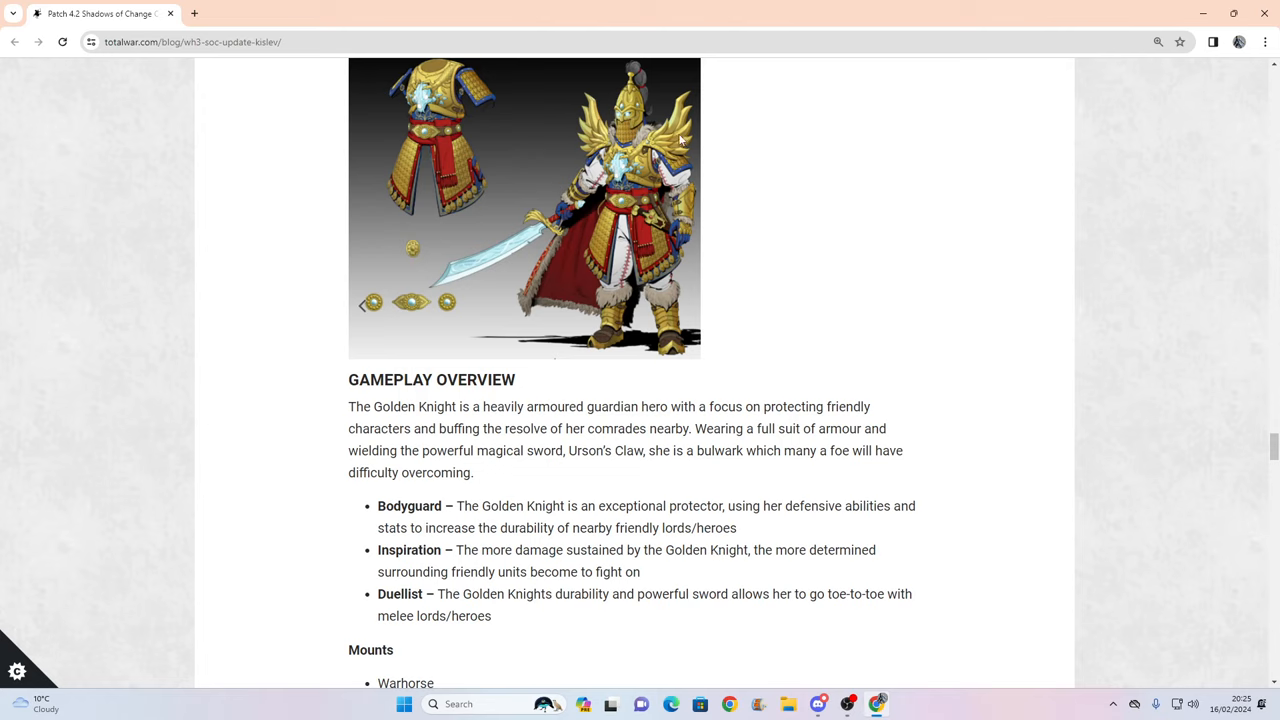
mouse_move(782, 617)
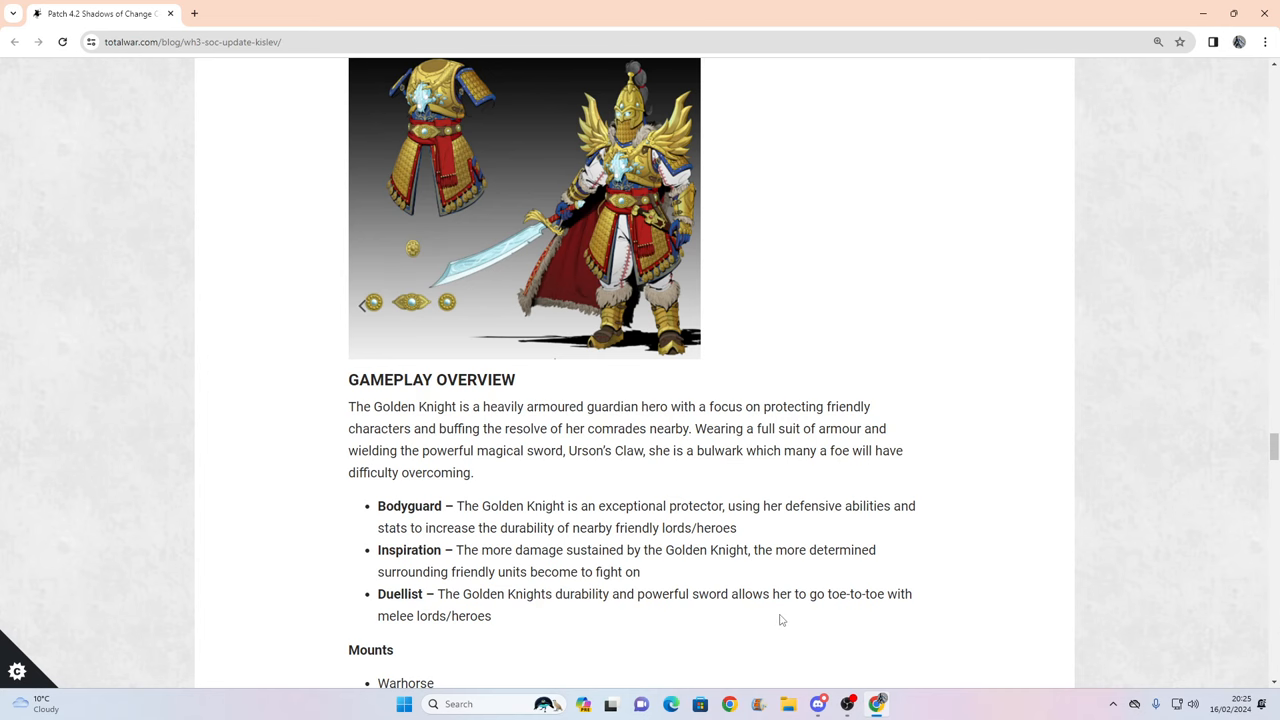
scroll(down, 3)
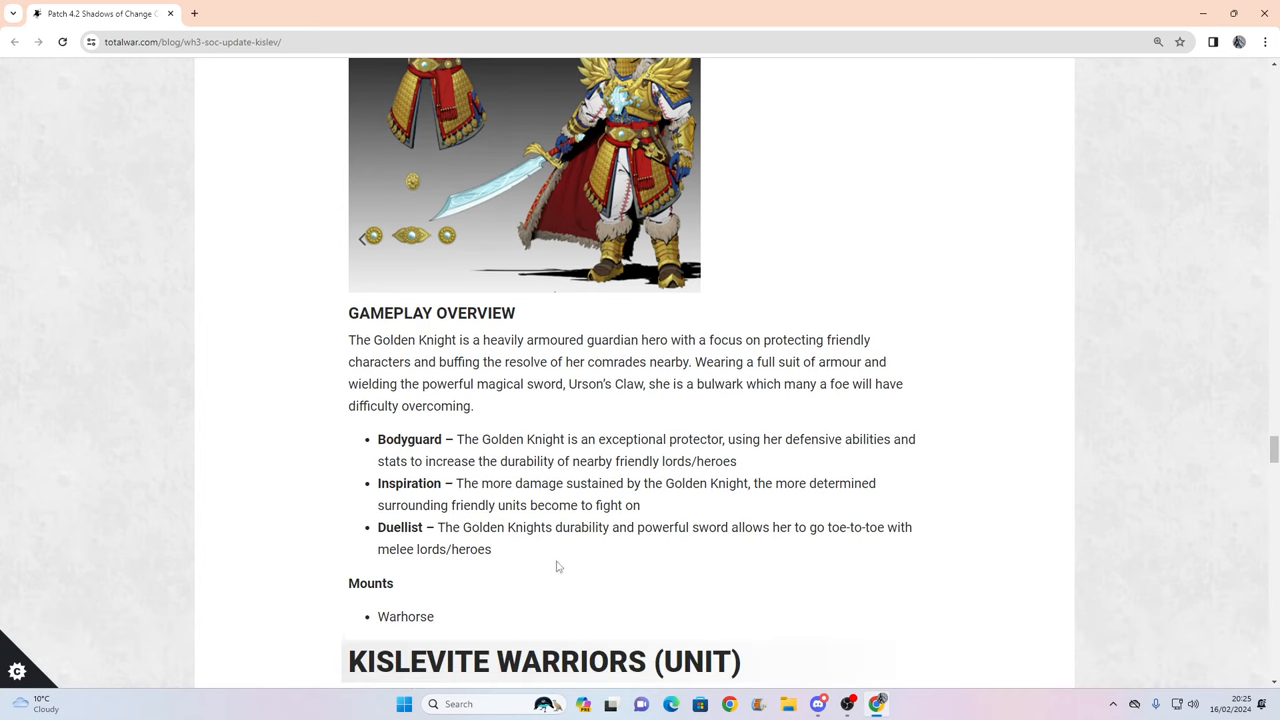
mouse_move(679, 566)
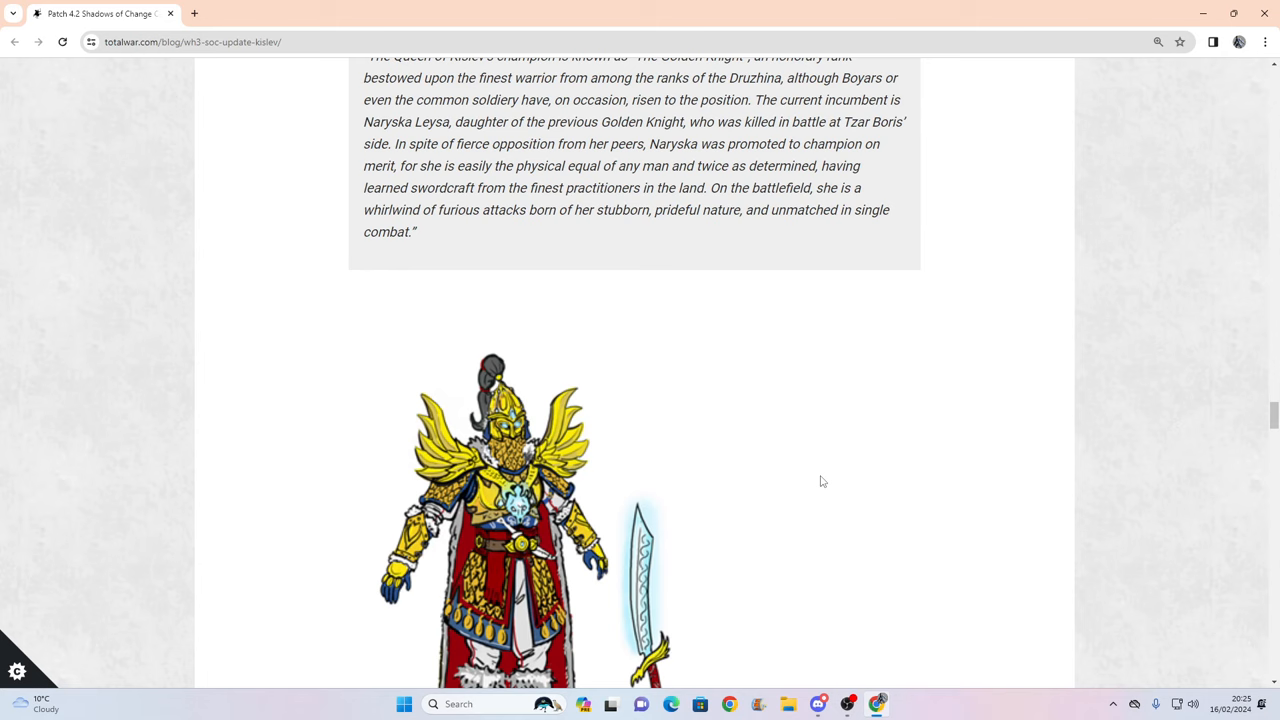
Scroll to the Kislevite Warriors overview and highlight the Anti-Large, then the Cheap bullet descriptions.
scroll(down, 3)
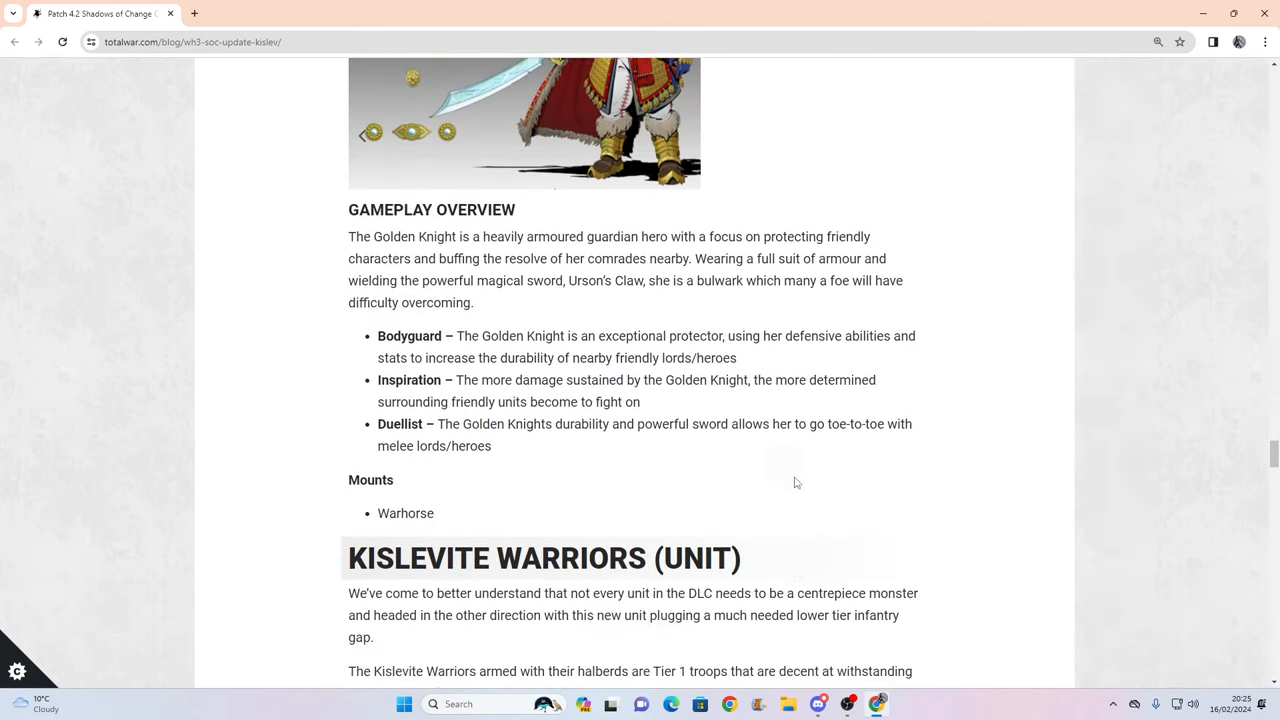
scroll(down, 3)
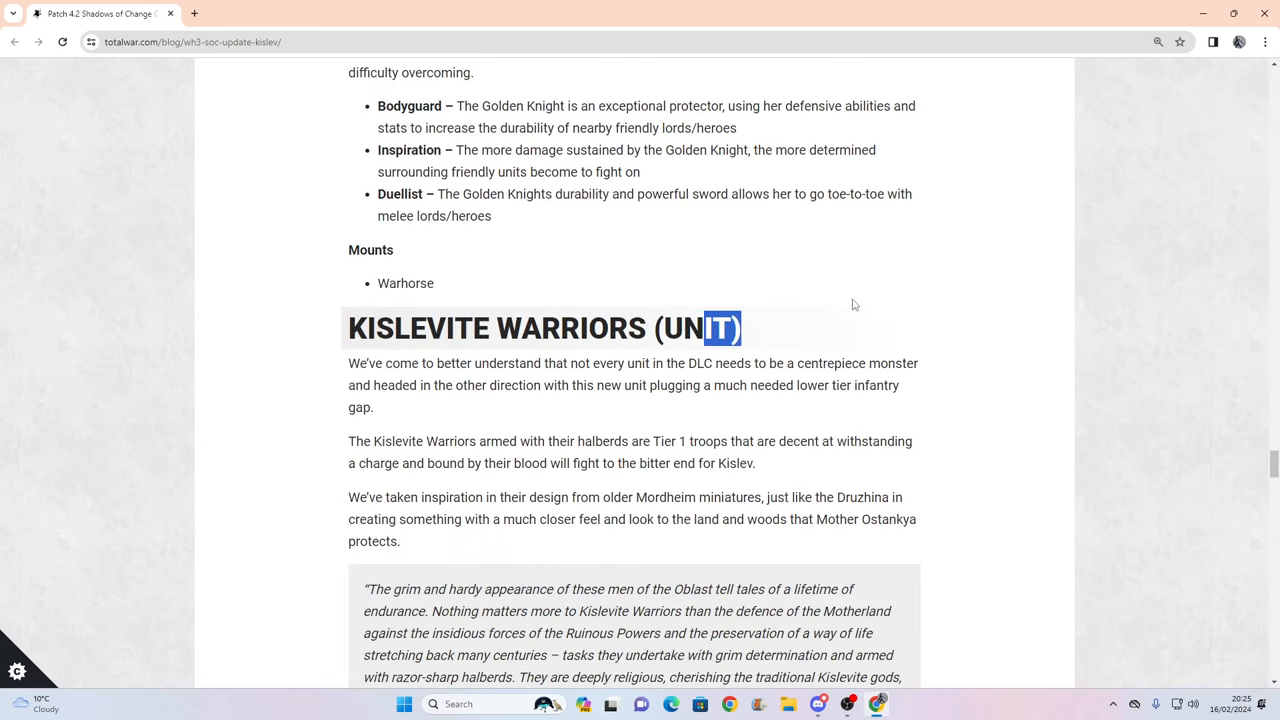
scroll(down, 3)
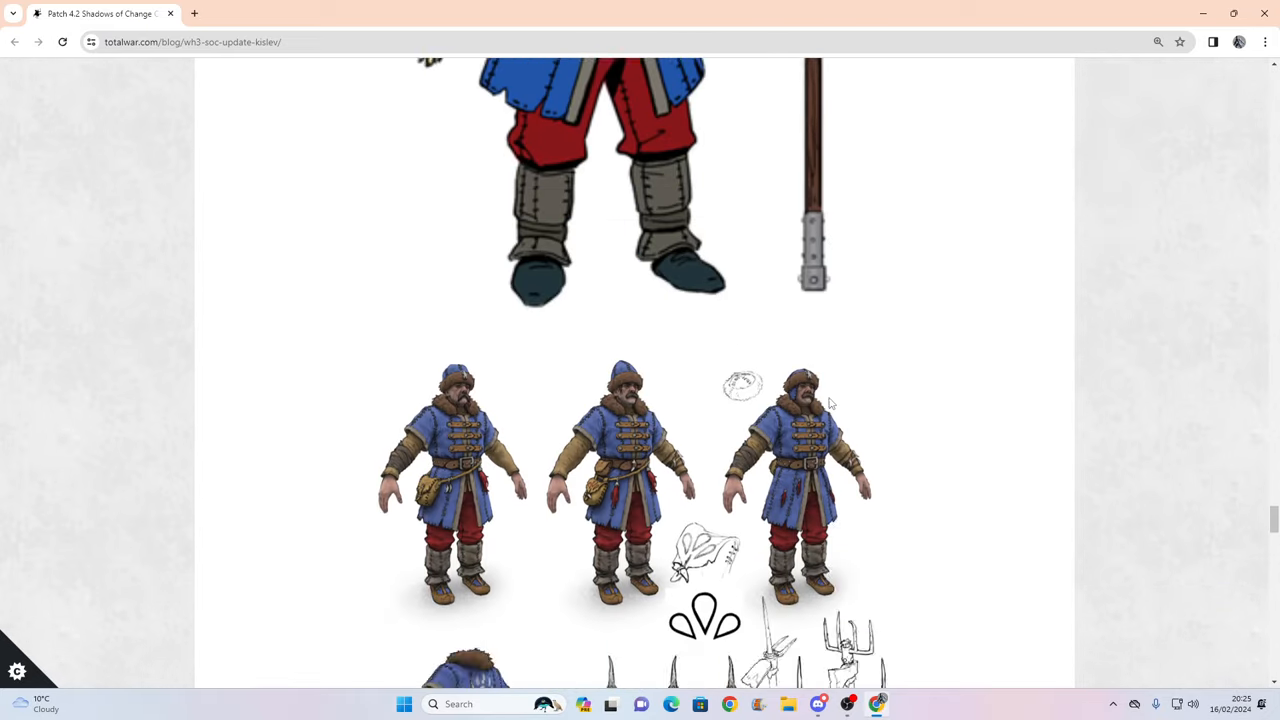
scroll(down, 3)
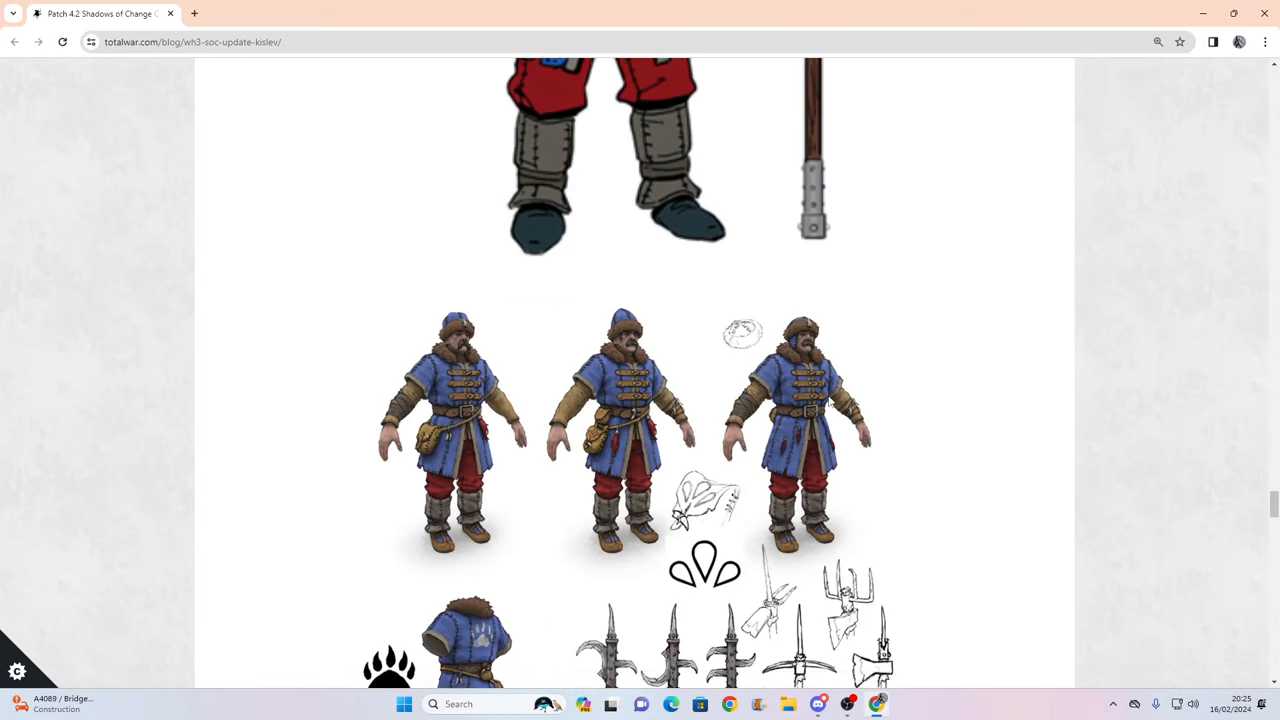
scroll(down, 3)
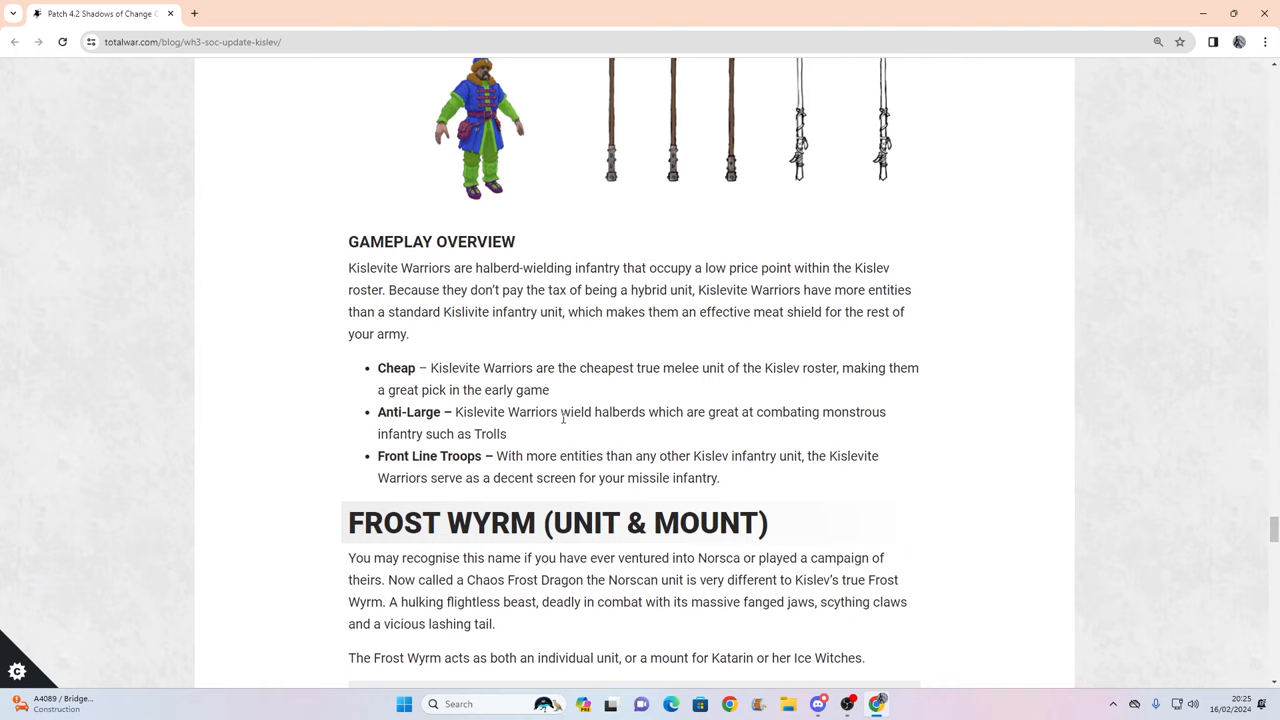
drag(456, 412, 507, 434)
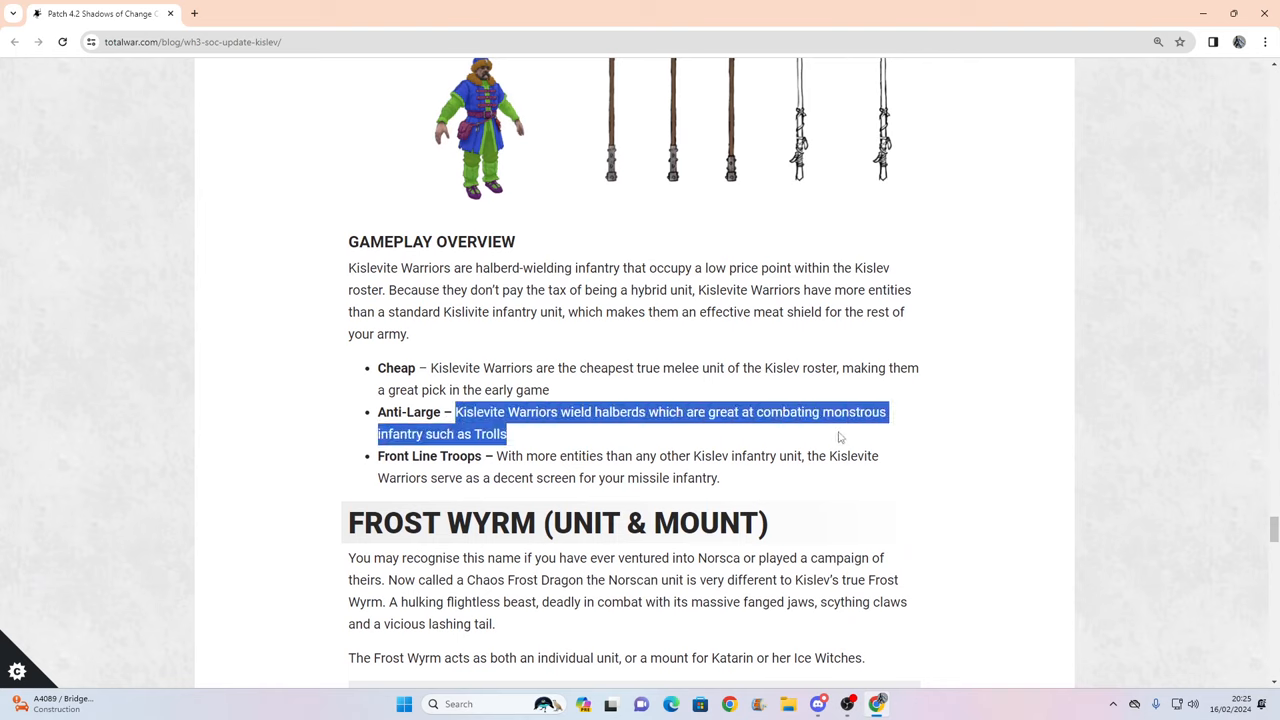
click(435, 363)
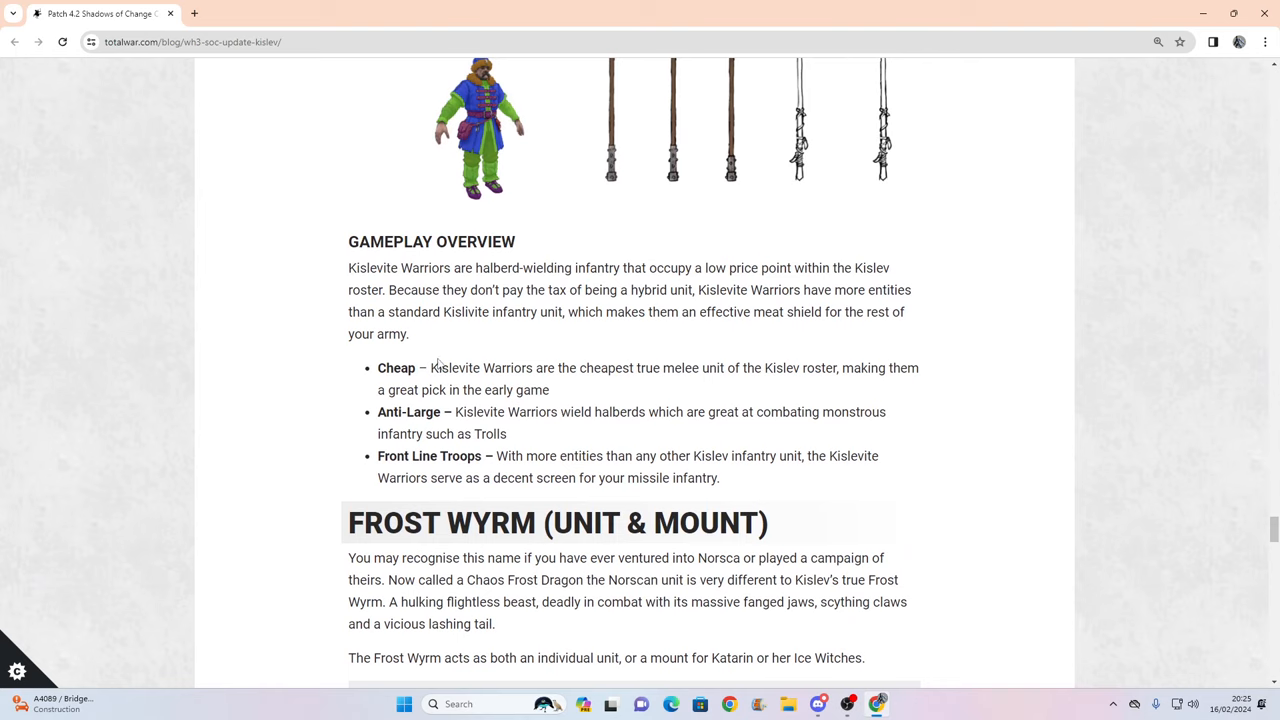
drag(437, 368, 548, 390)
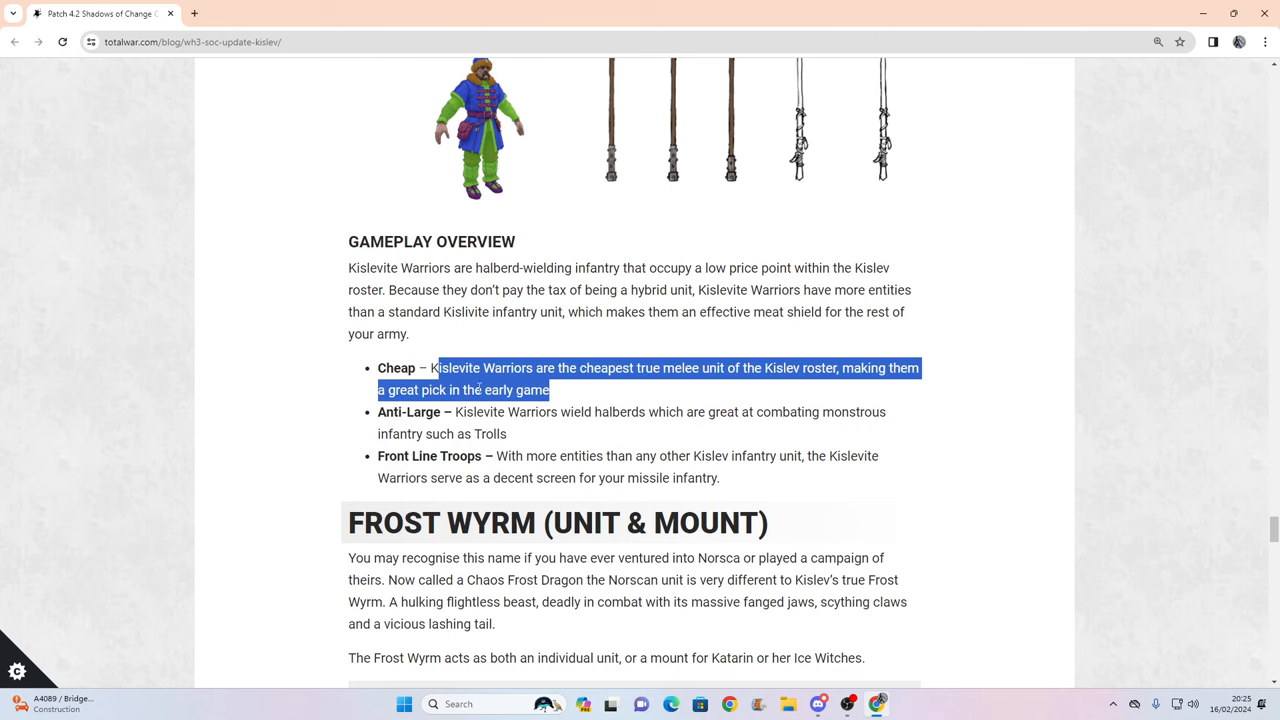
Review the Kislevite Warriors artwork and Gameplay Overview, marking a passage near the Frost Wyrm heading.
scroll(up, 3)
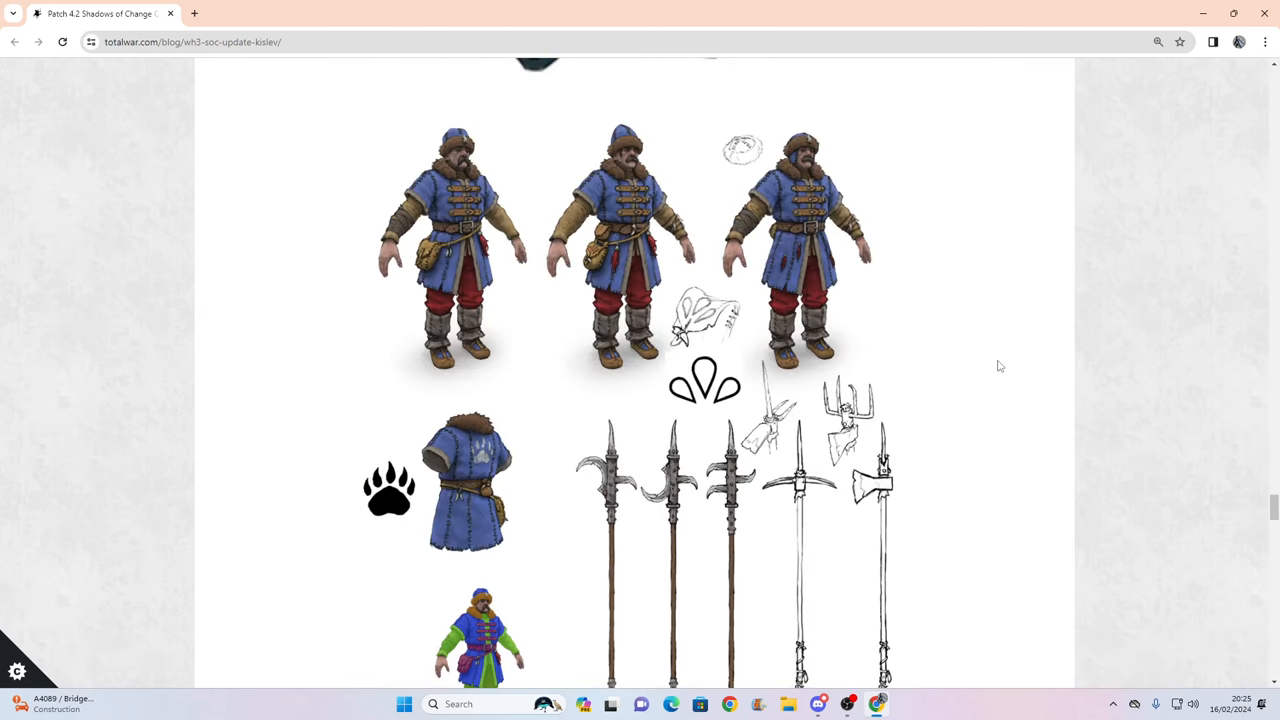
scroll(down, 3)
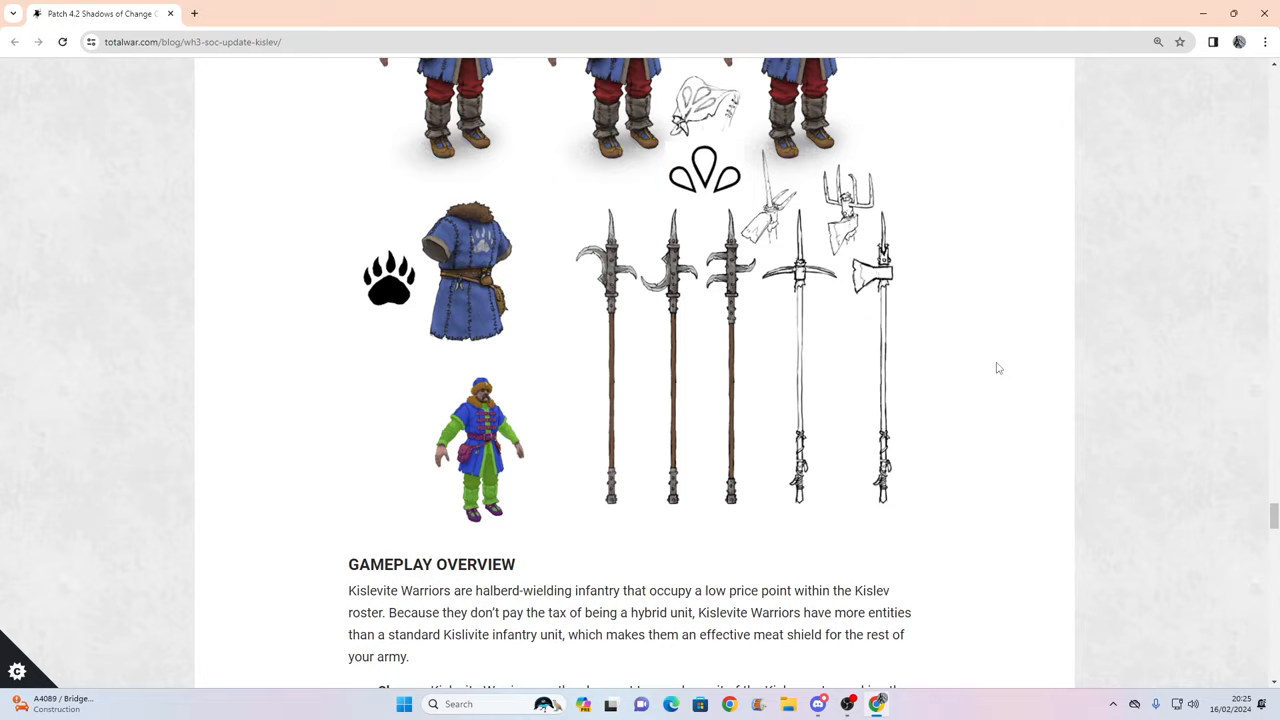
scroll(down, 3)
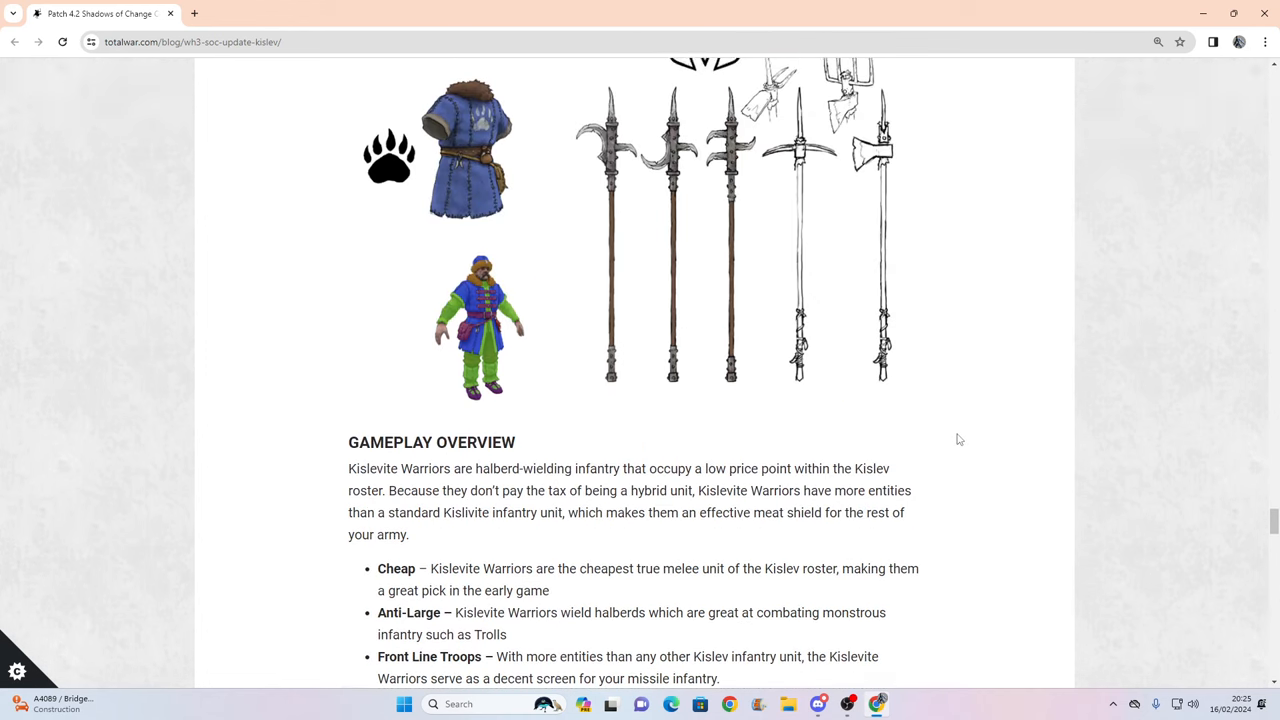
scroll(down, 3)
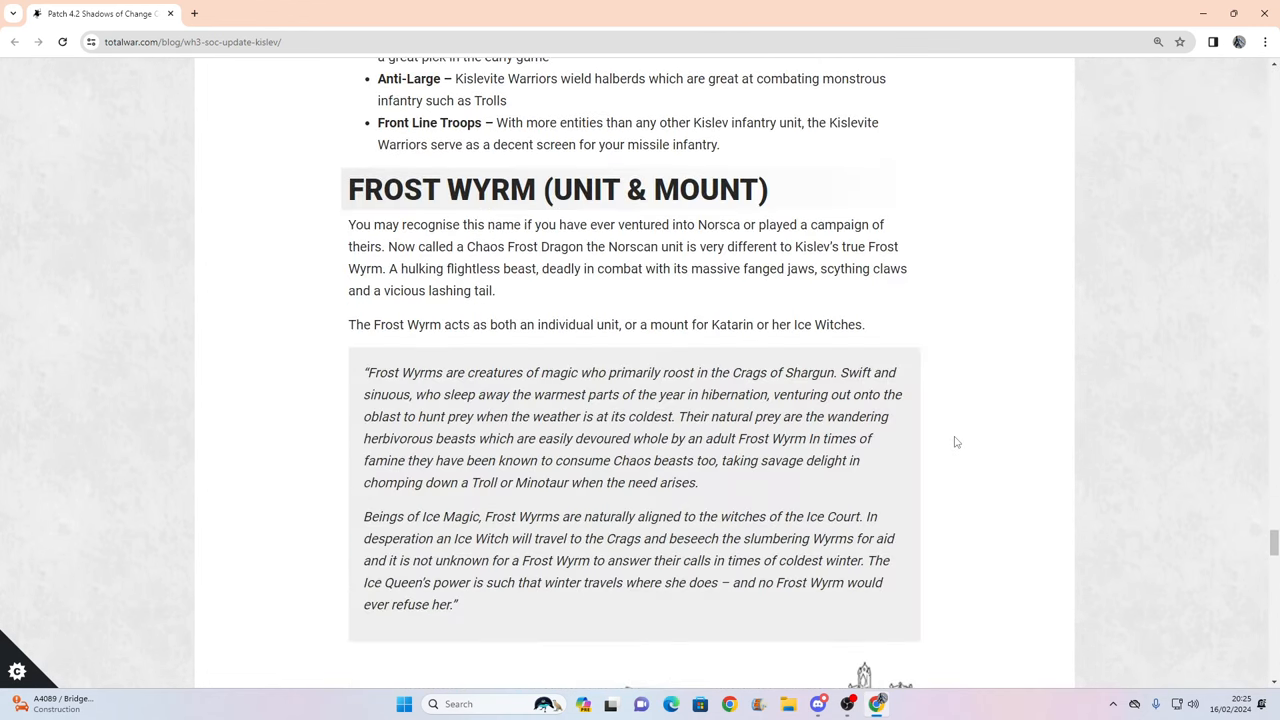
scroll(up, 3)
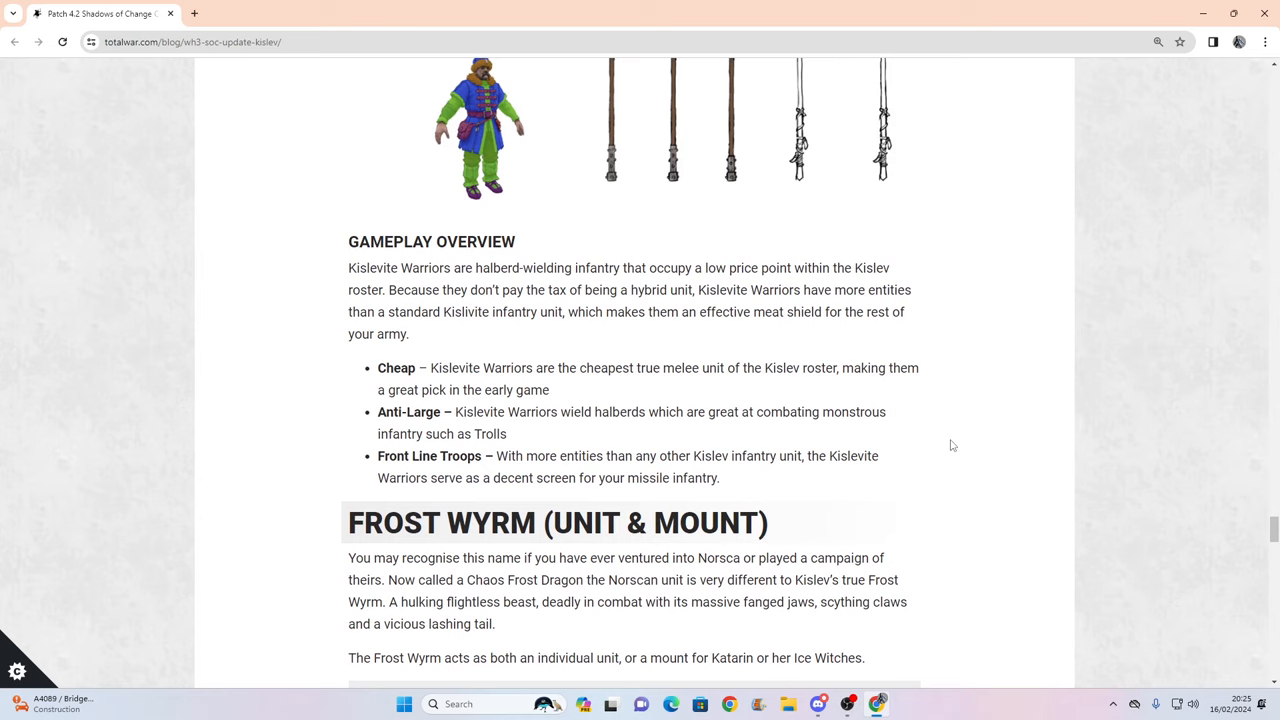
drag(525, 456, 718, 478)
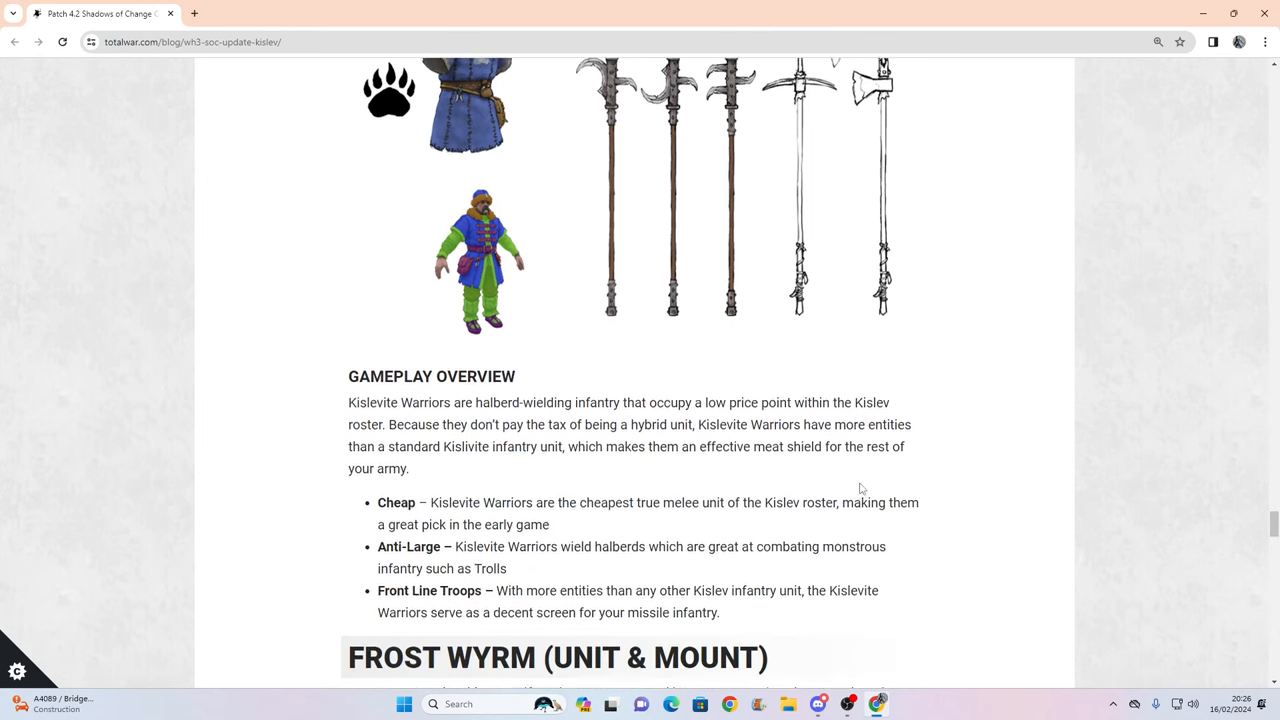
Scroll down until the Frost Wyrm heading and introduction paragraph are in view.
scroll(down, 3)
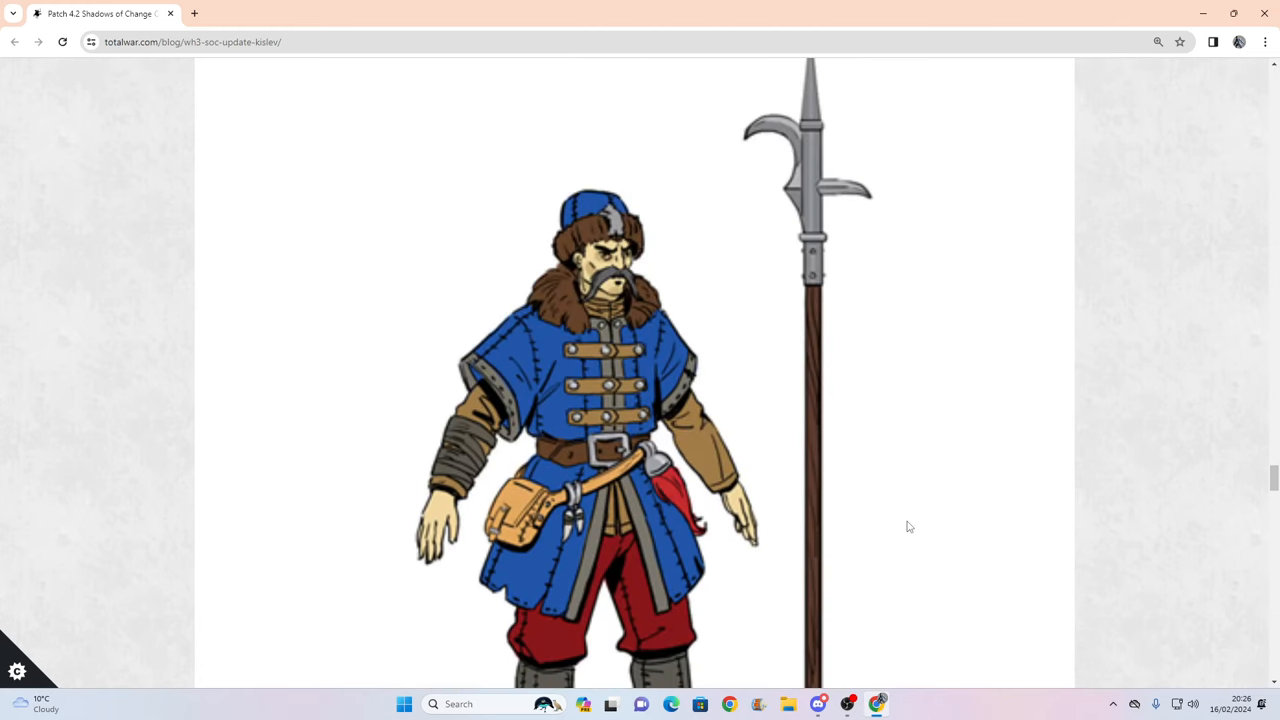
scroll(down, 3)
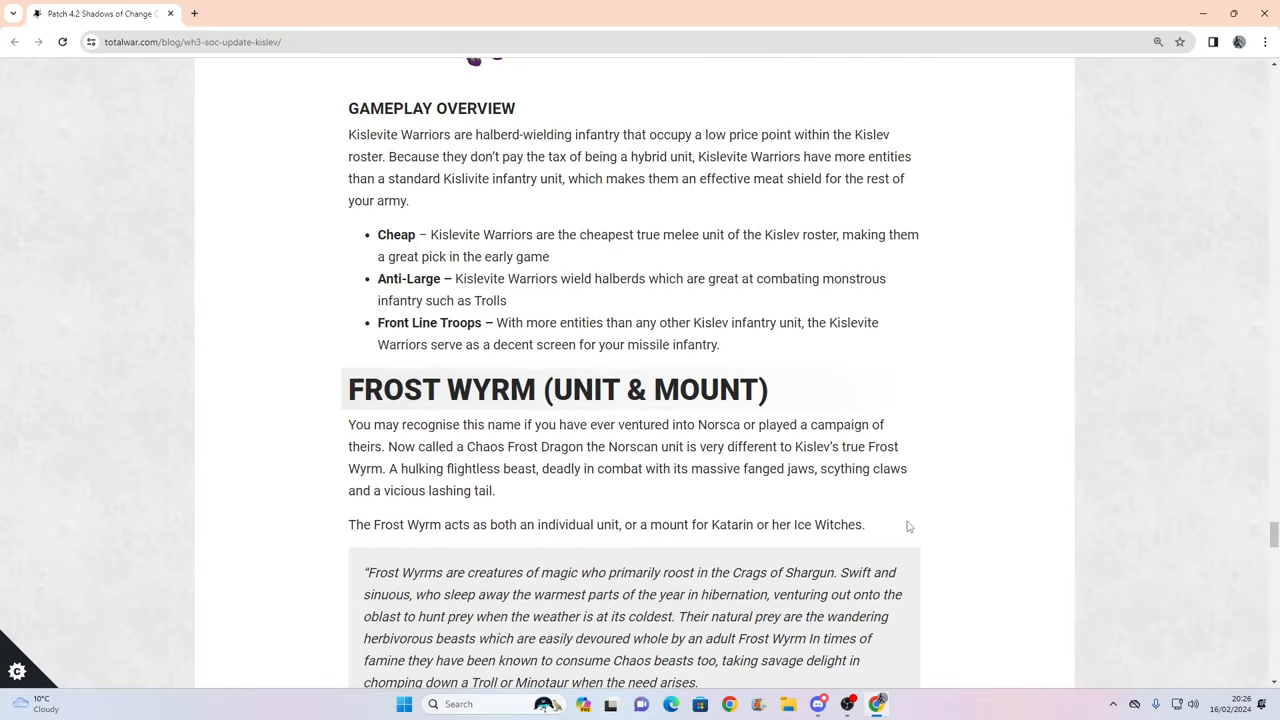
mouse_move(909, 438)
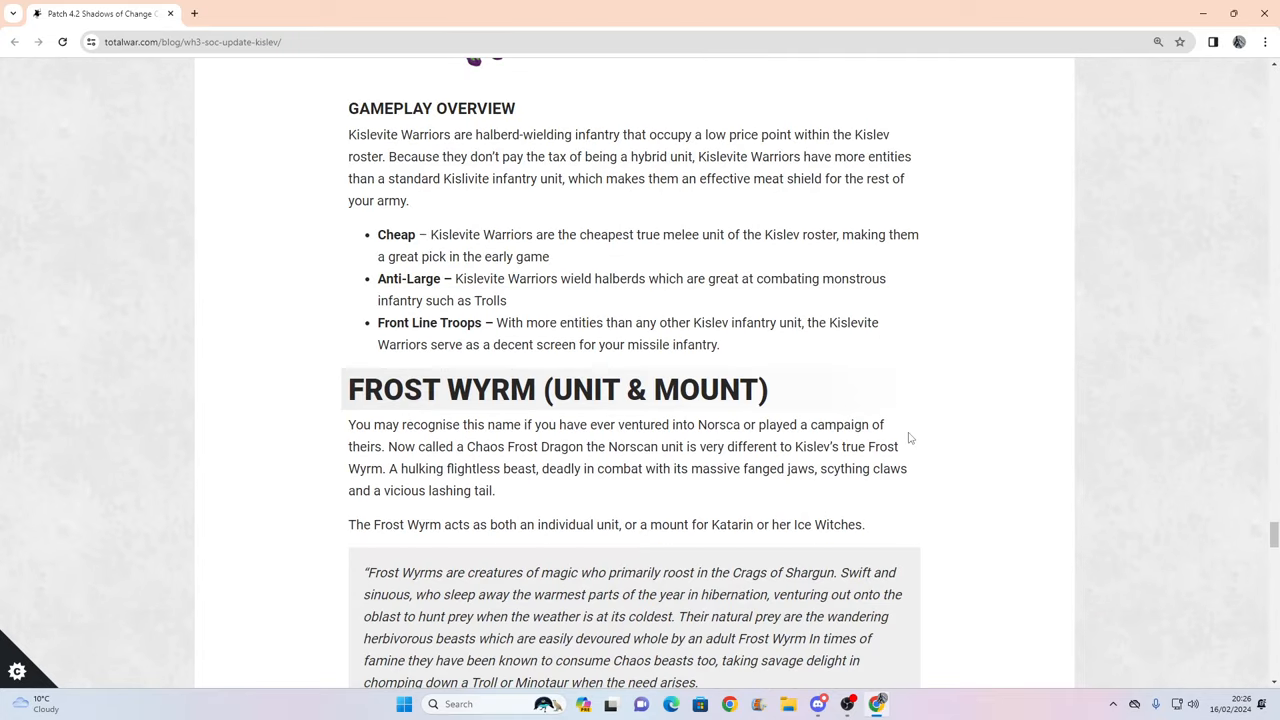
Scroll to the Frost Wyrm Gameplay Overview and briefly highlight its Fast bullet description.
scroll(down, 3)
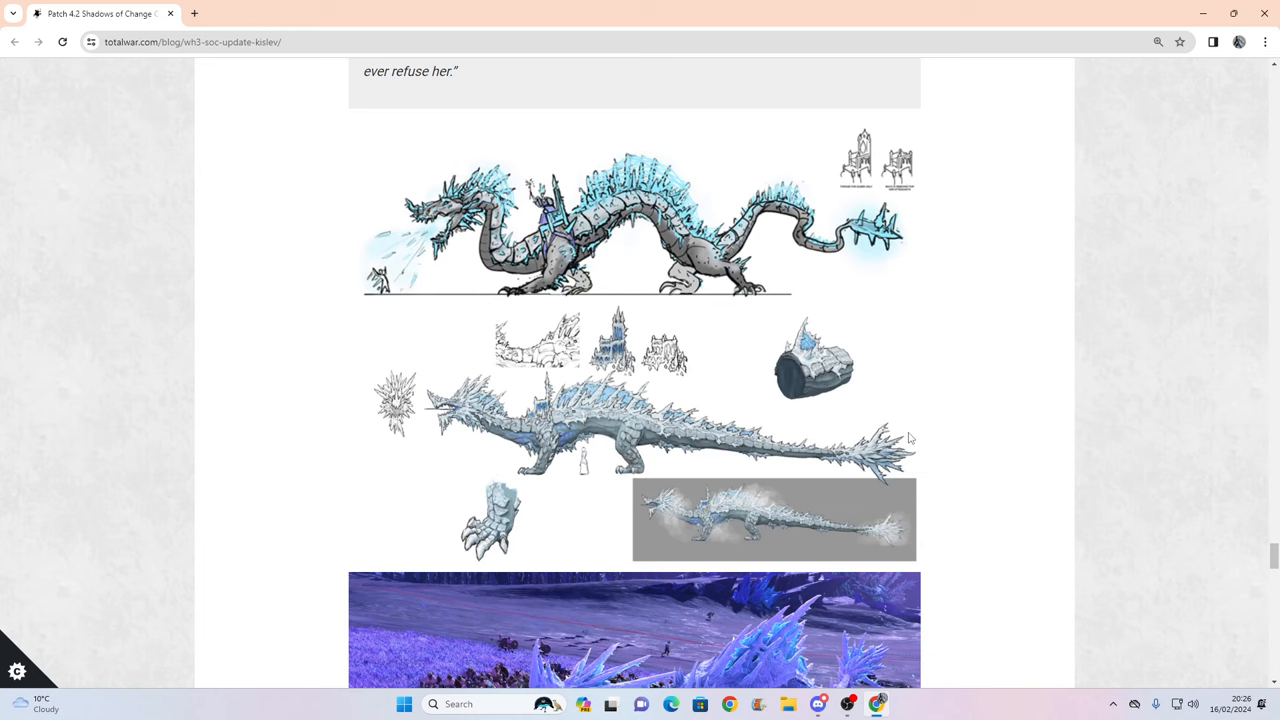
scroll(down, 3)
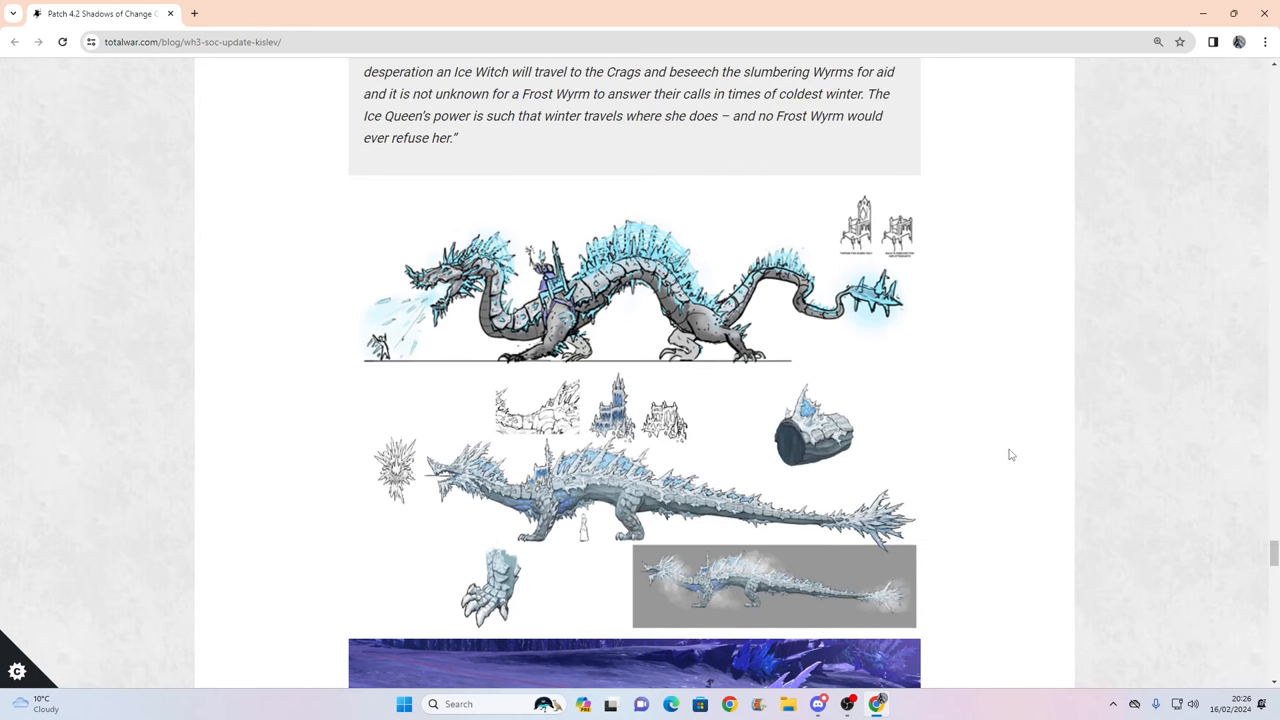
scroll(down, 3)
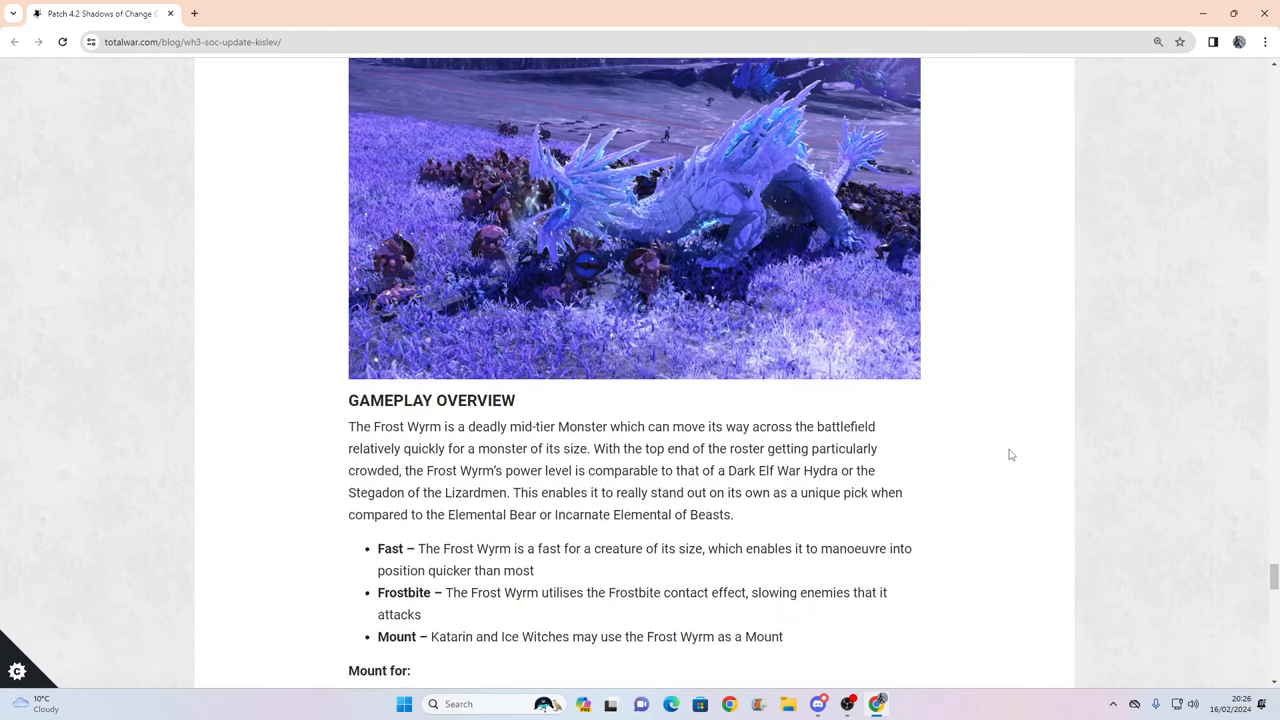
scroll(down, 3)
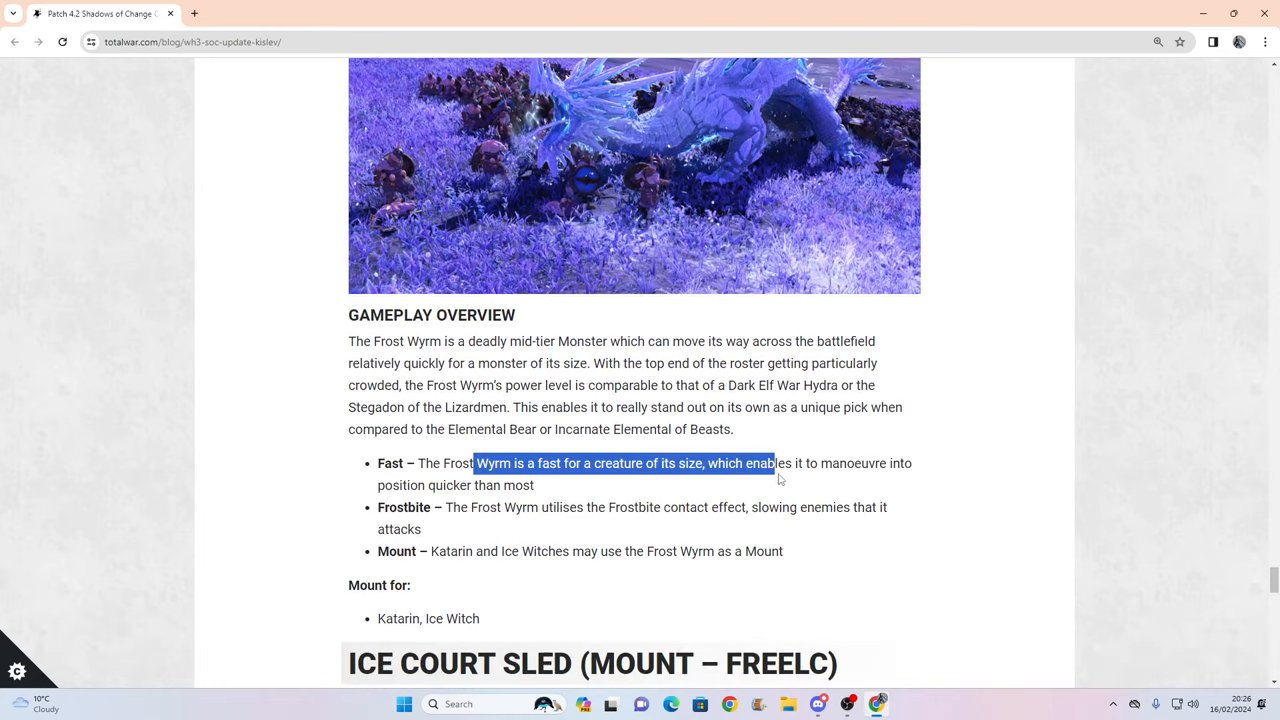
drag(773, 463, 858, 463)
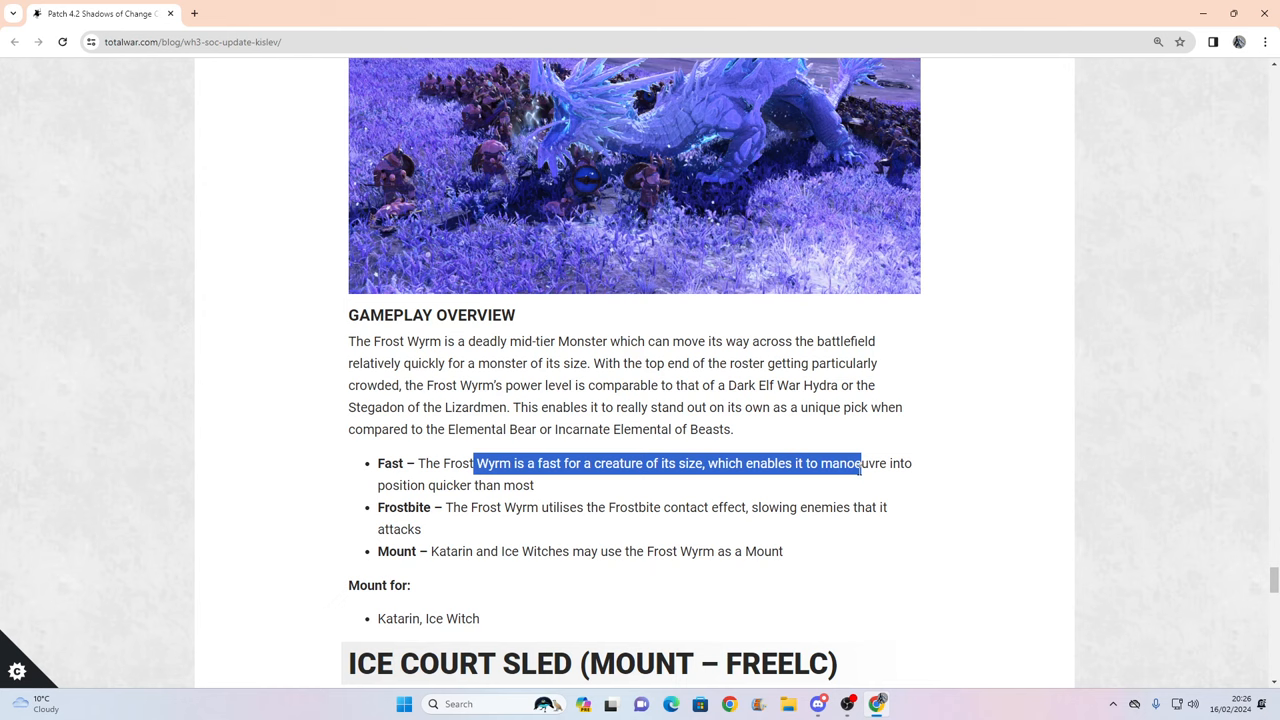
click(683, 505)
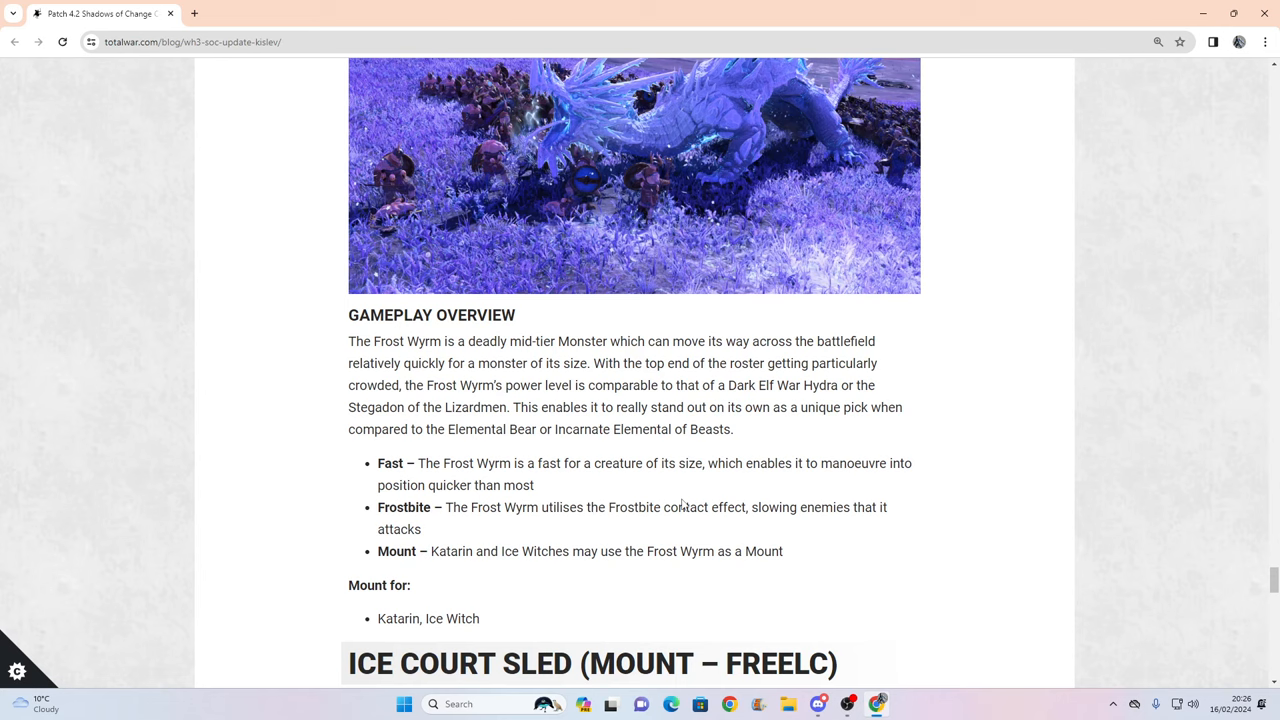
mouse_move(596, 539)
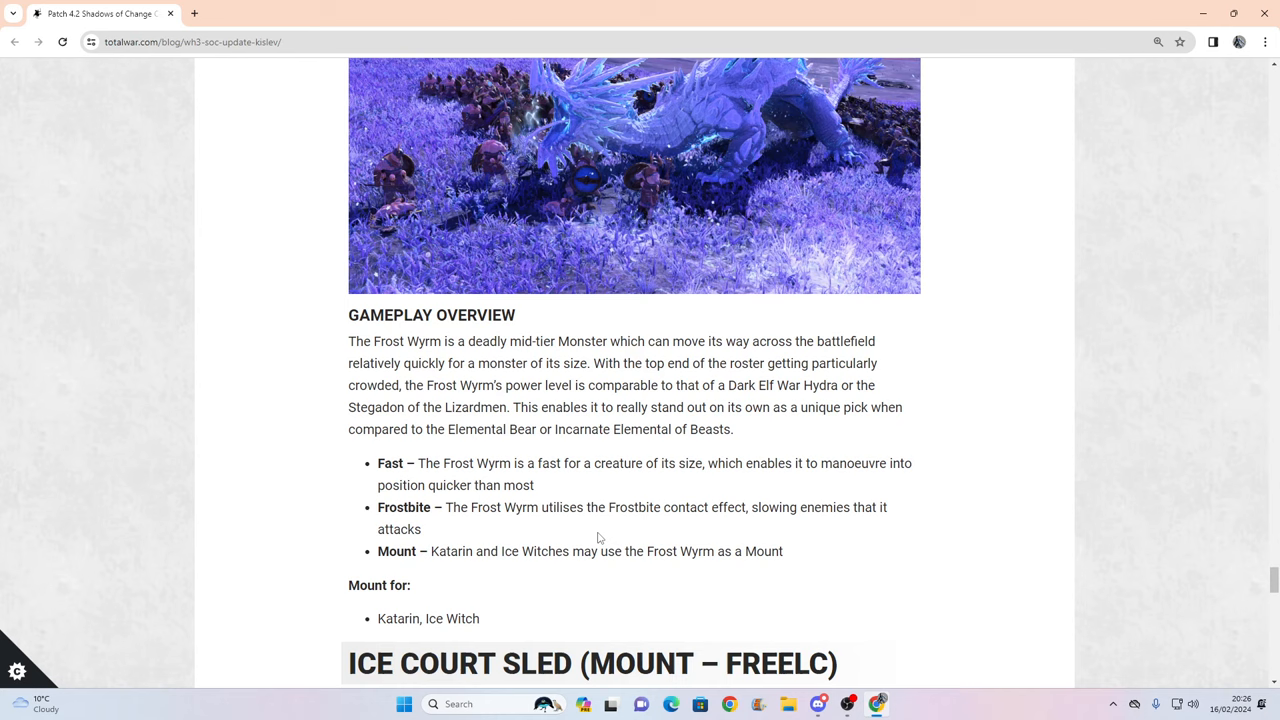
mouse_move(773, 600)
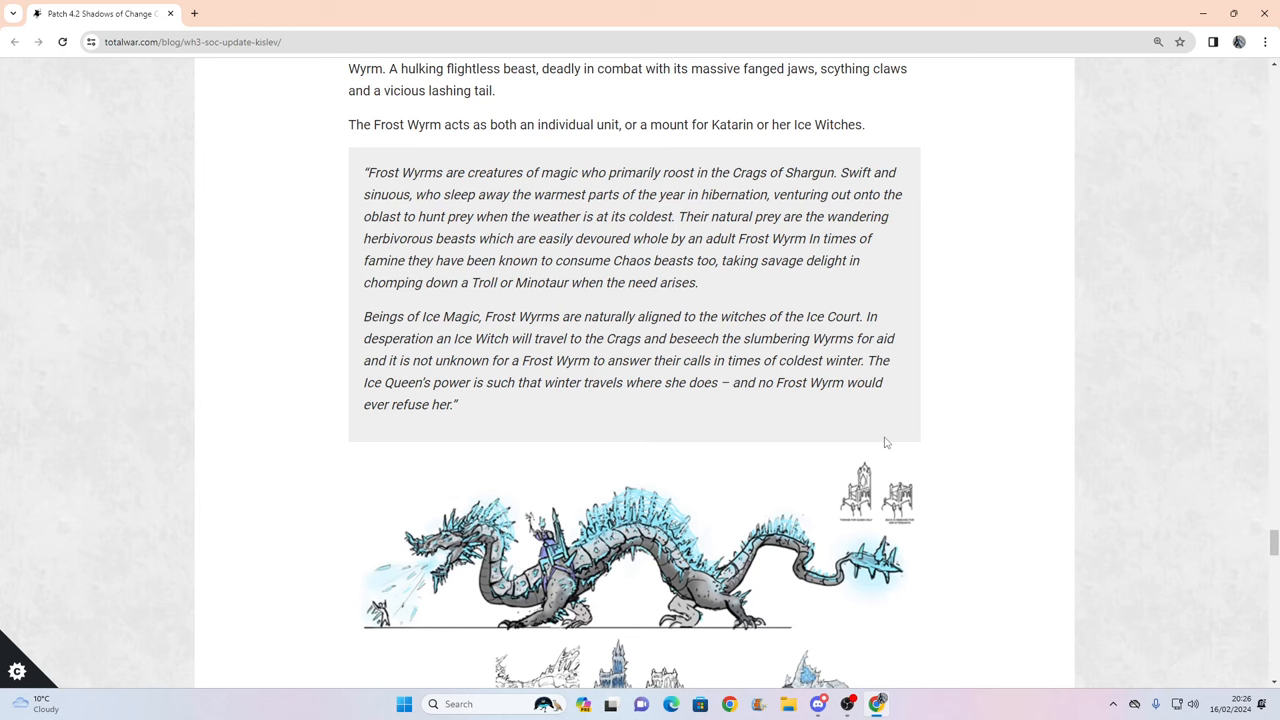
mouse_move(991, 558)
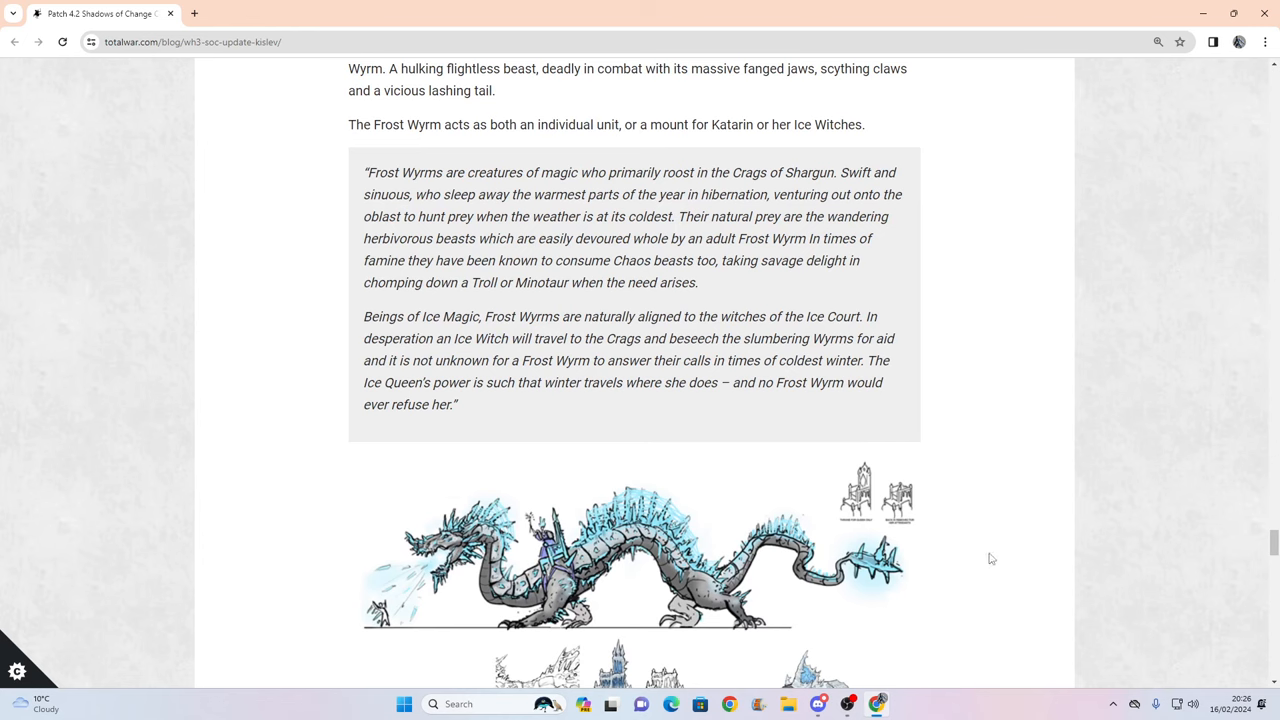
Scroll down through the Ice Court Sled heading, artwork and Gameplay Overview to its mount entry.
scroll(down, 3)
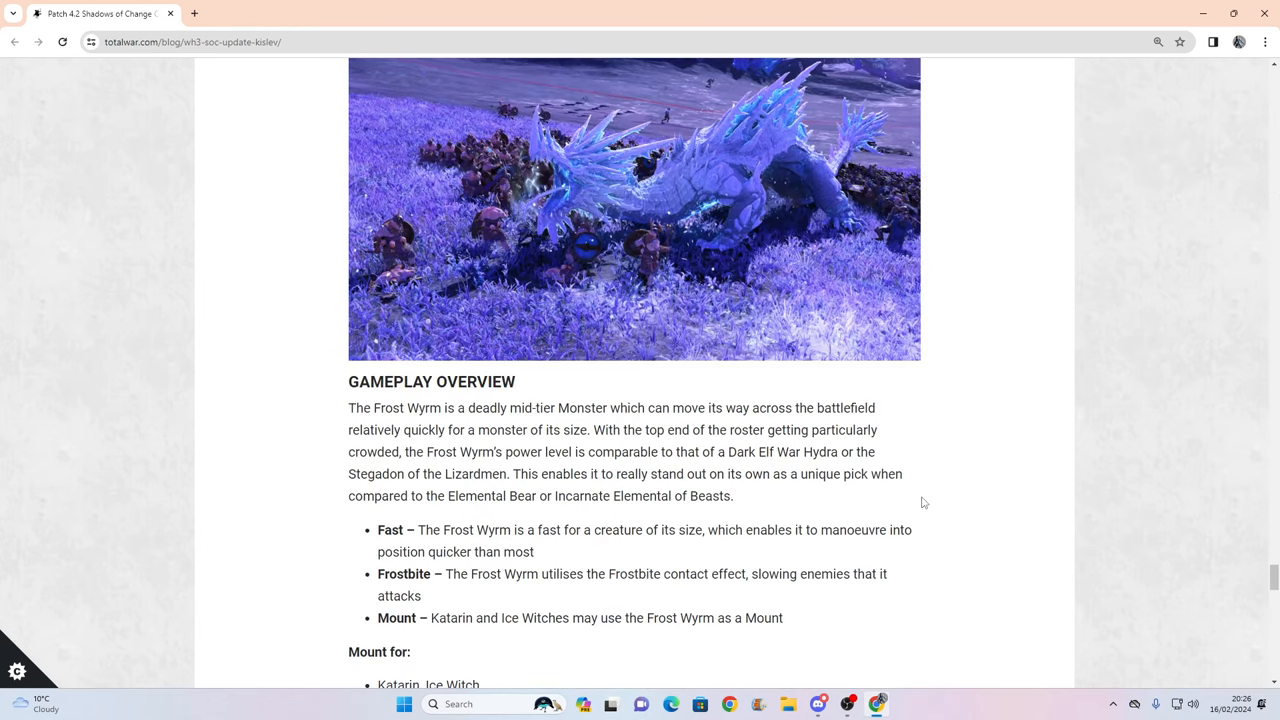
scroll(down, 3)
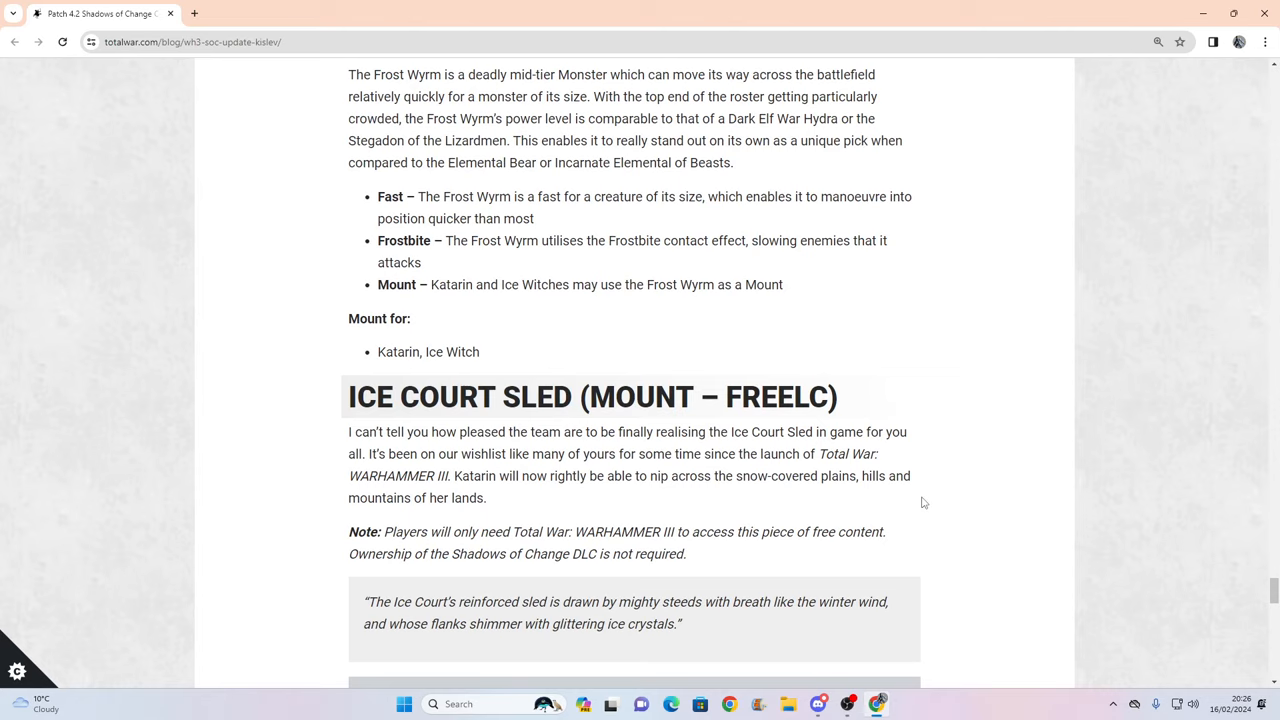
mouse_move(910, 518)
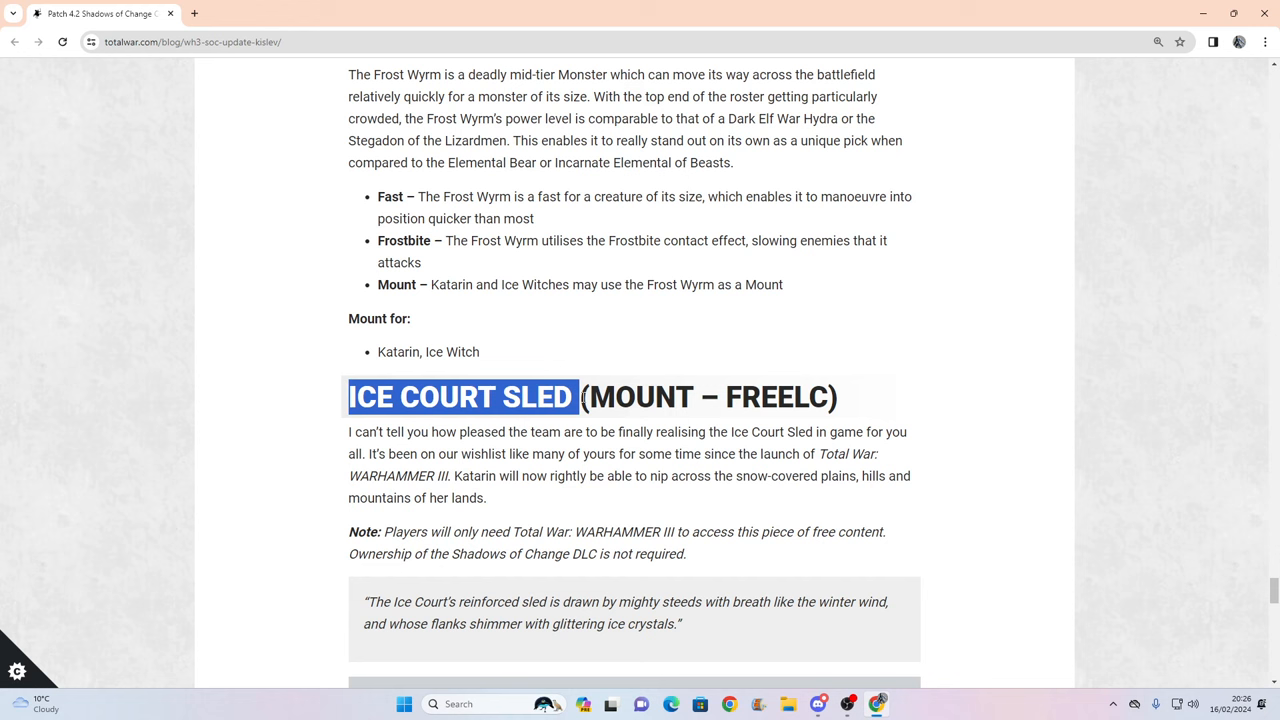
scroll(down, 3)
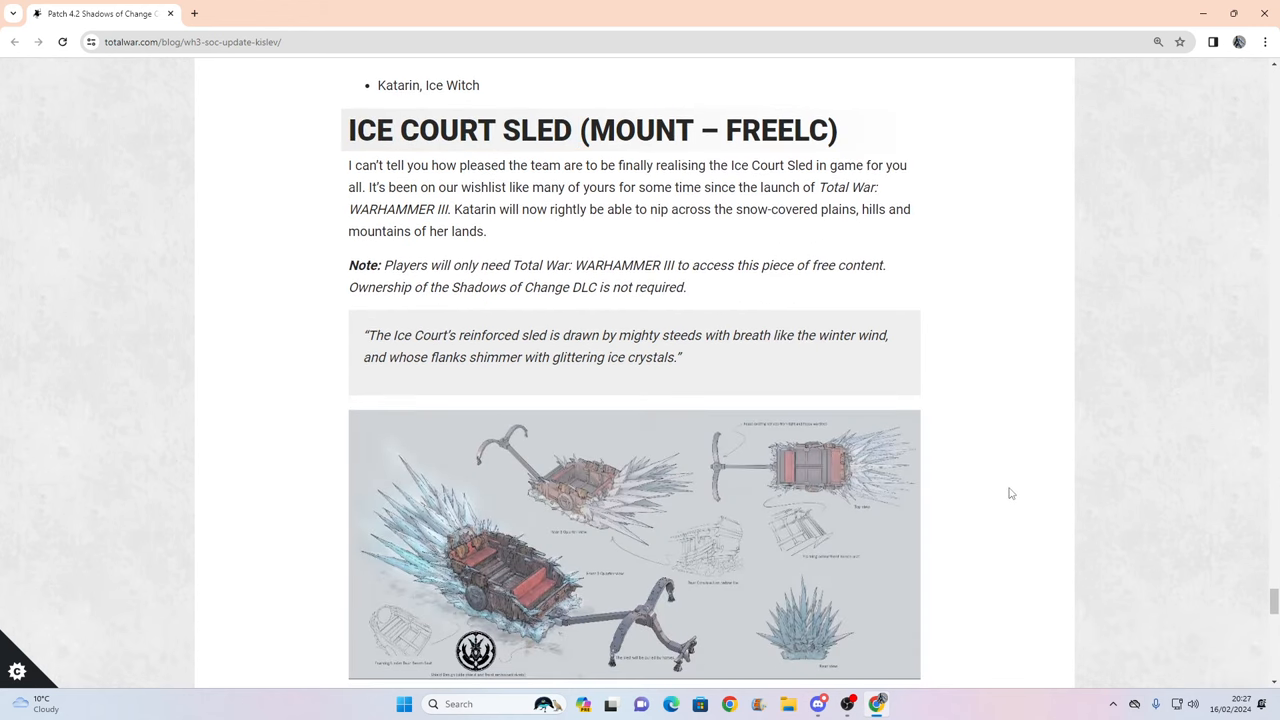
scroll(down, 3)
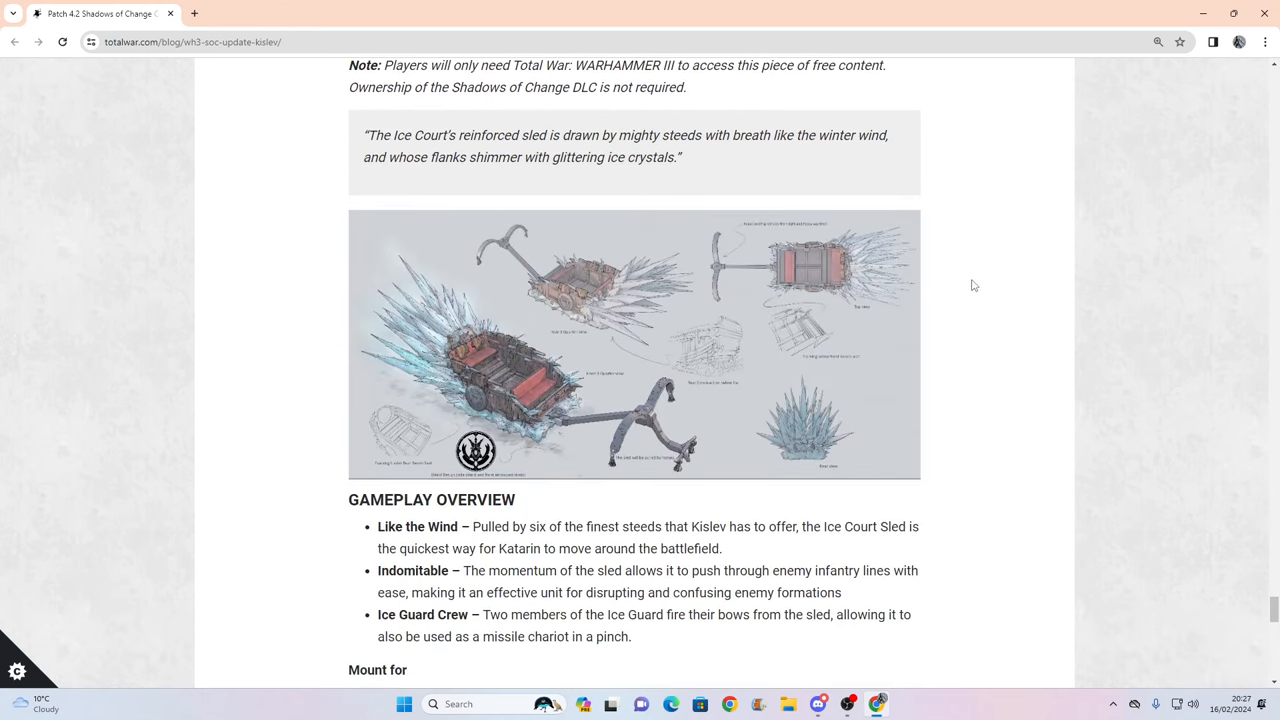
mouse_move(962, 280)
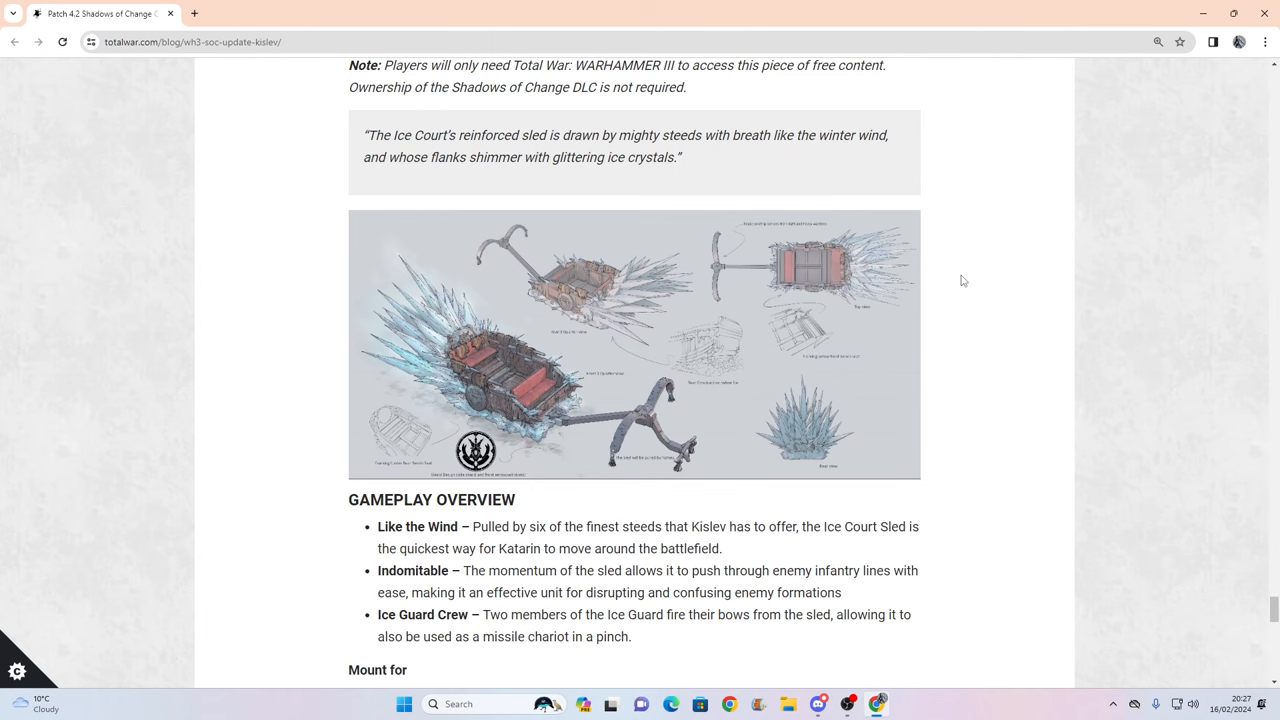
scroll(down, 3)
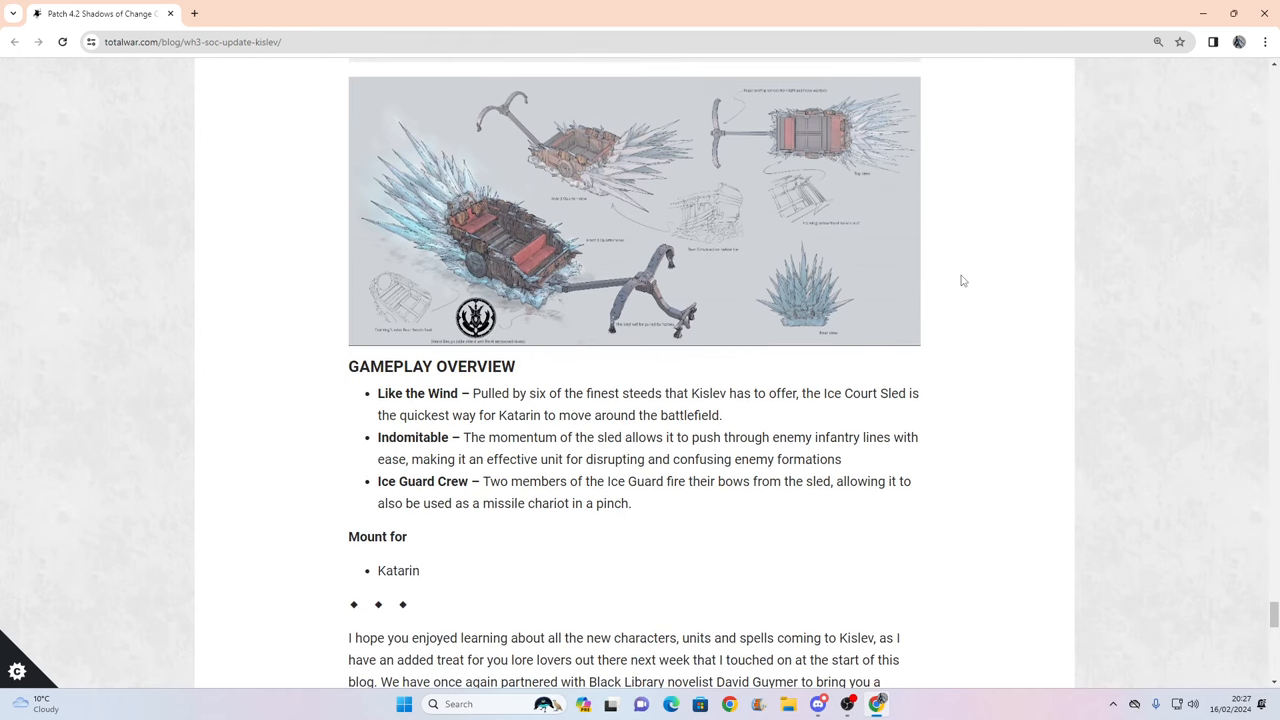
scroll(down, 3)
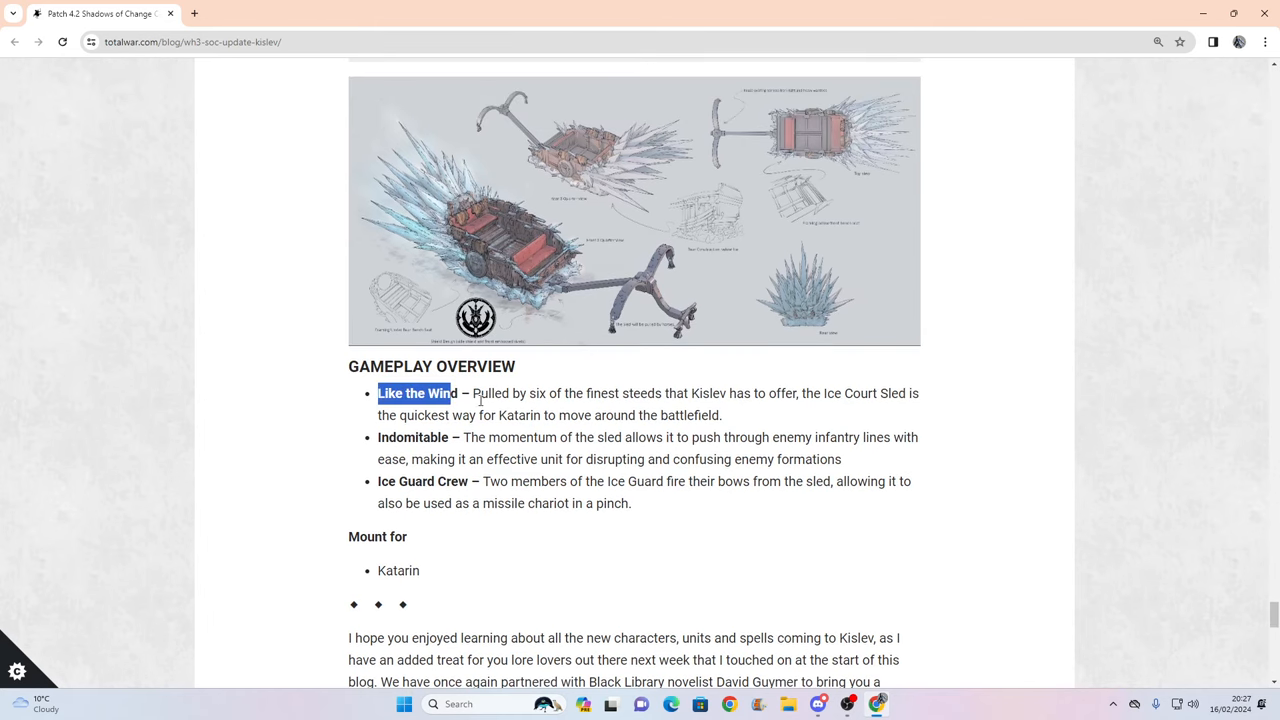
mouse_move(849, 418)
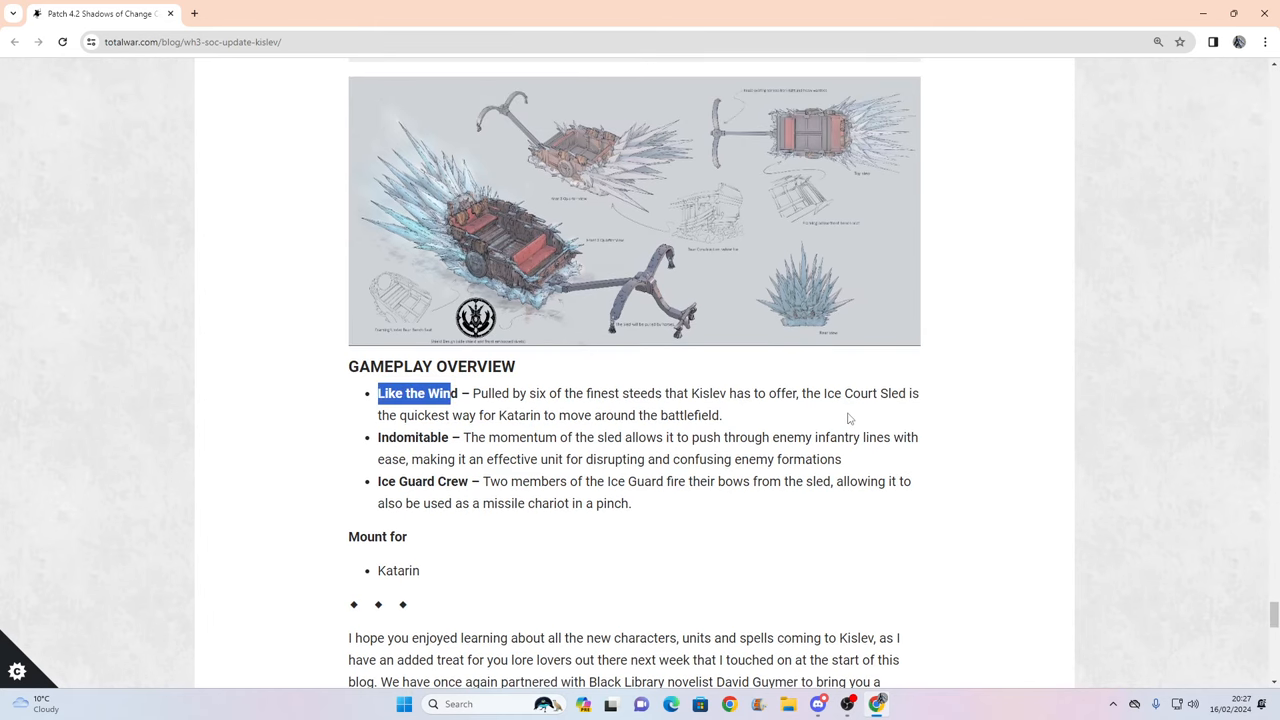
mouse_move(818, 421)
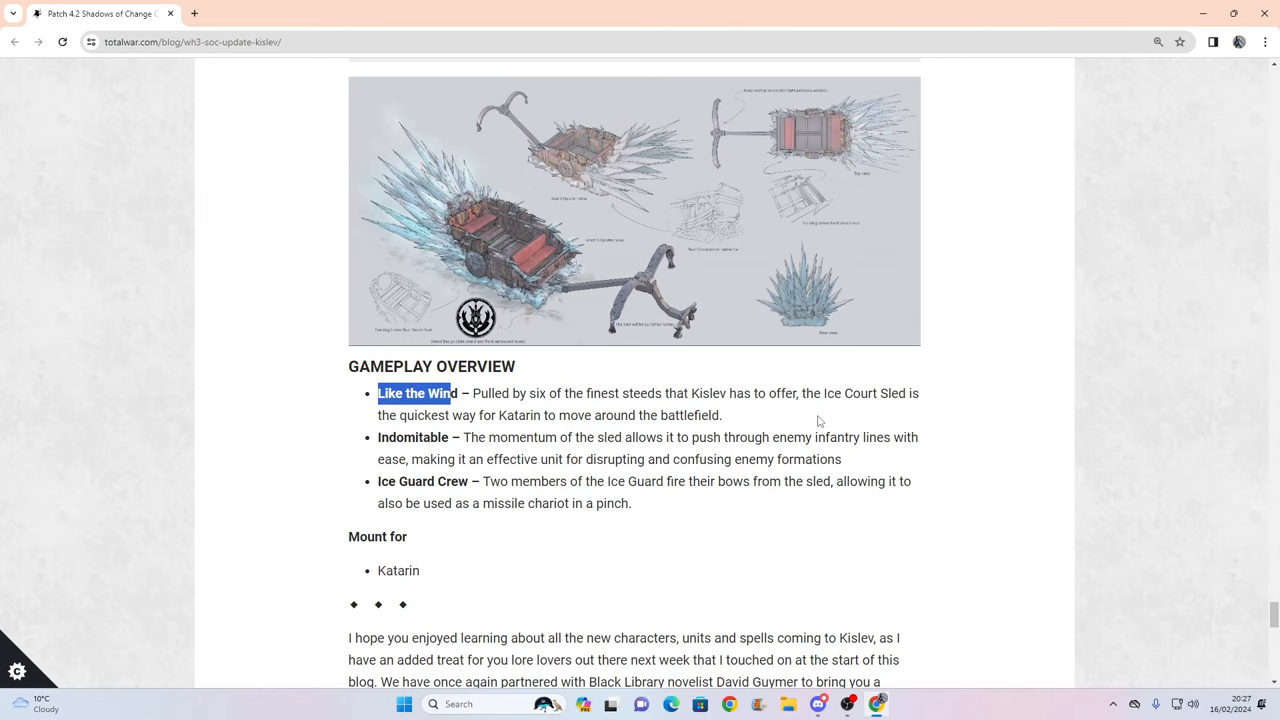
mouse_move(922, 416)
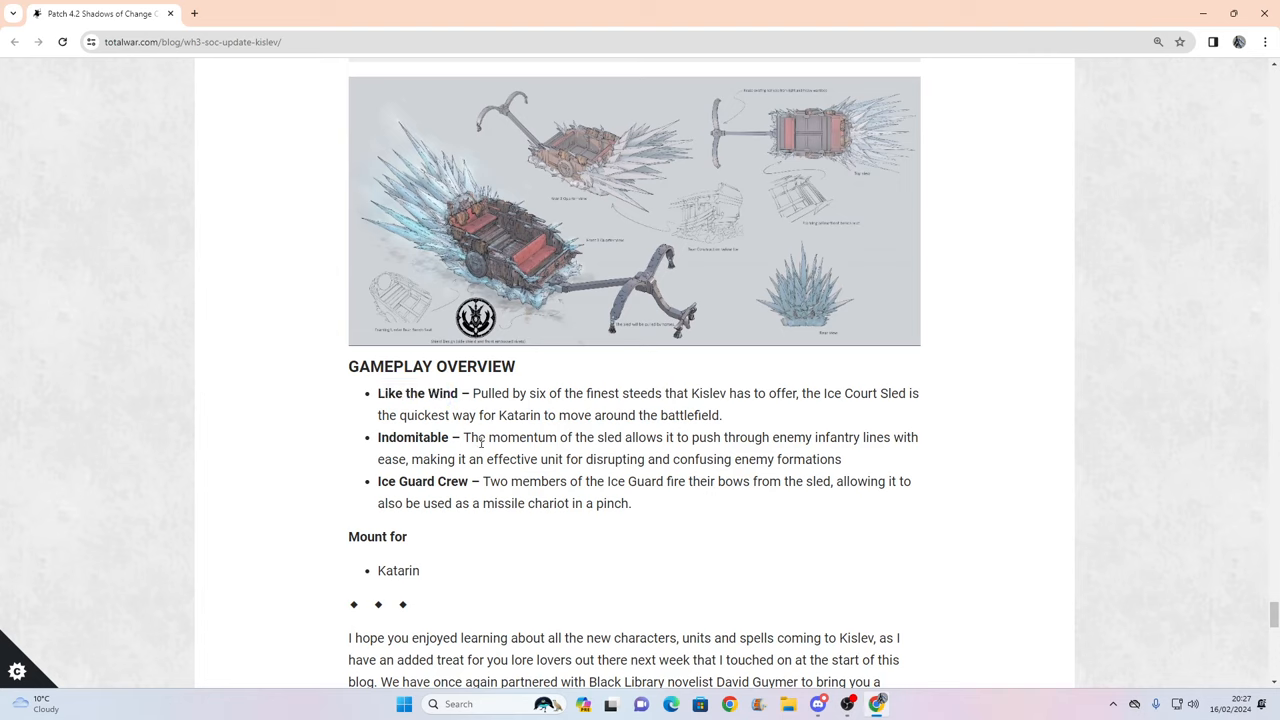
drag(481, 437, 592, 437)
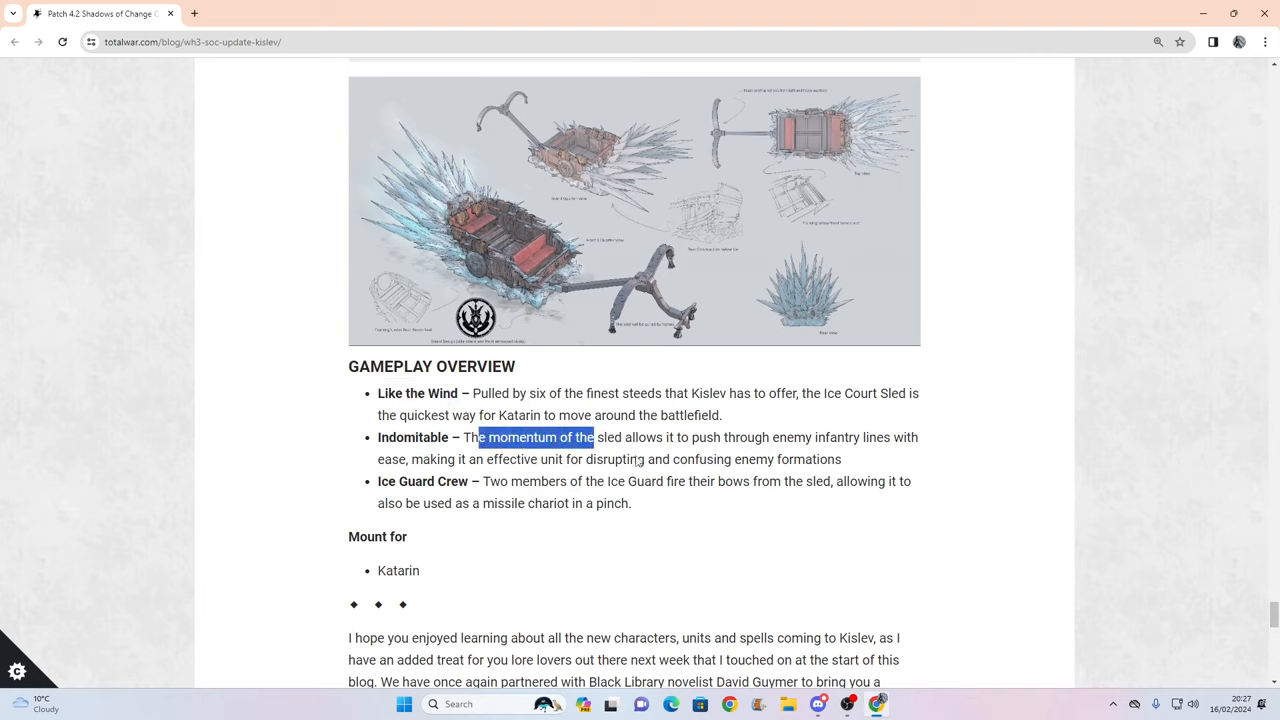
click(928, 458)
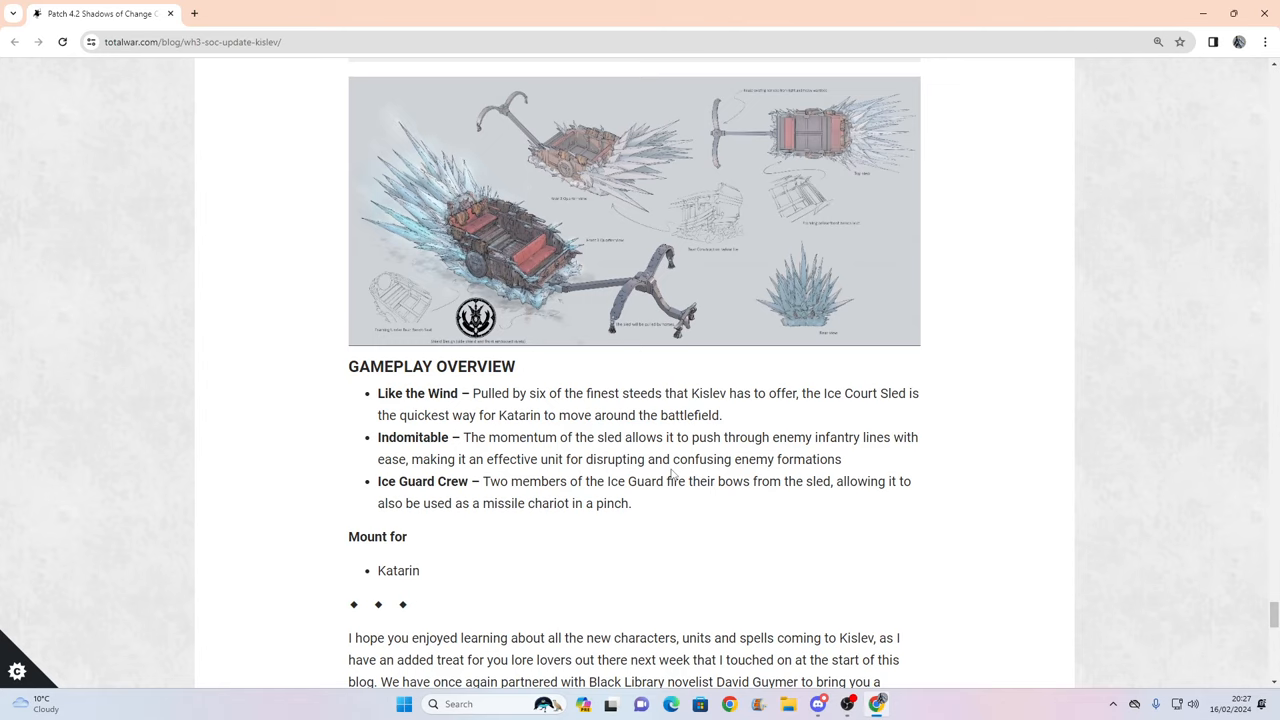
mouse_move(759, 473)
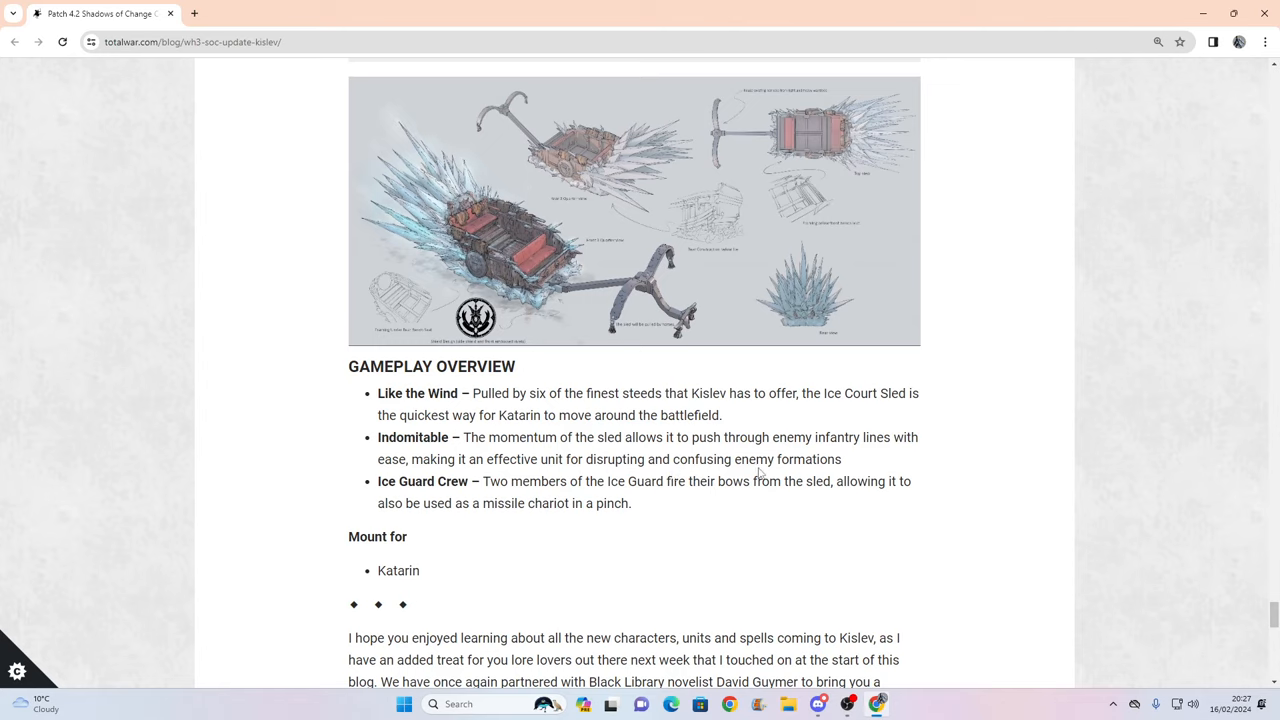
mouse_move(910, 467)
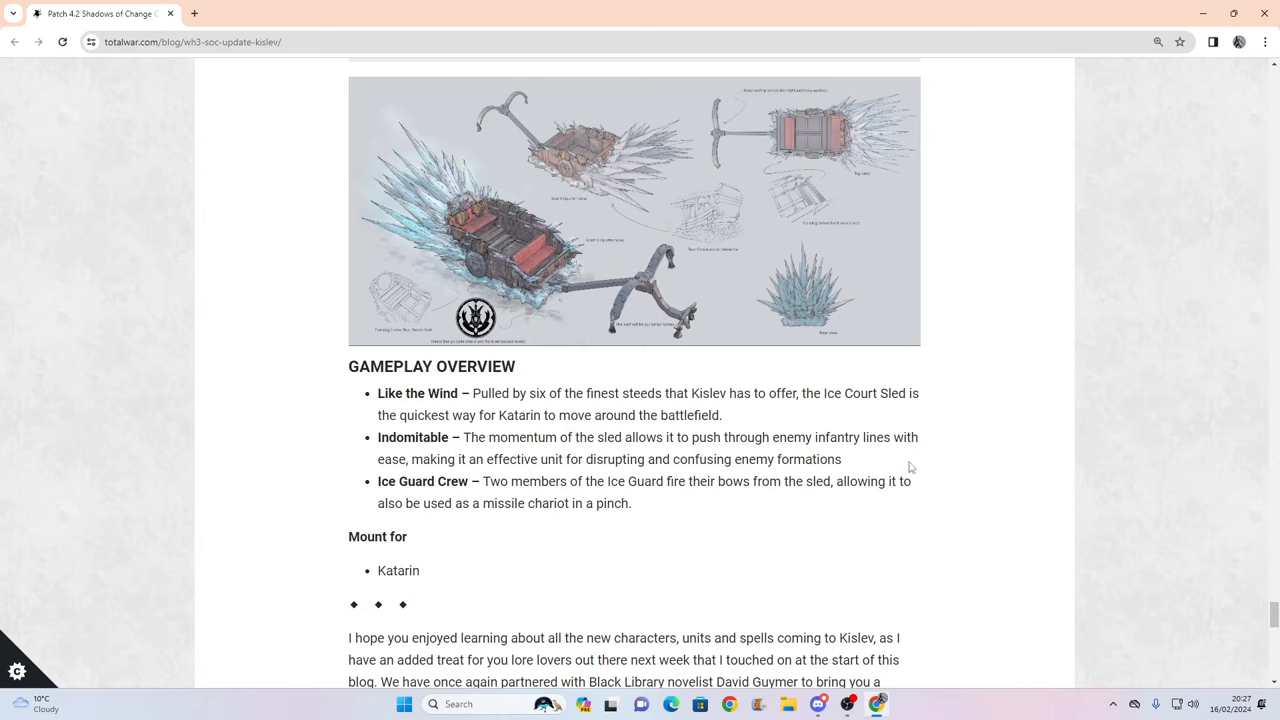
drag(487, 481, 590, 503)
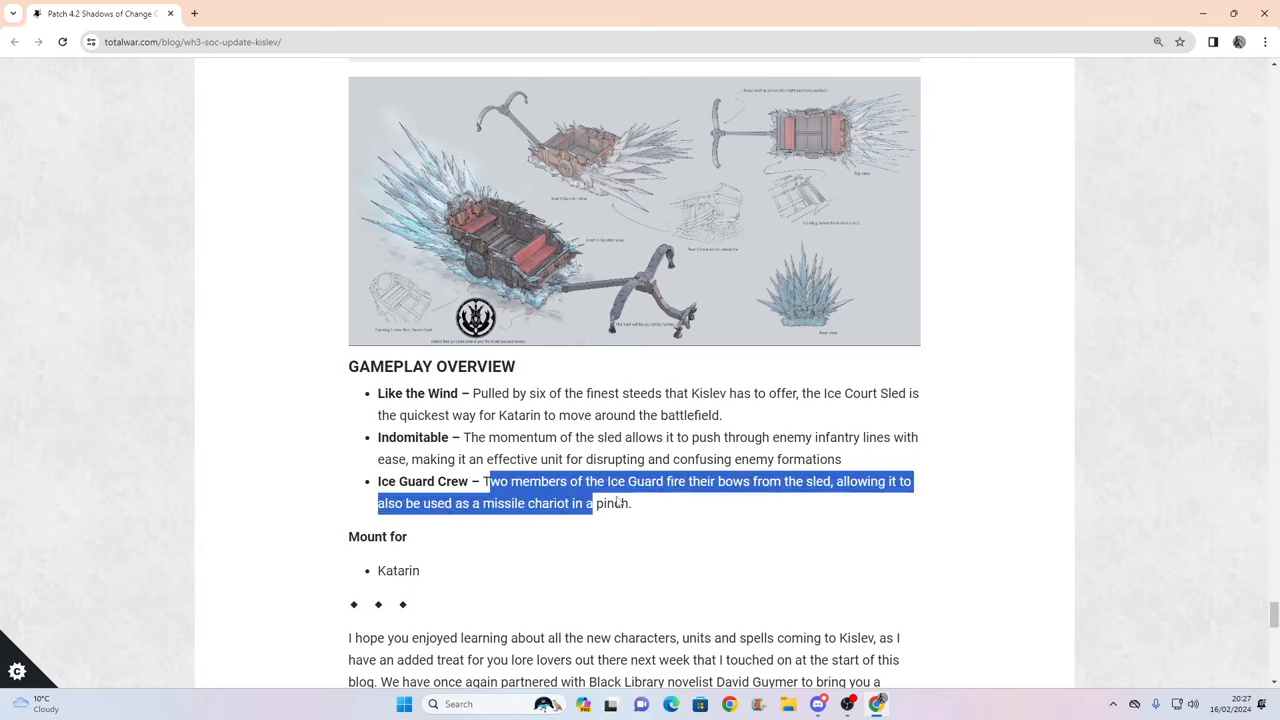
click(845, 508)
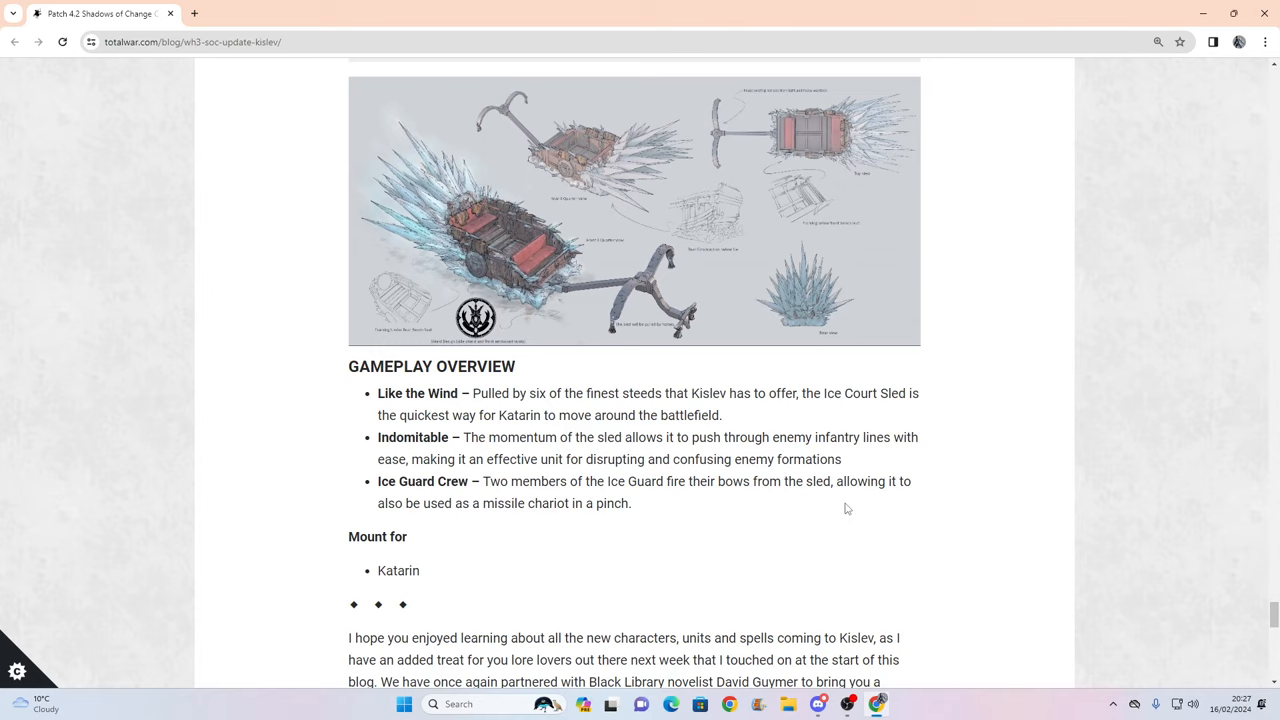
mouse_move(773, 538)
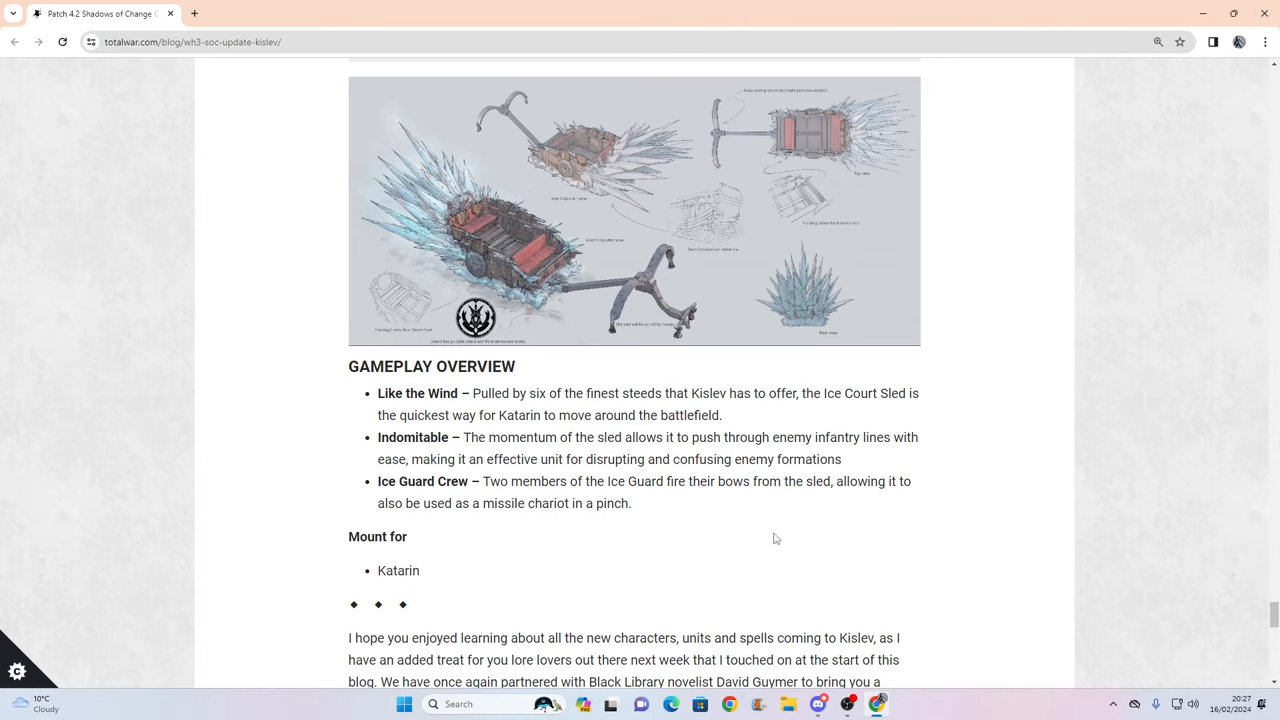
Reach the before-and-after comparison and slide it fully right to reveal the current Shadows of Change lineup.
scroll(down, 3)
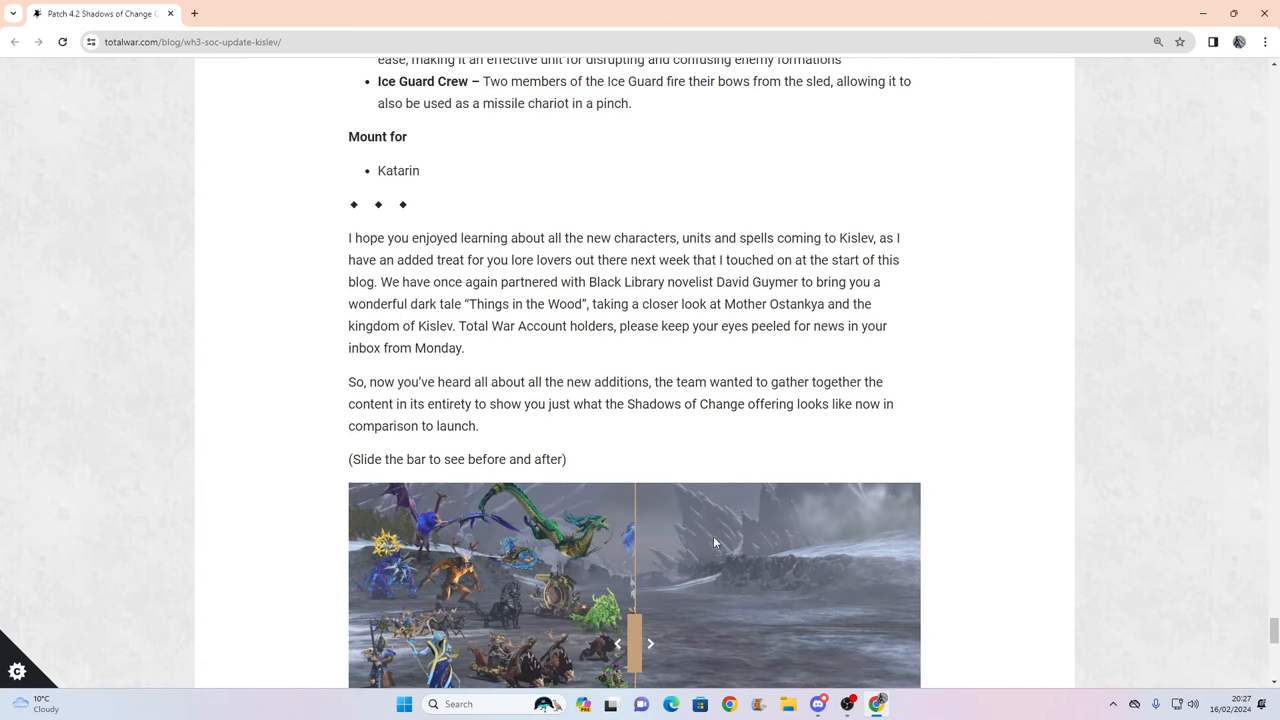
scroll(down, 3)
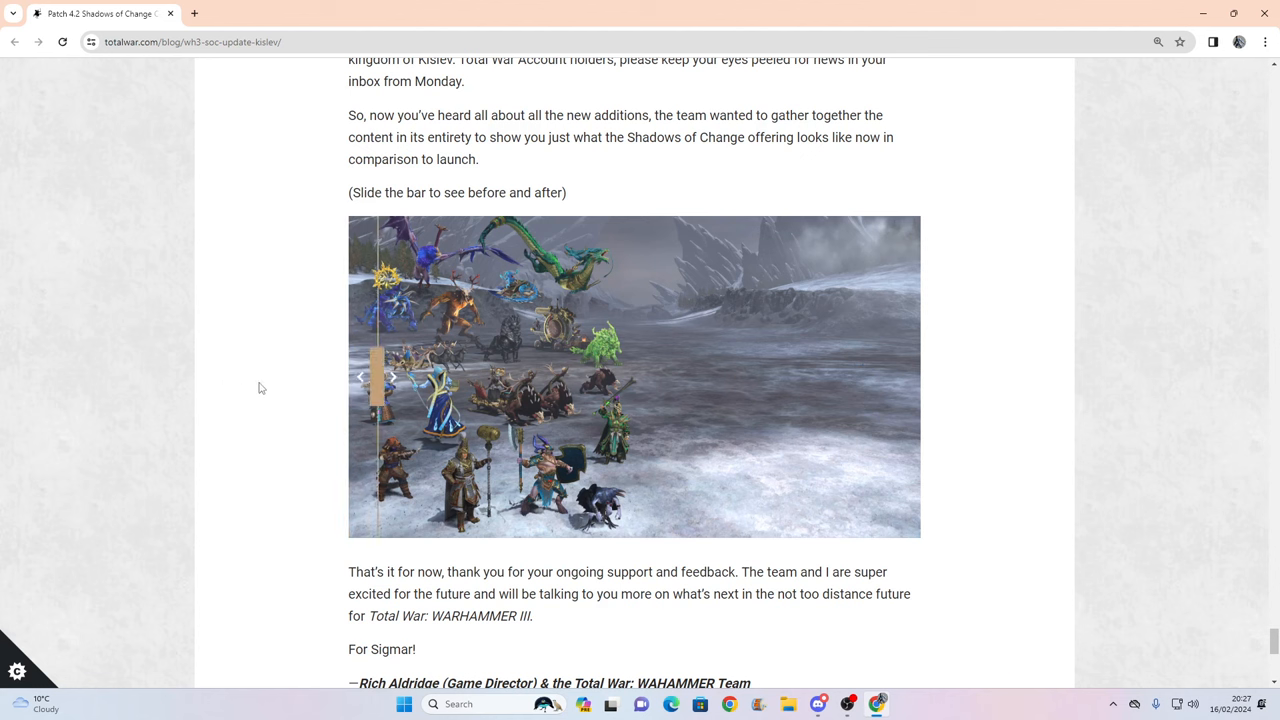
drag(375, 377, 900, 377)
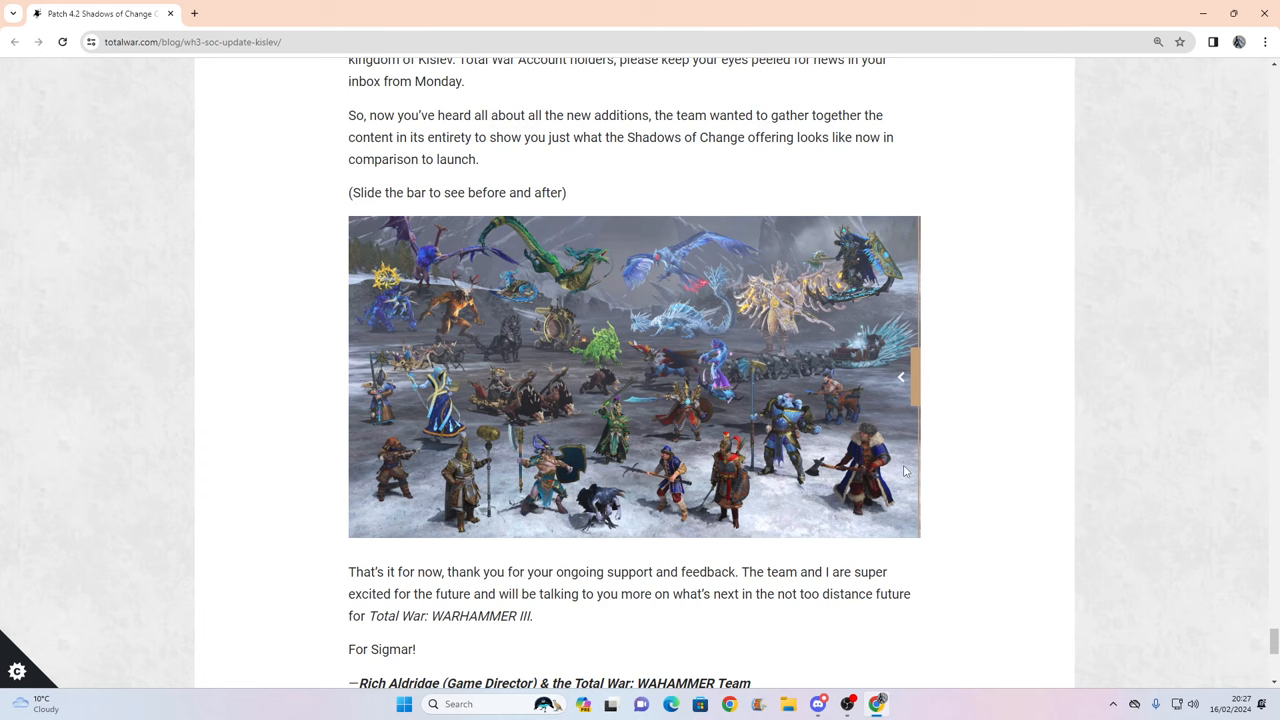
scroll(down, 3)
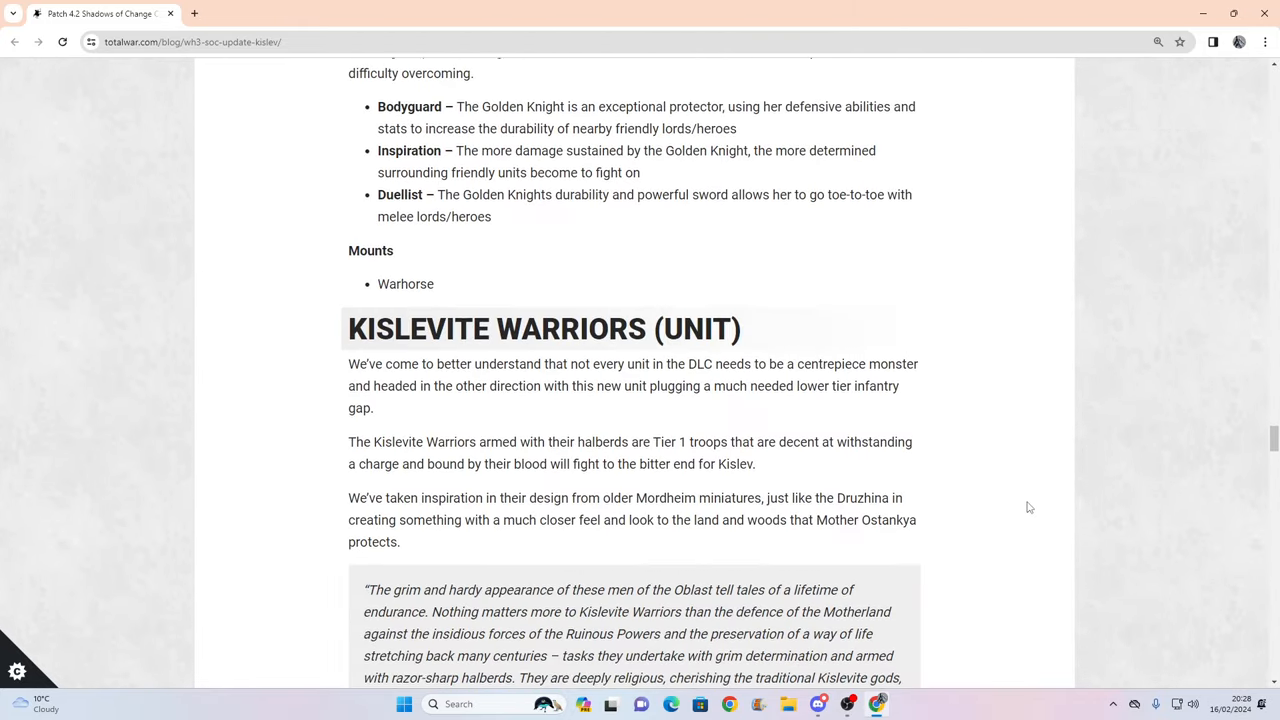
Scroll back to the top of the Patch 4.2 Kislev post showing its title and introduction.
scroll(down, 3)
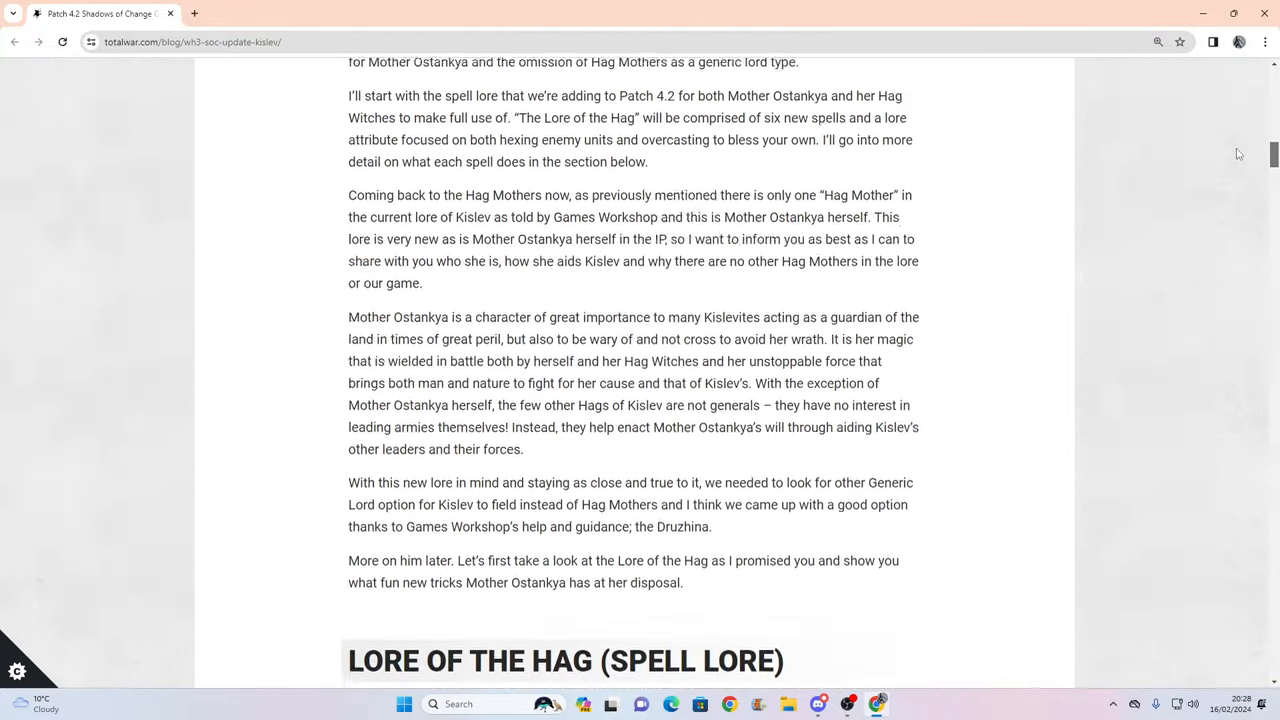
scroll(up, 3)
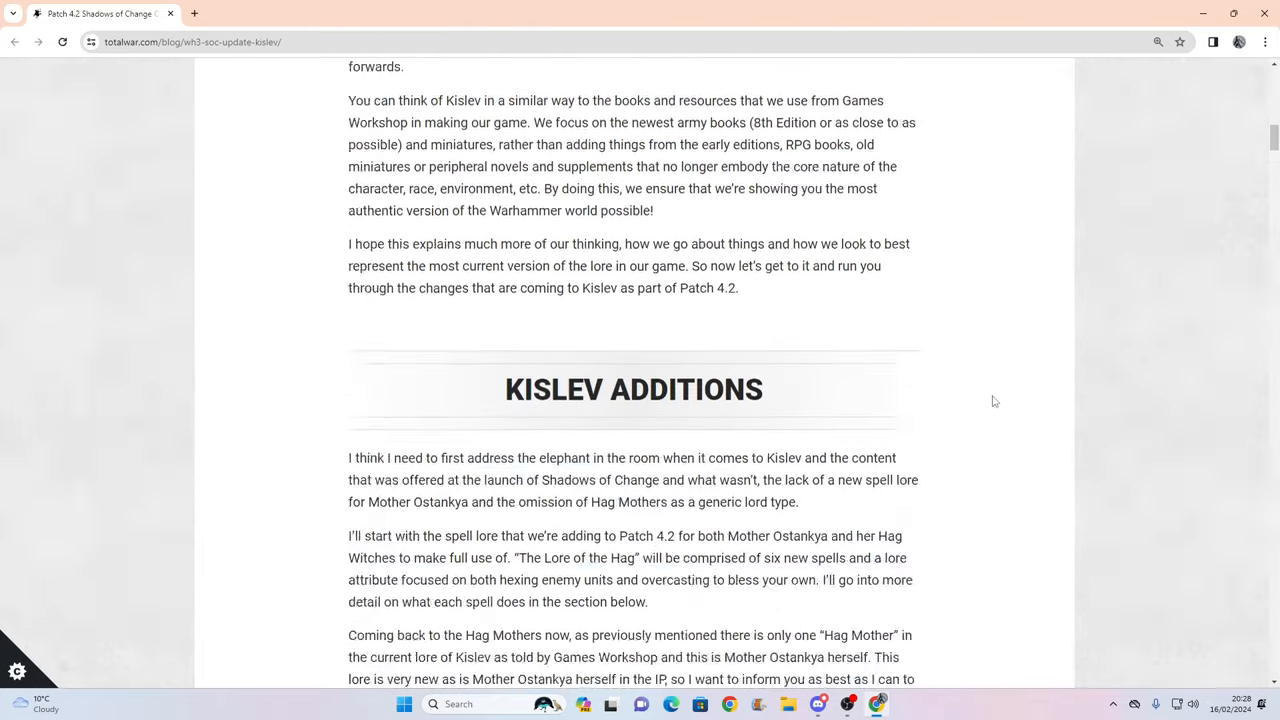
scroll(down, 3)
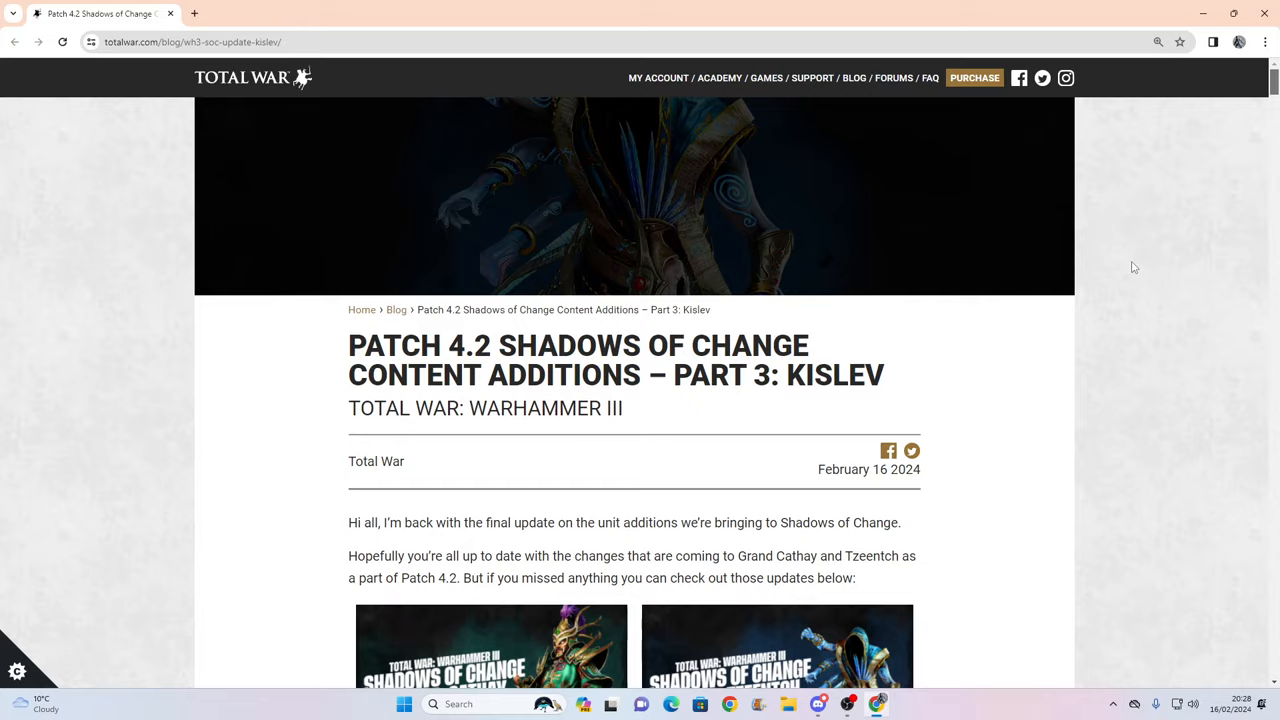
scroll(down, 3)
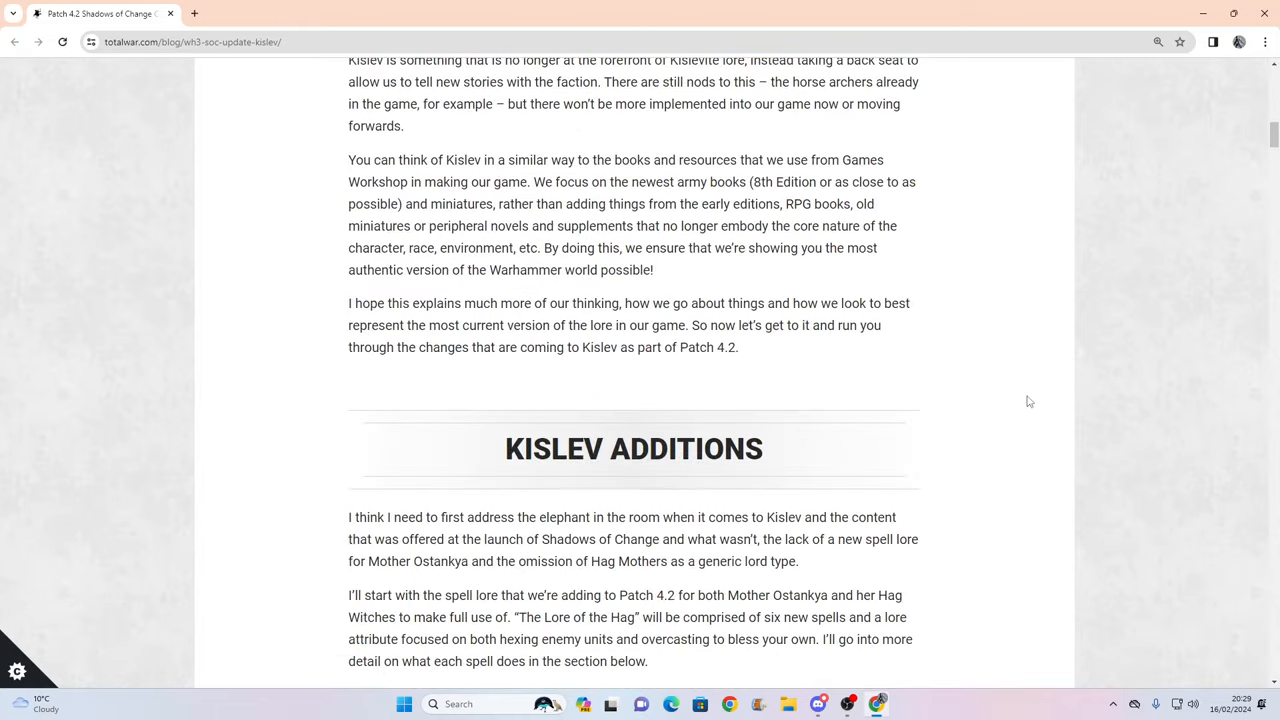
scroll(down, 3)
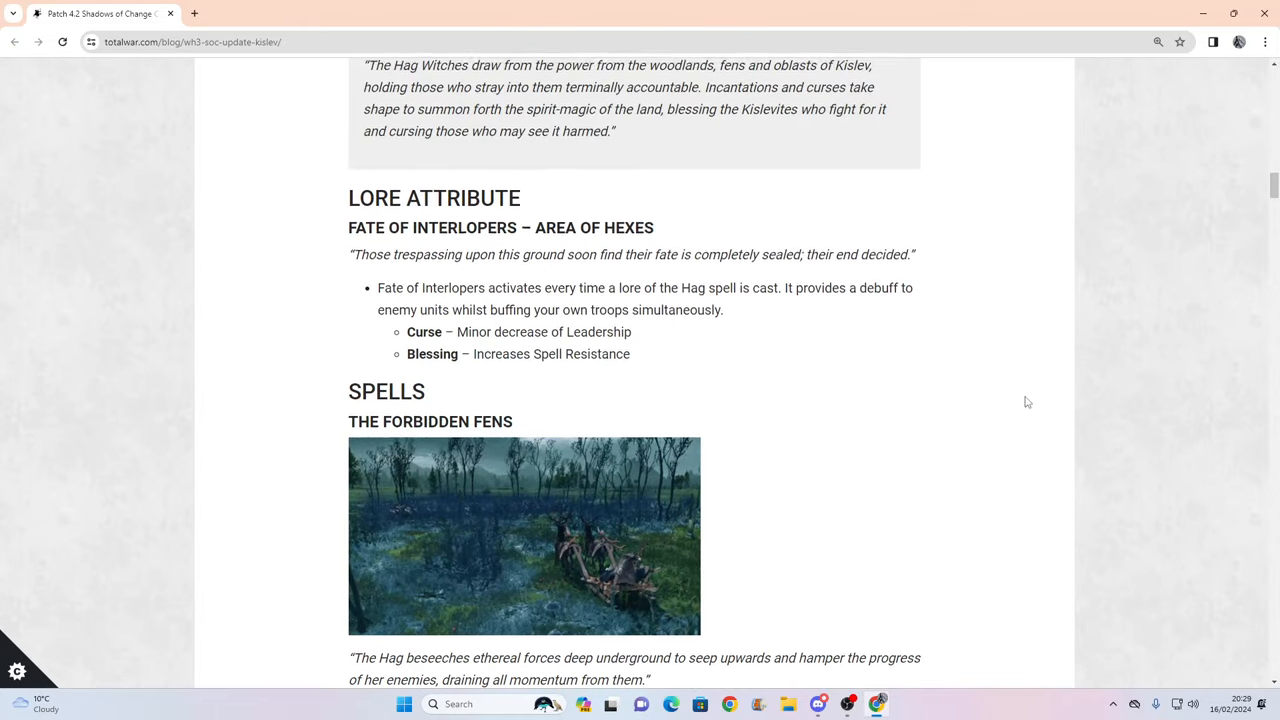
scroll(down, 3)
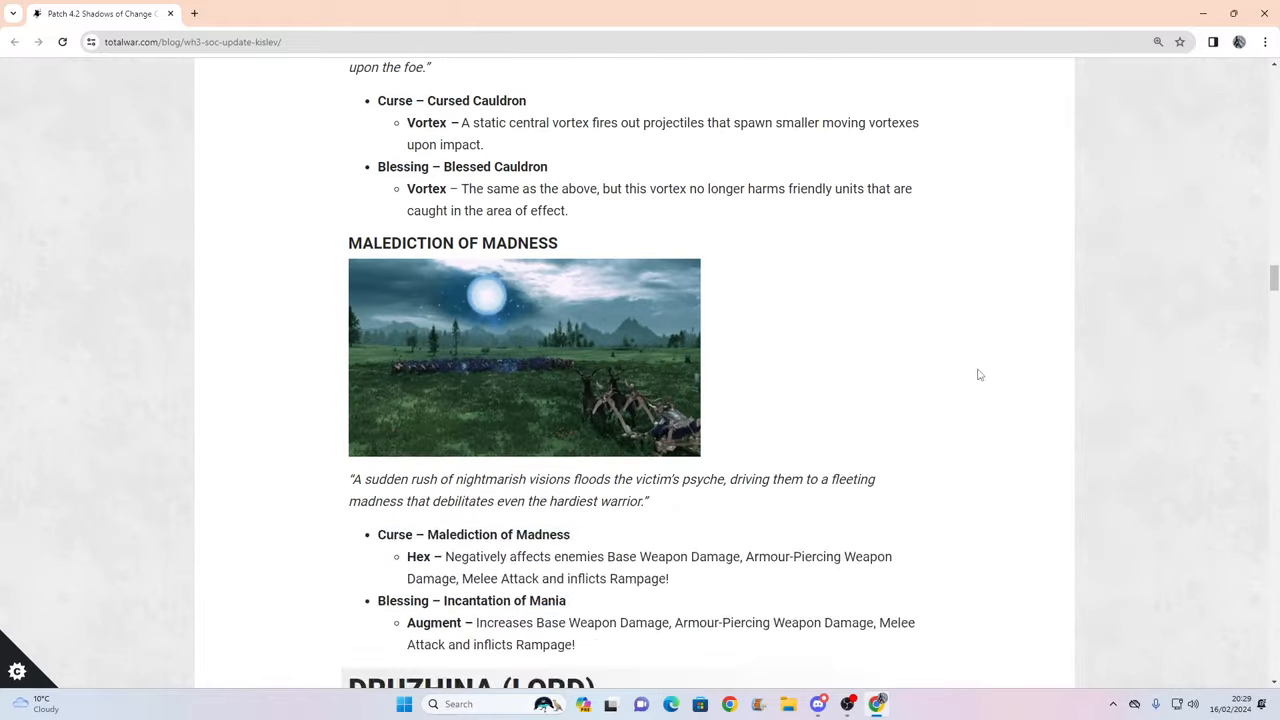
scroll(down, 3)
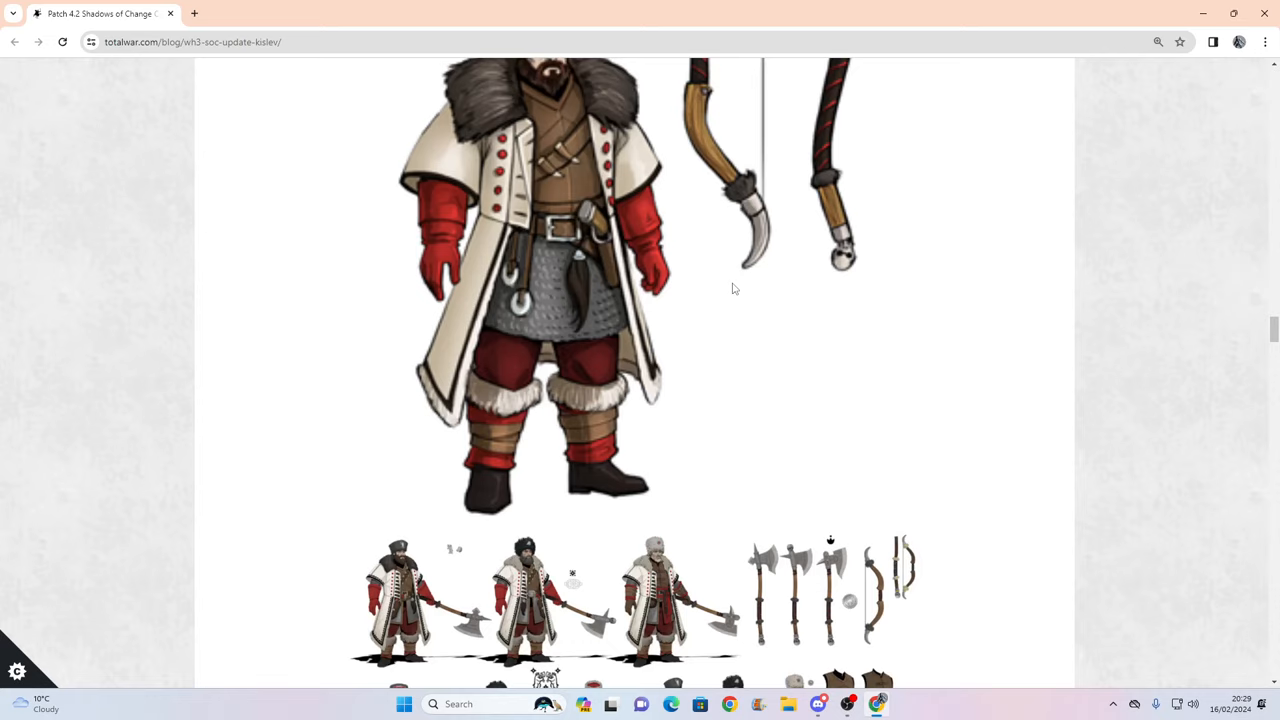
scroll(down, 3)
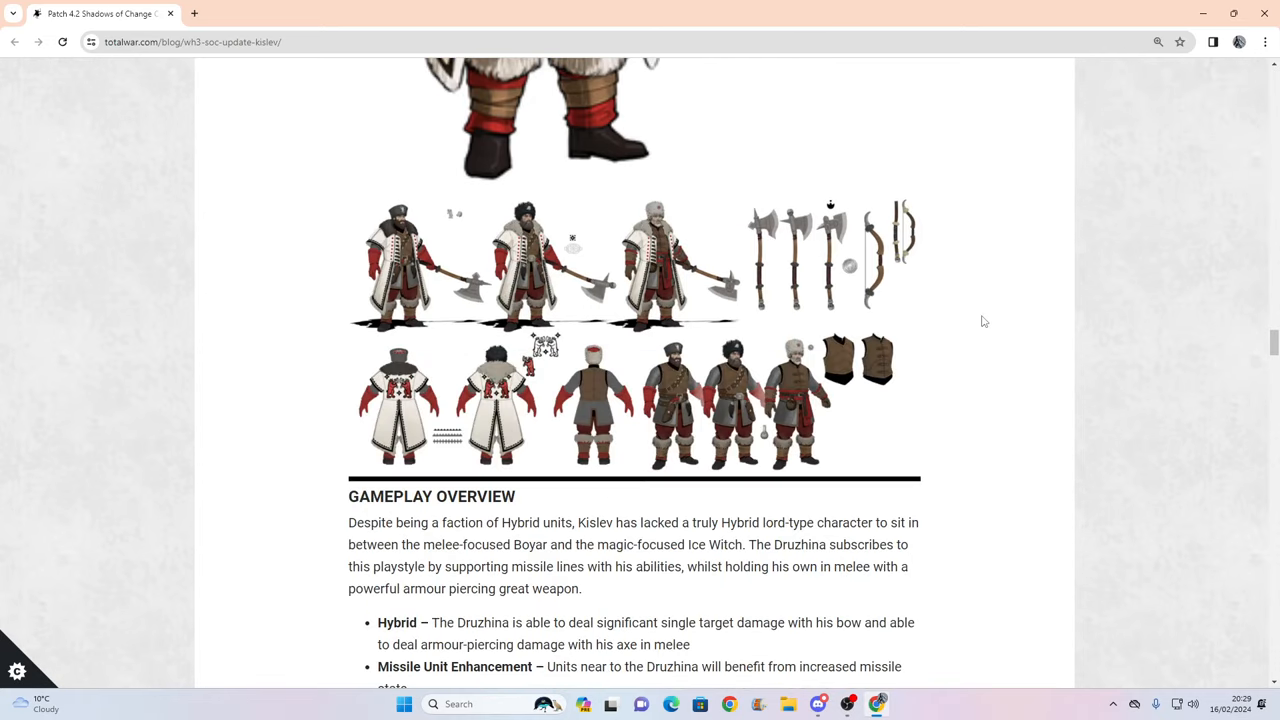
scroll(down, 3)
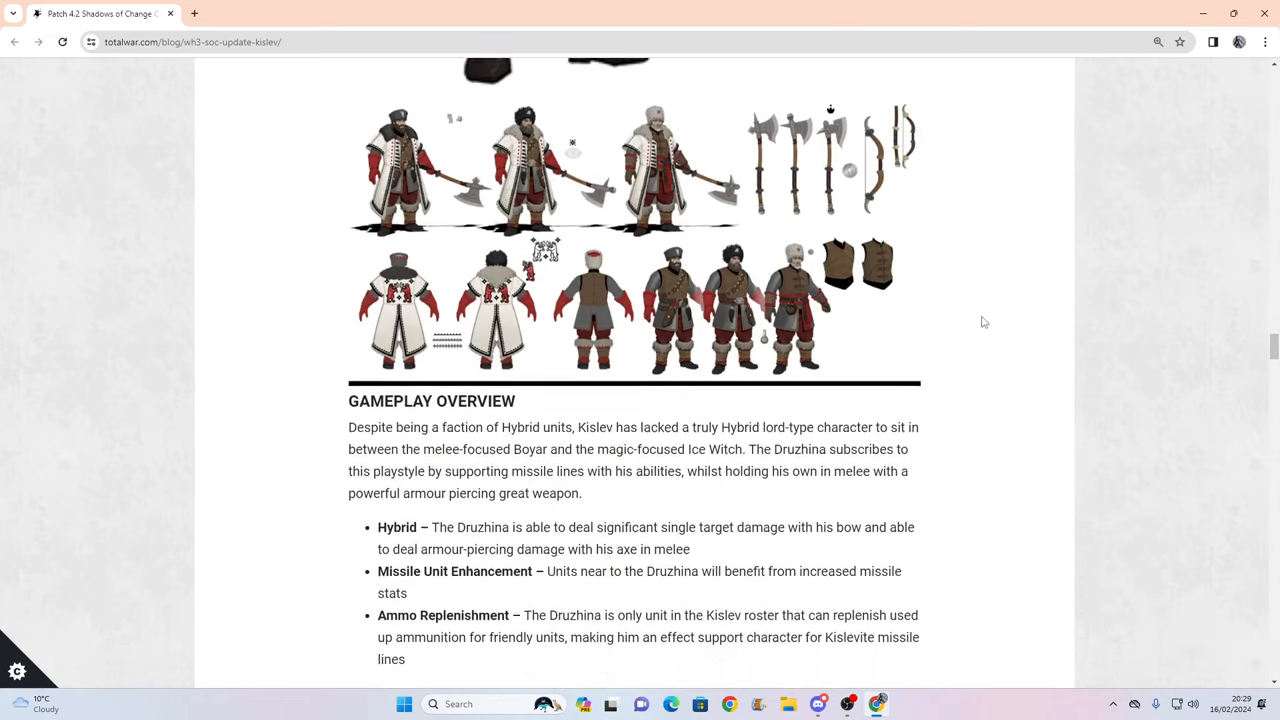
scroll(down, 3)
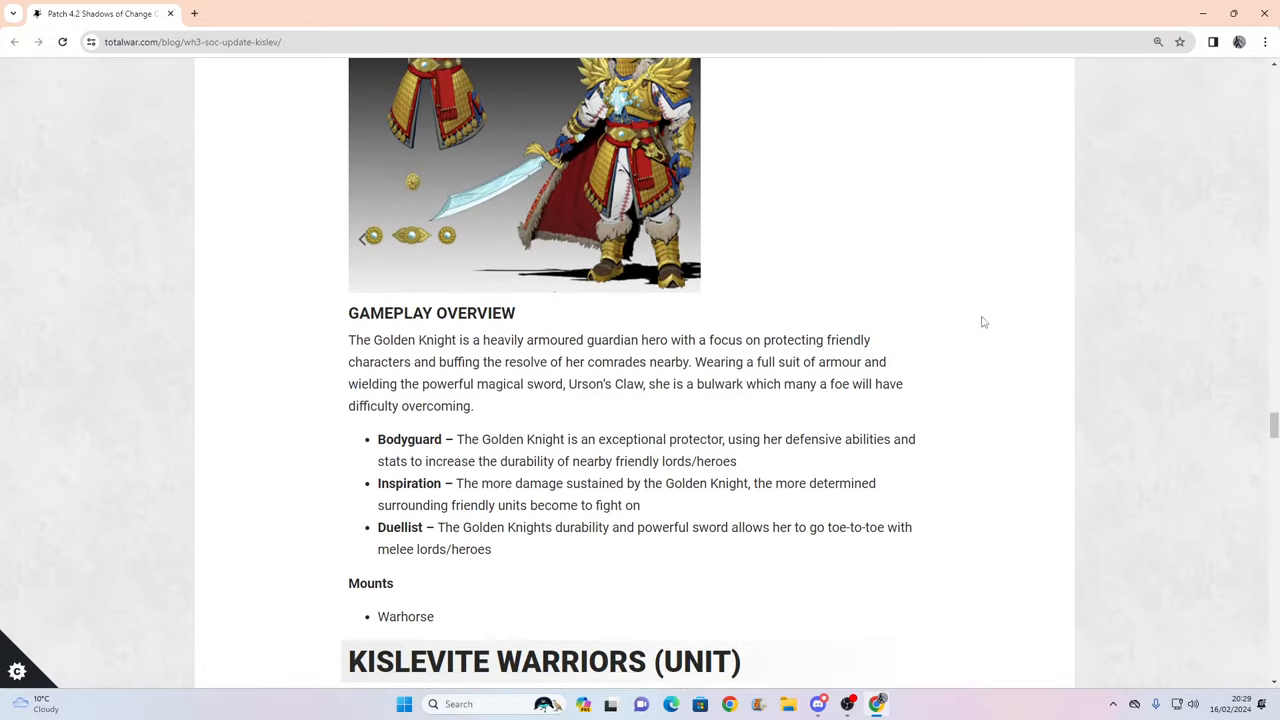
scroll(down, 3)
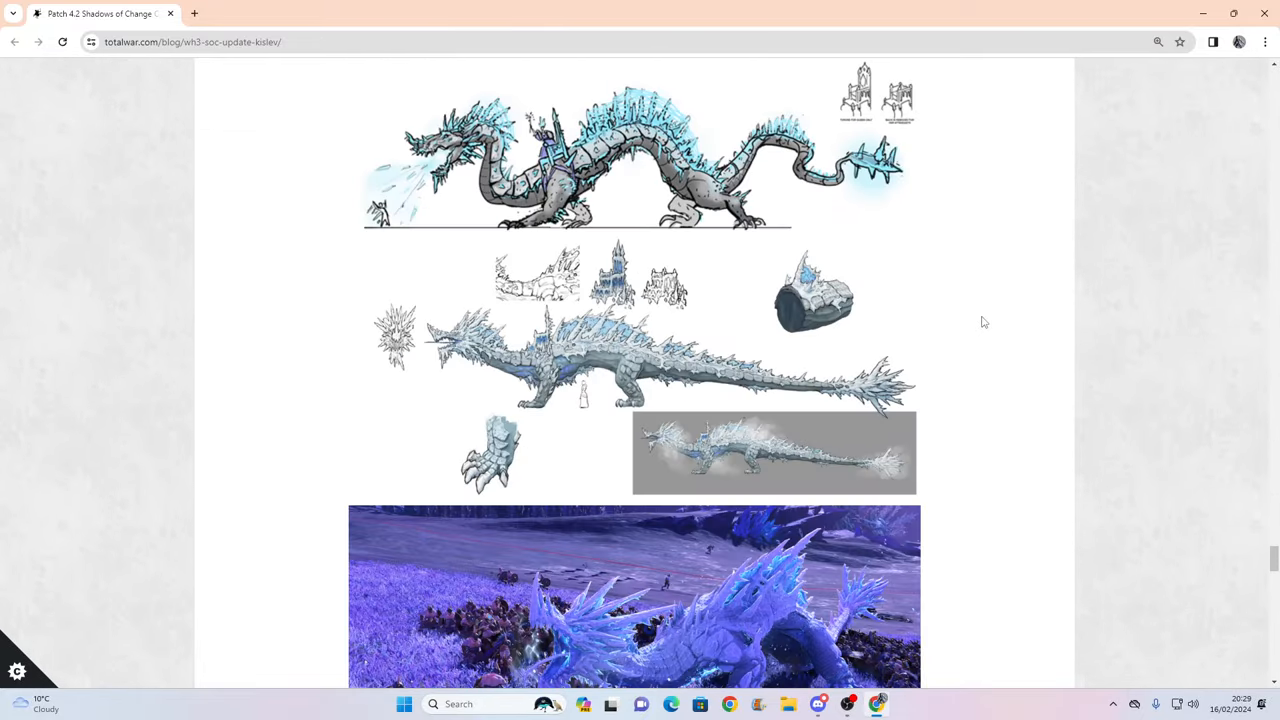
scroll(down, 3)
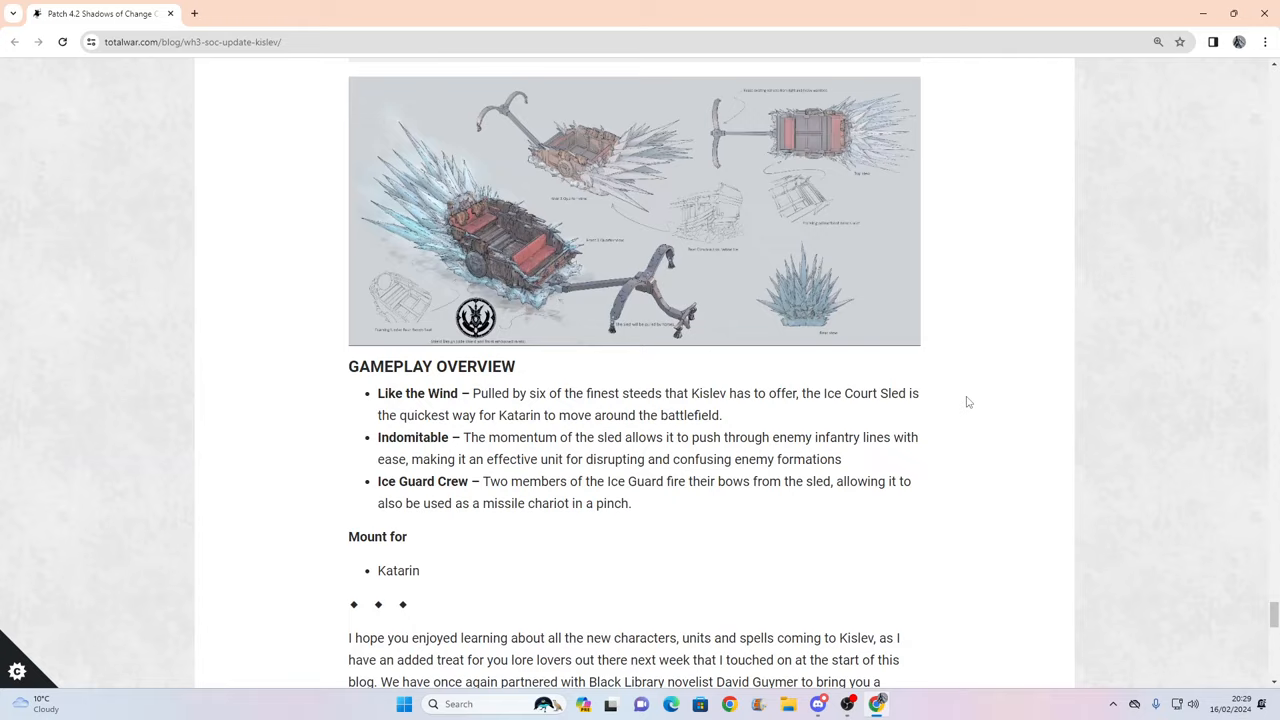
scroll(down, 3)
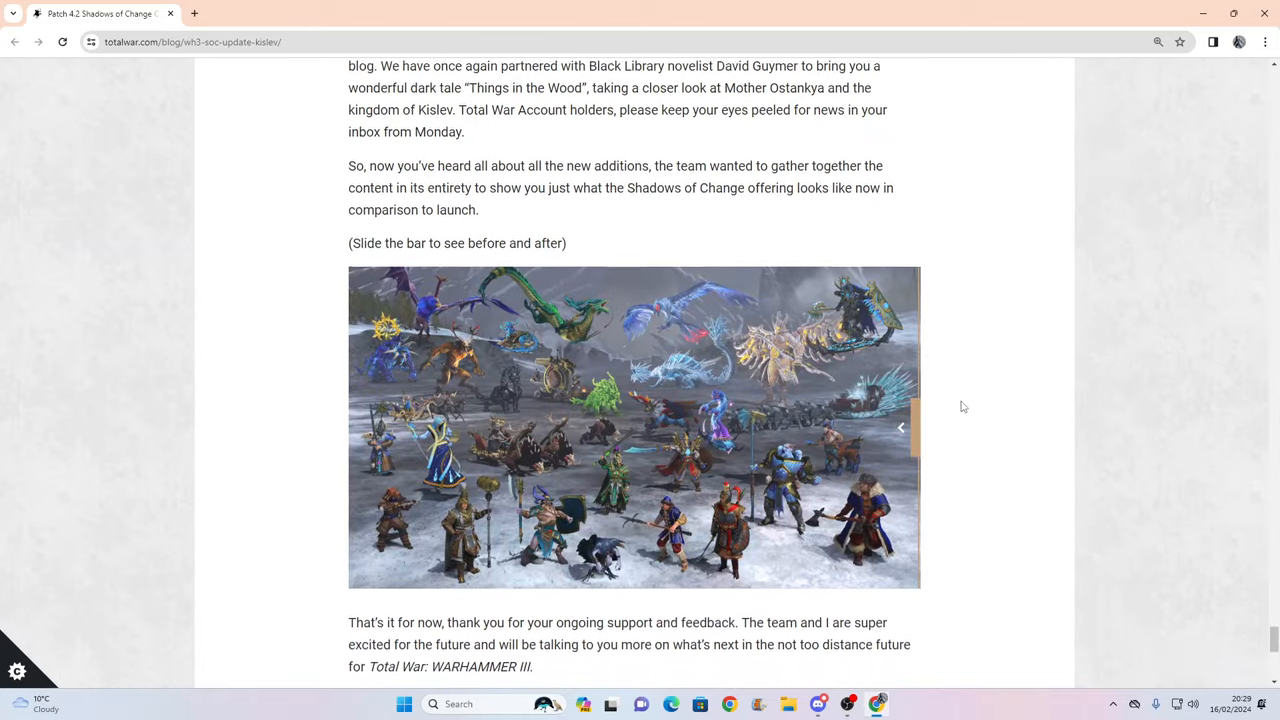
scroll(down, 3)
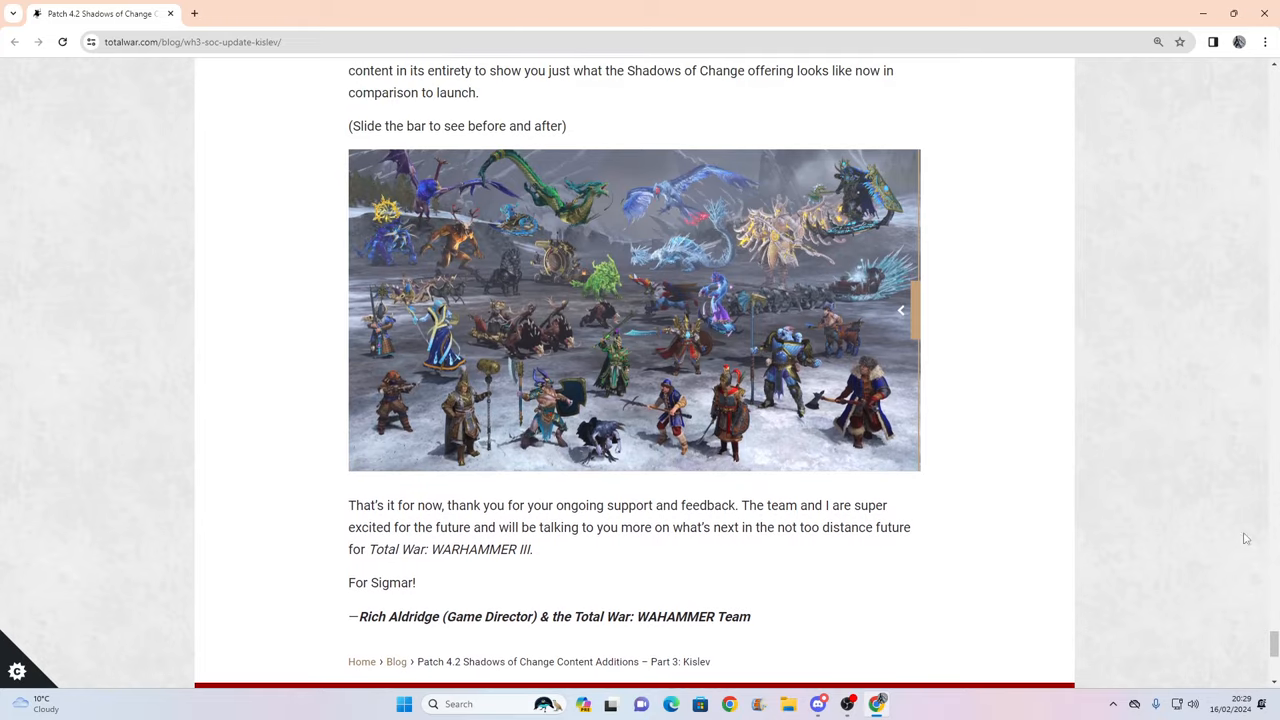
scroll(up, 3)
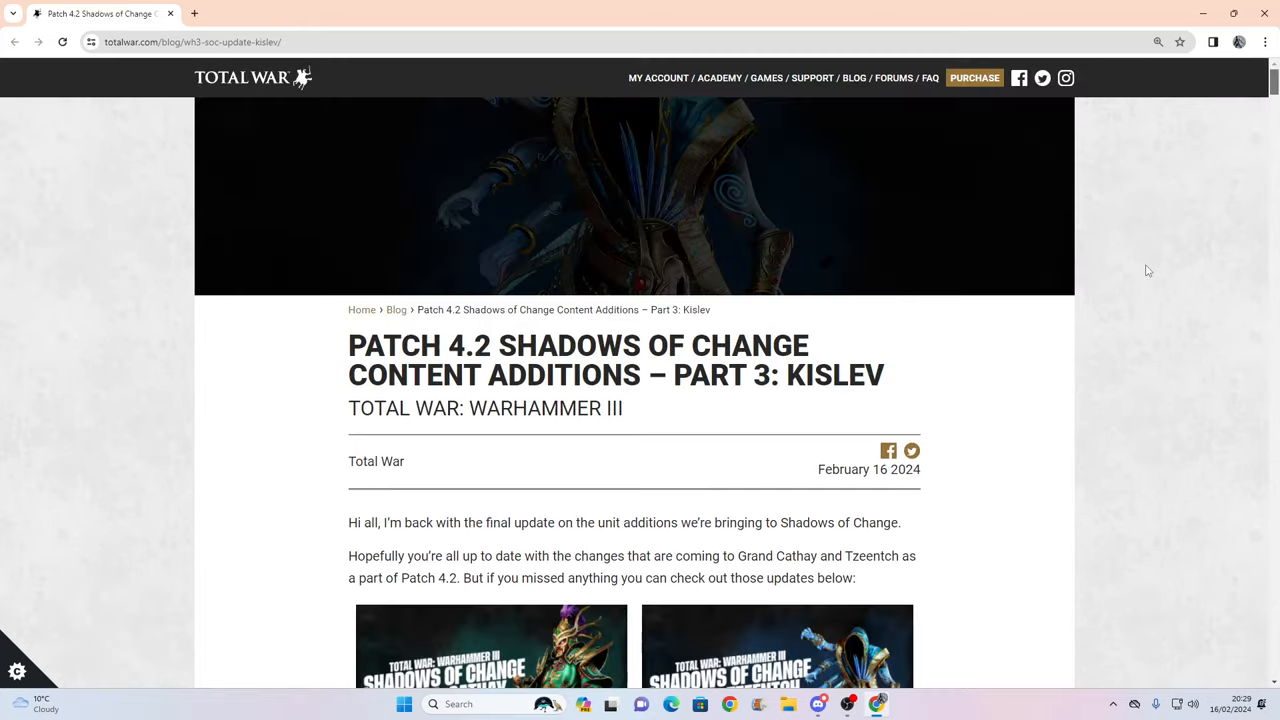